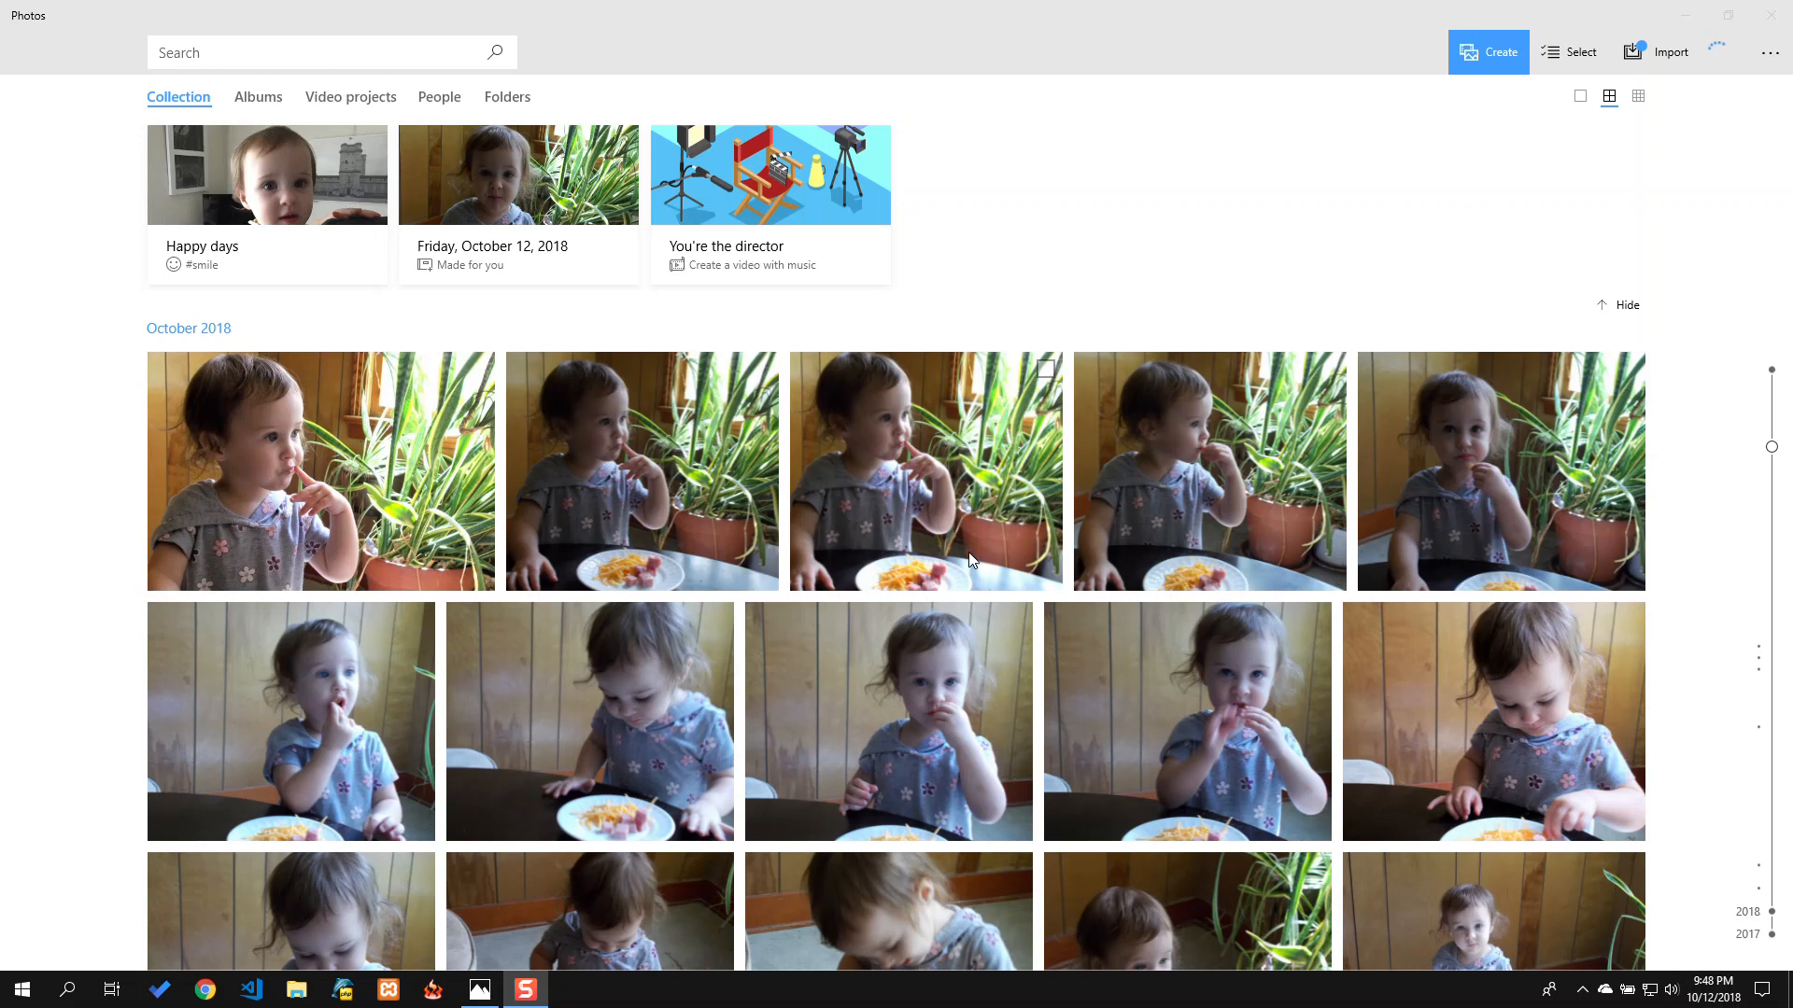
pyautogui.moveTo(954, 562)
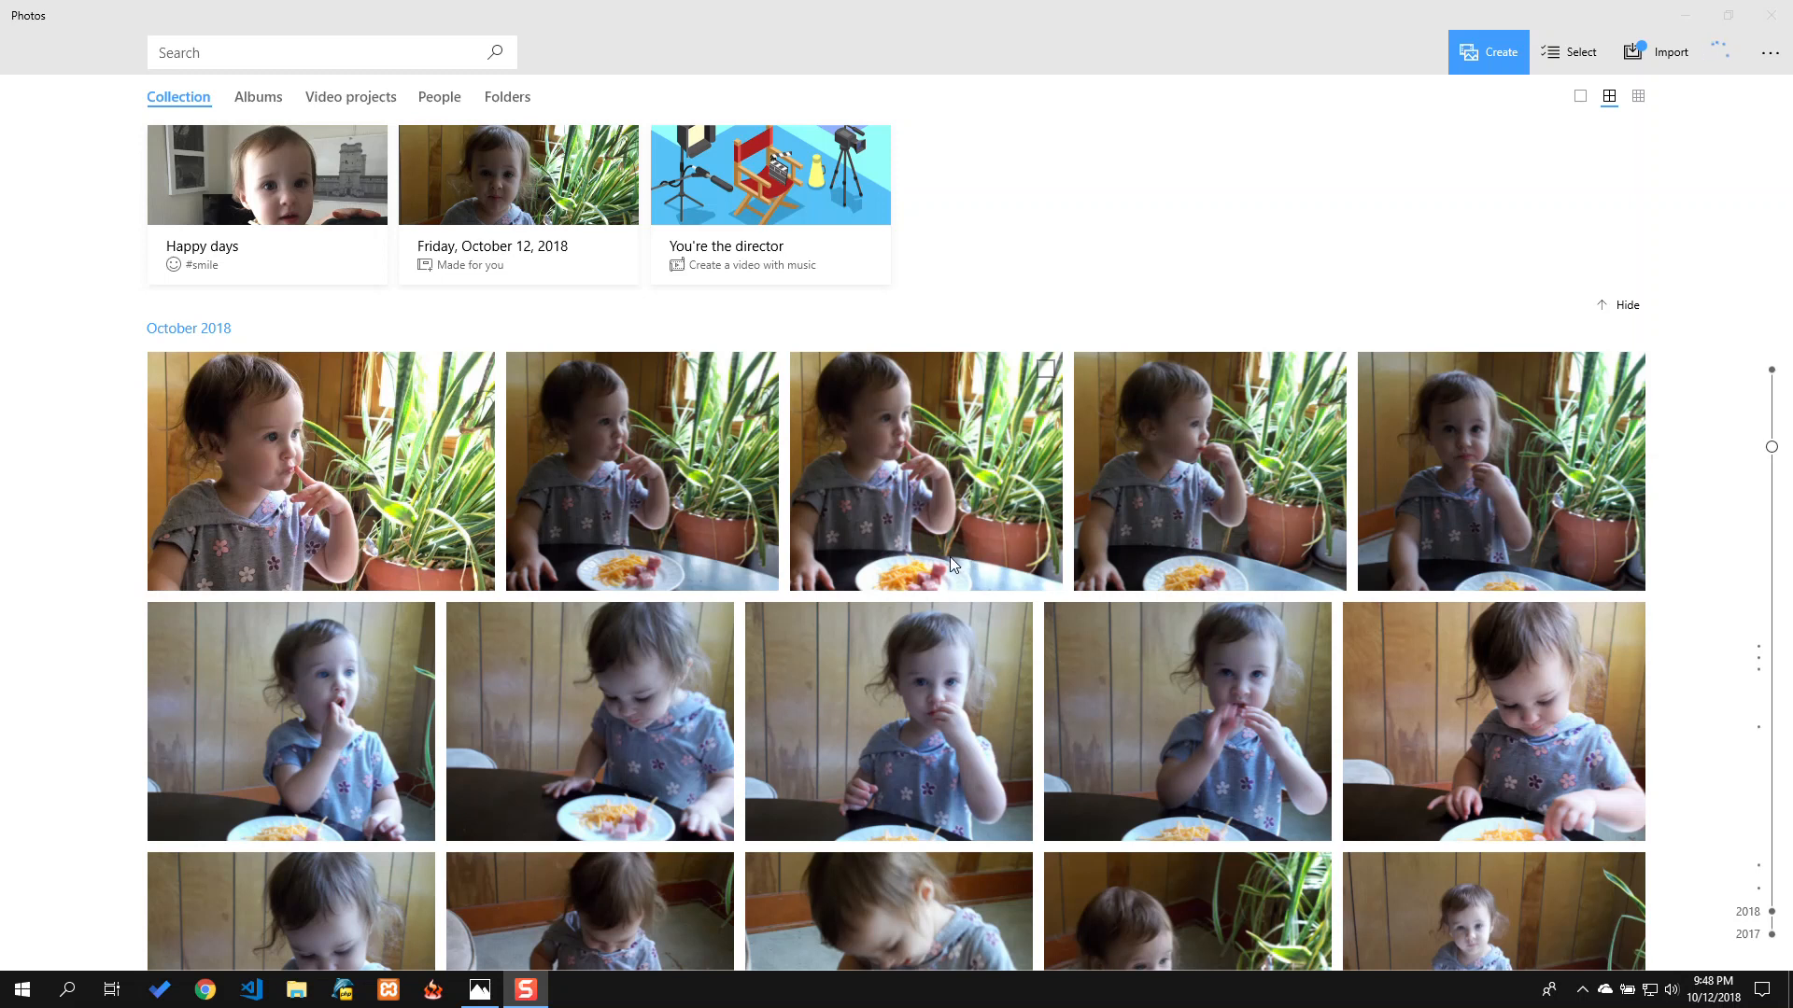
# Step: Scroll the collection to the toddler-with-plant photo and show its Edit & Create choices
pyautogui.scroll(-3)
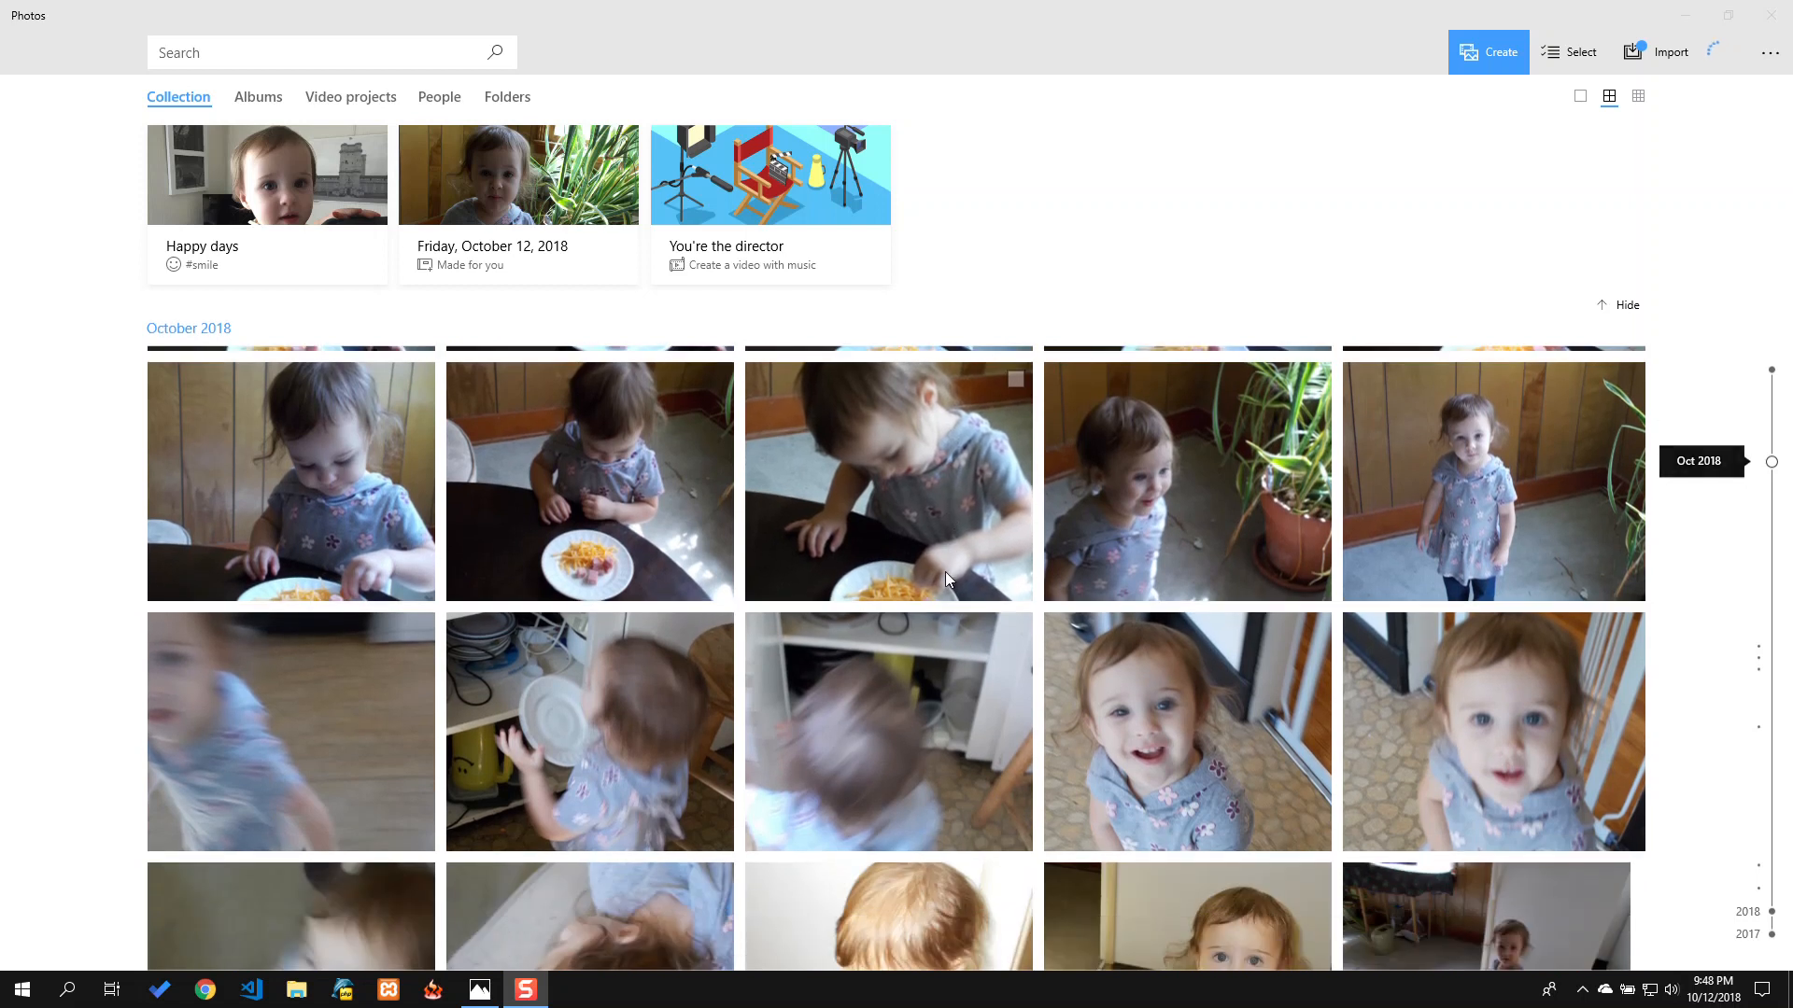
pyautogui.scroll(-3)
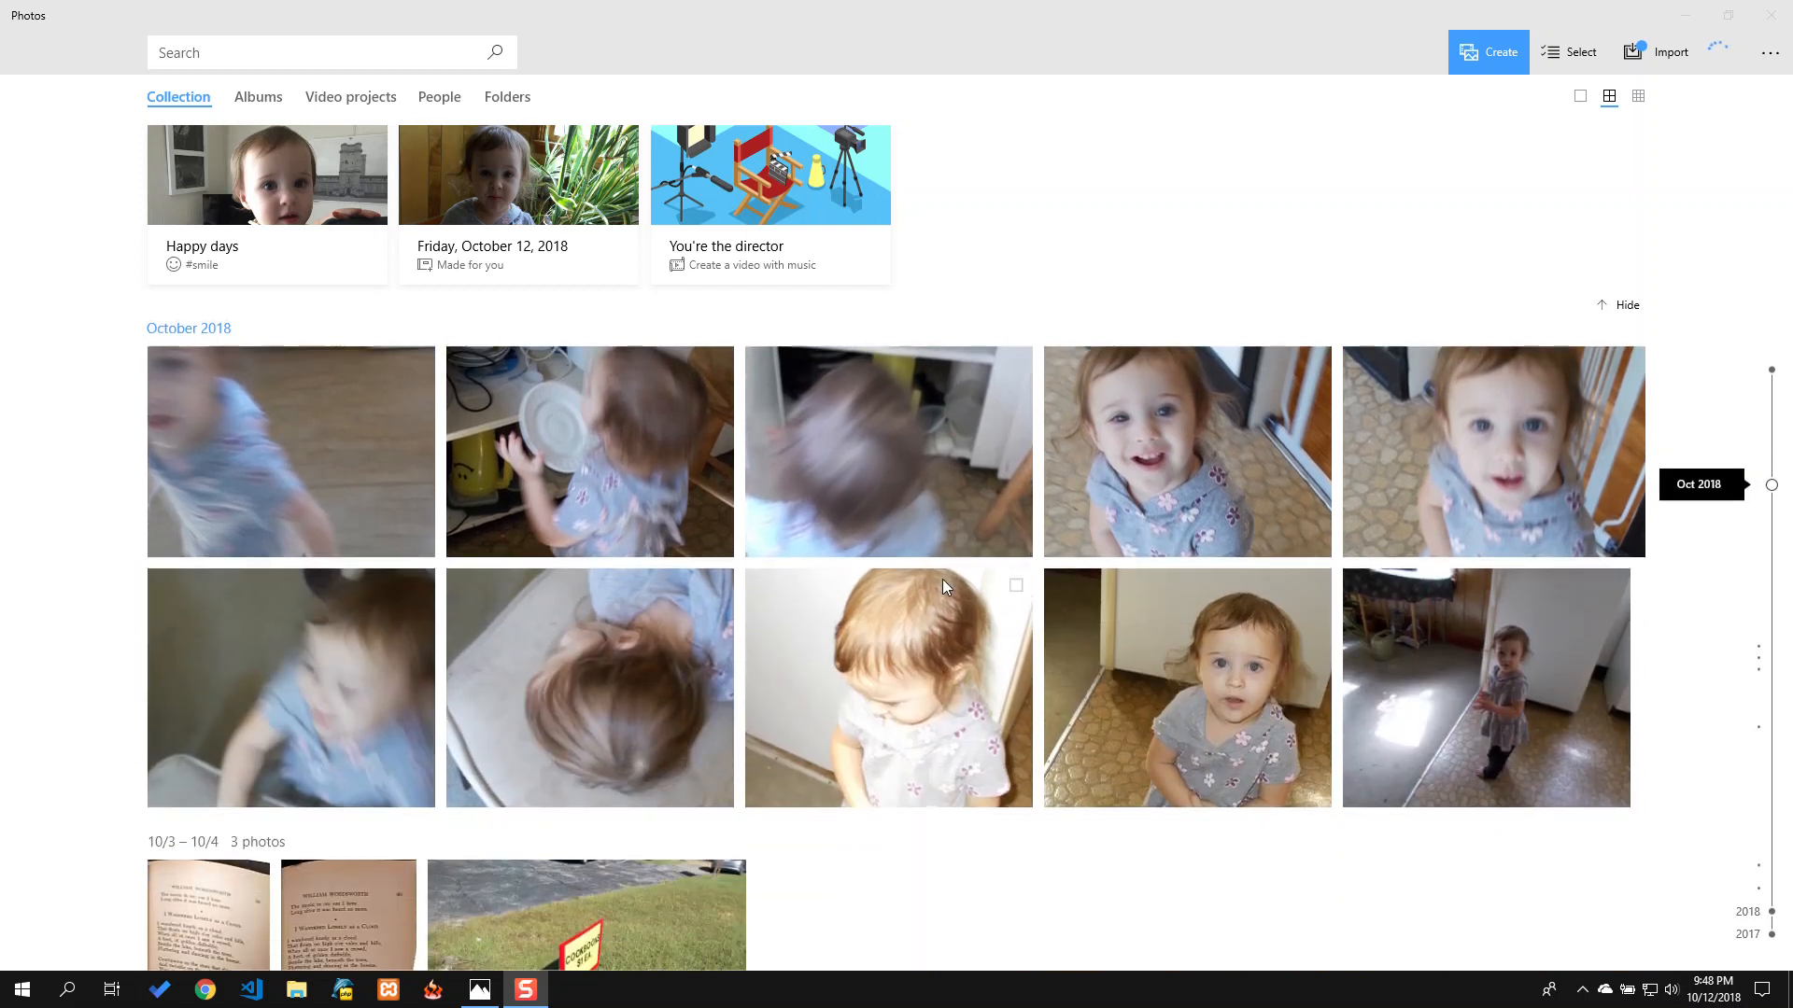
pyautogui.scroll(3)
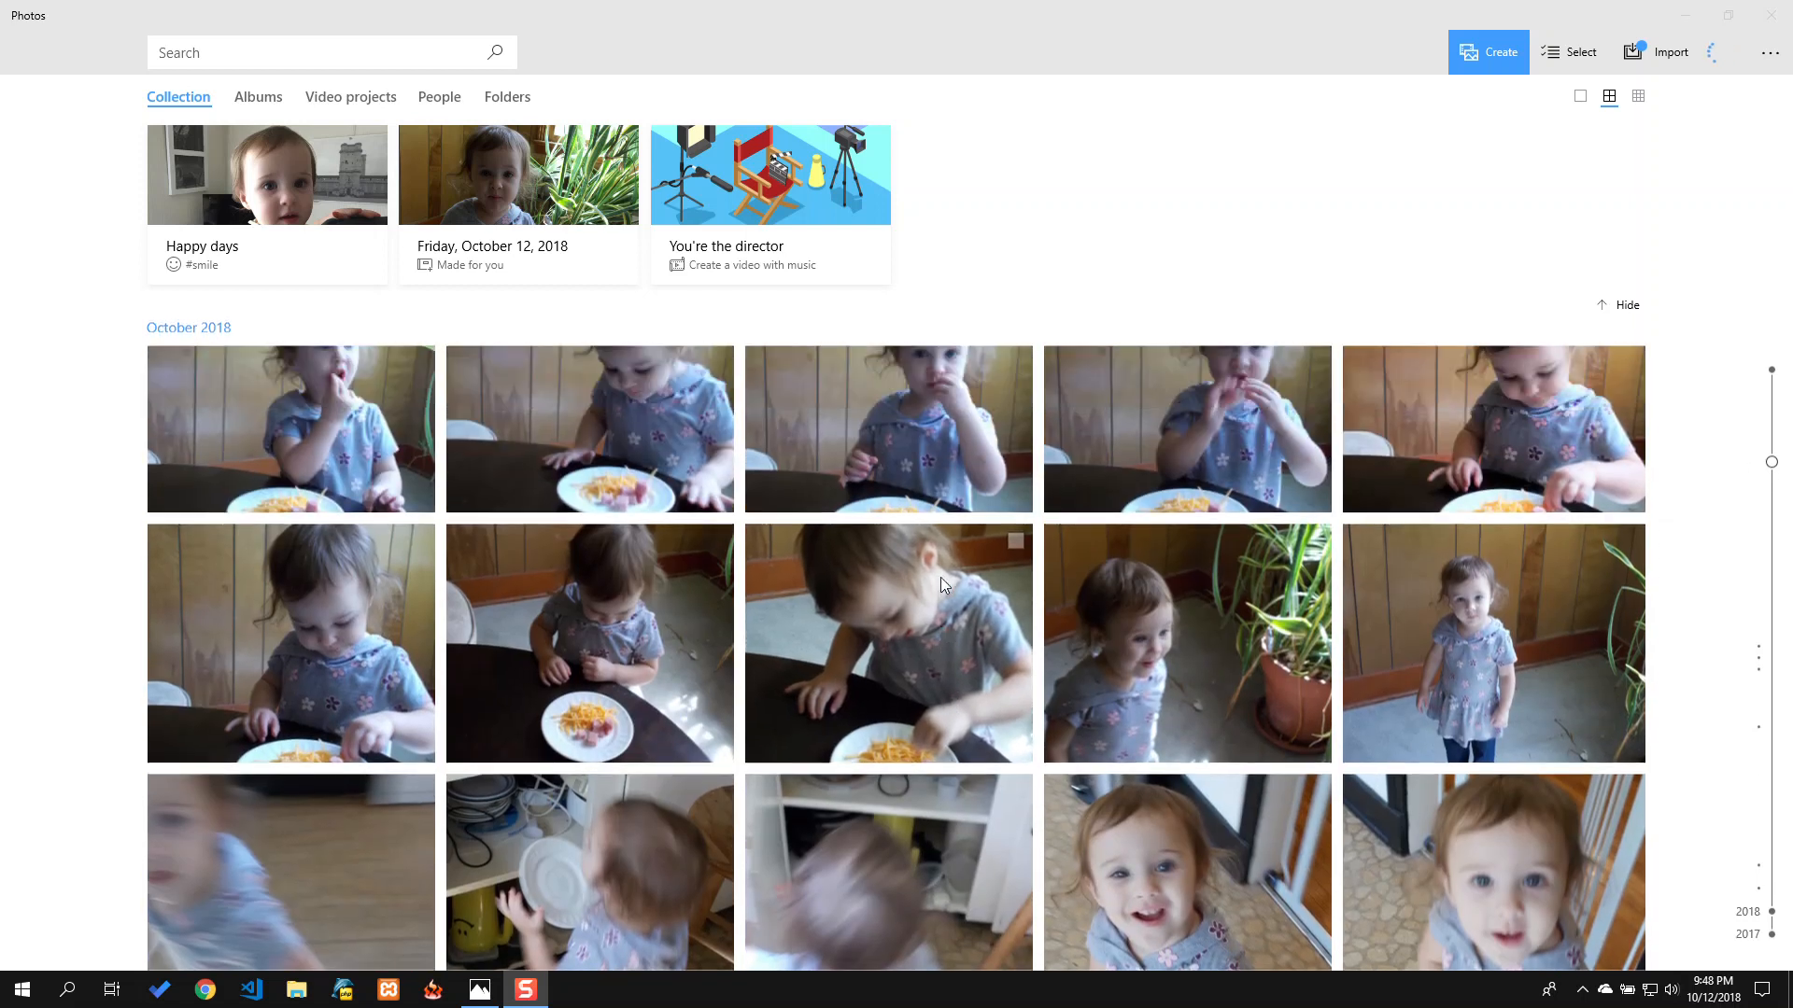
pyautogui.scroll(-3)
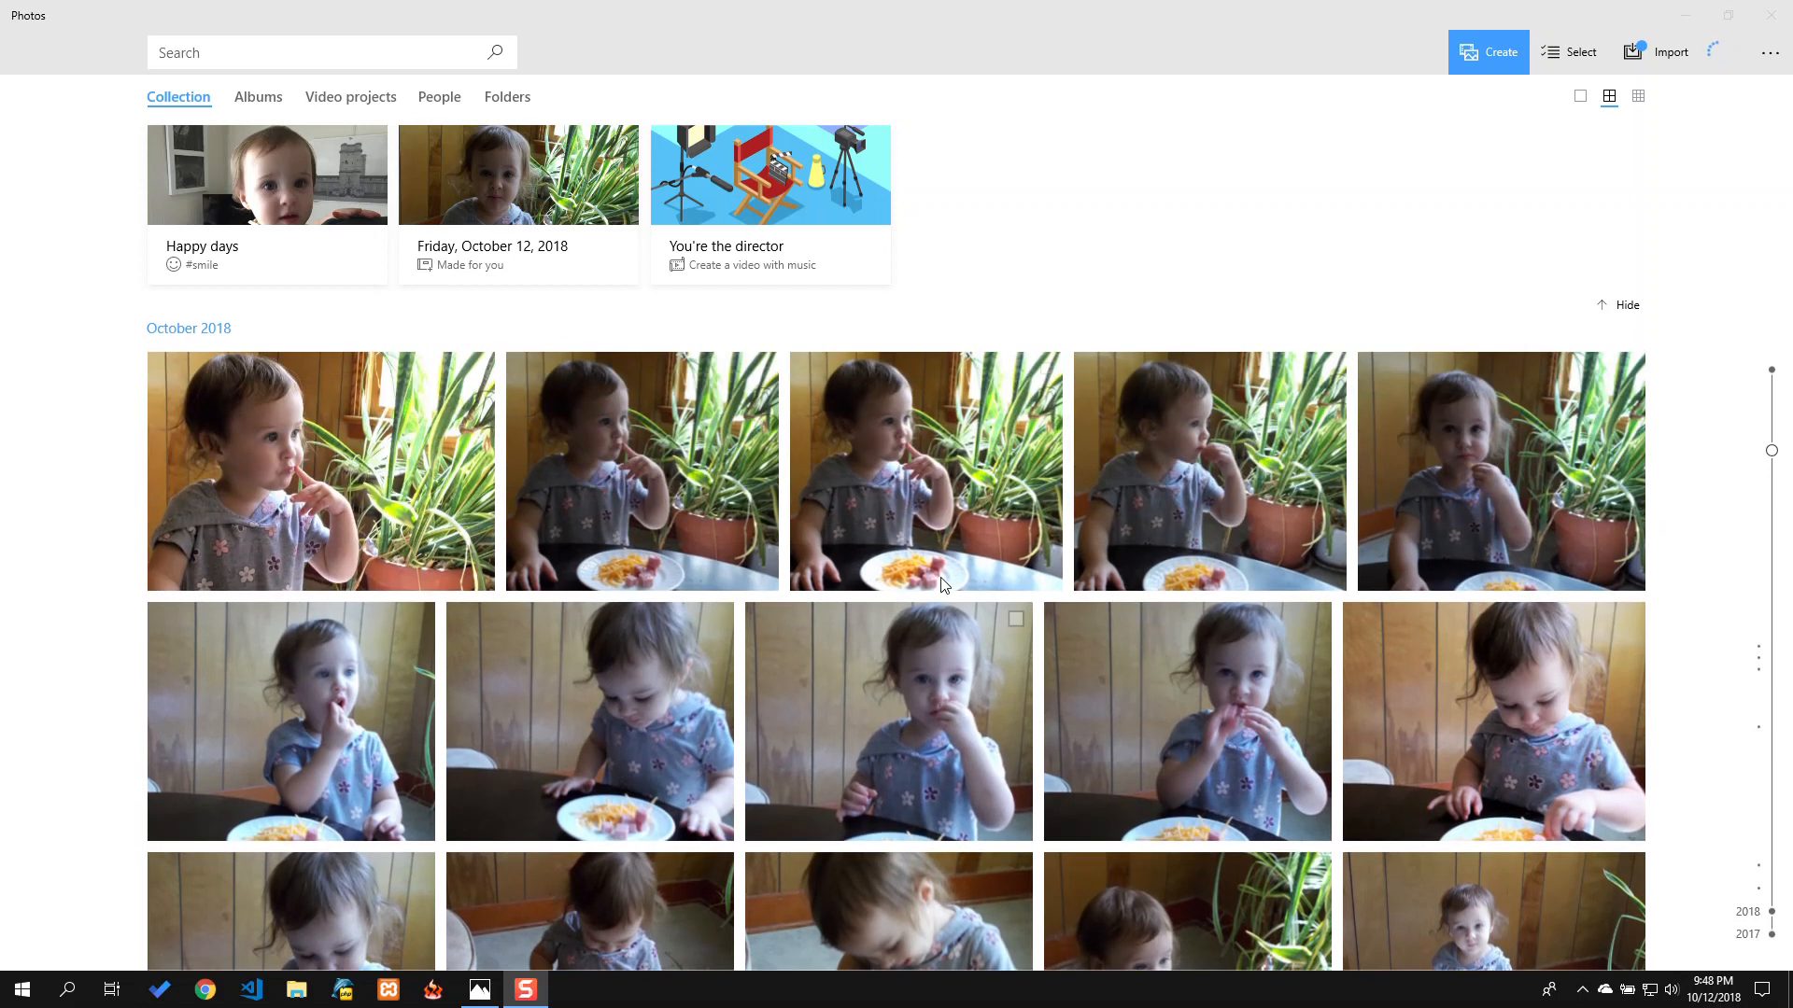
pyautogui.scroll(-3)
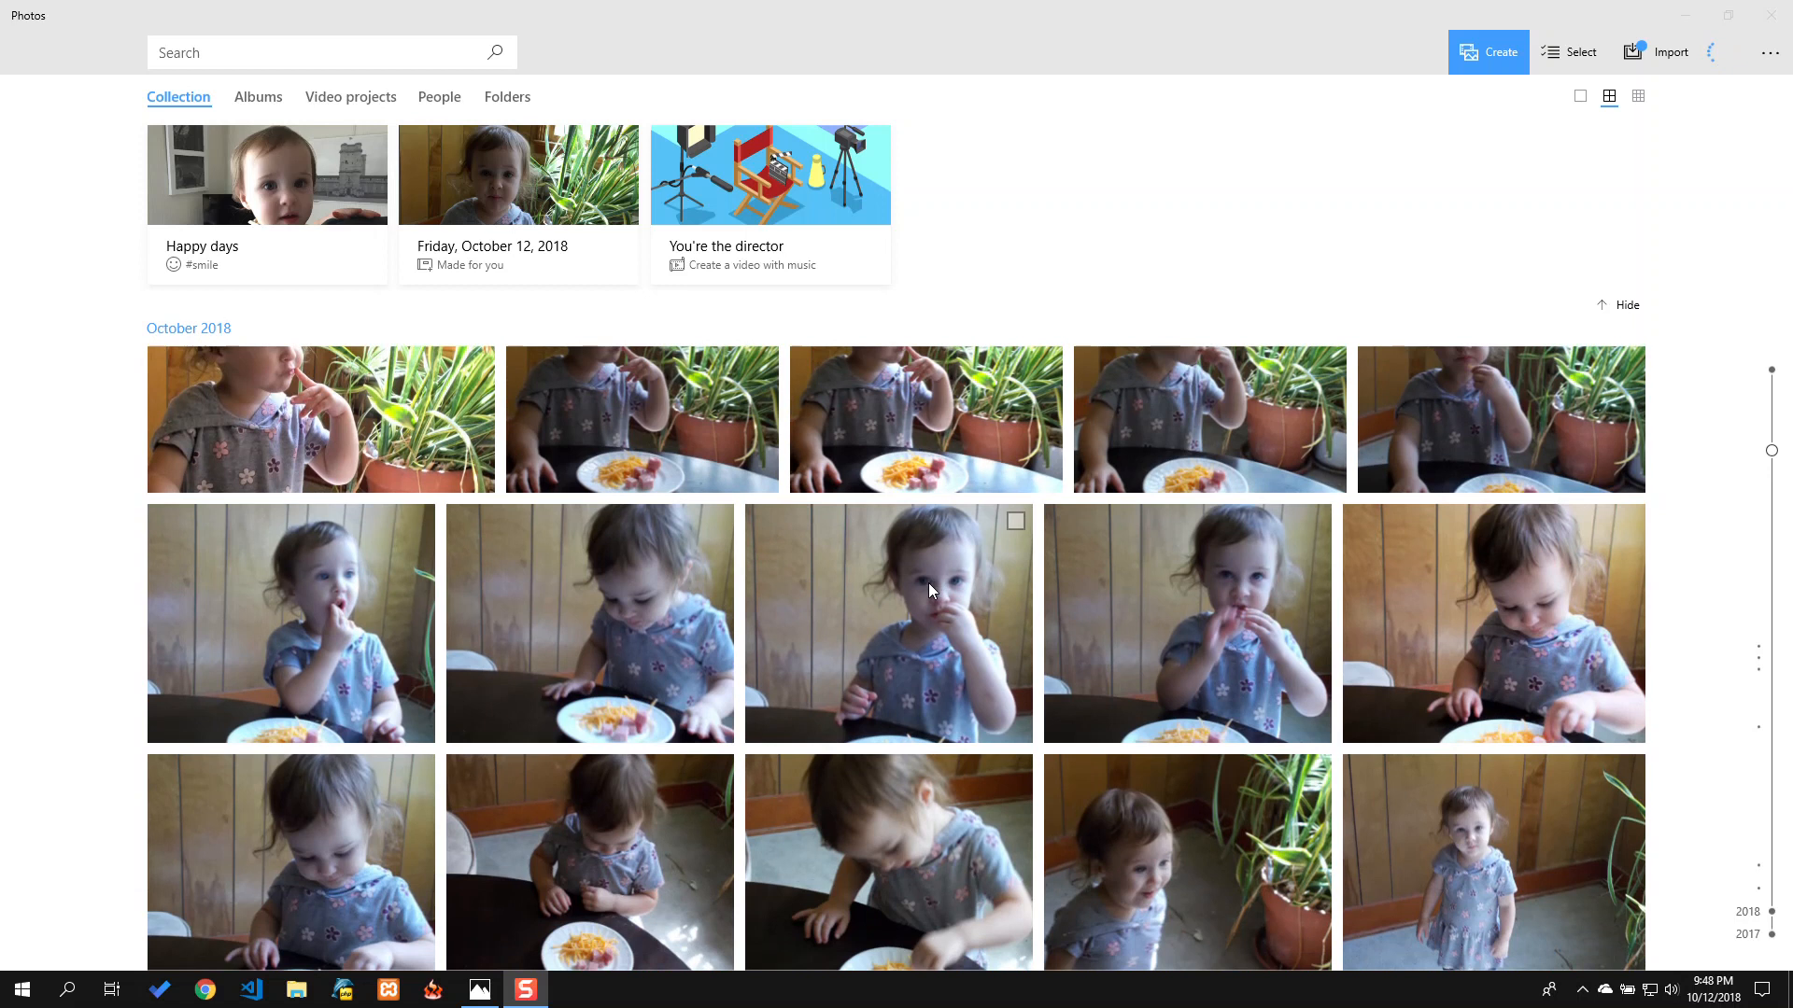
pyautogui.moveTo(954, 576)
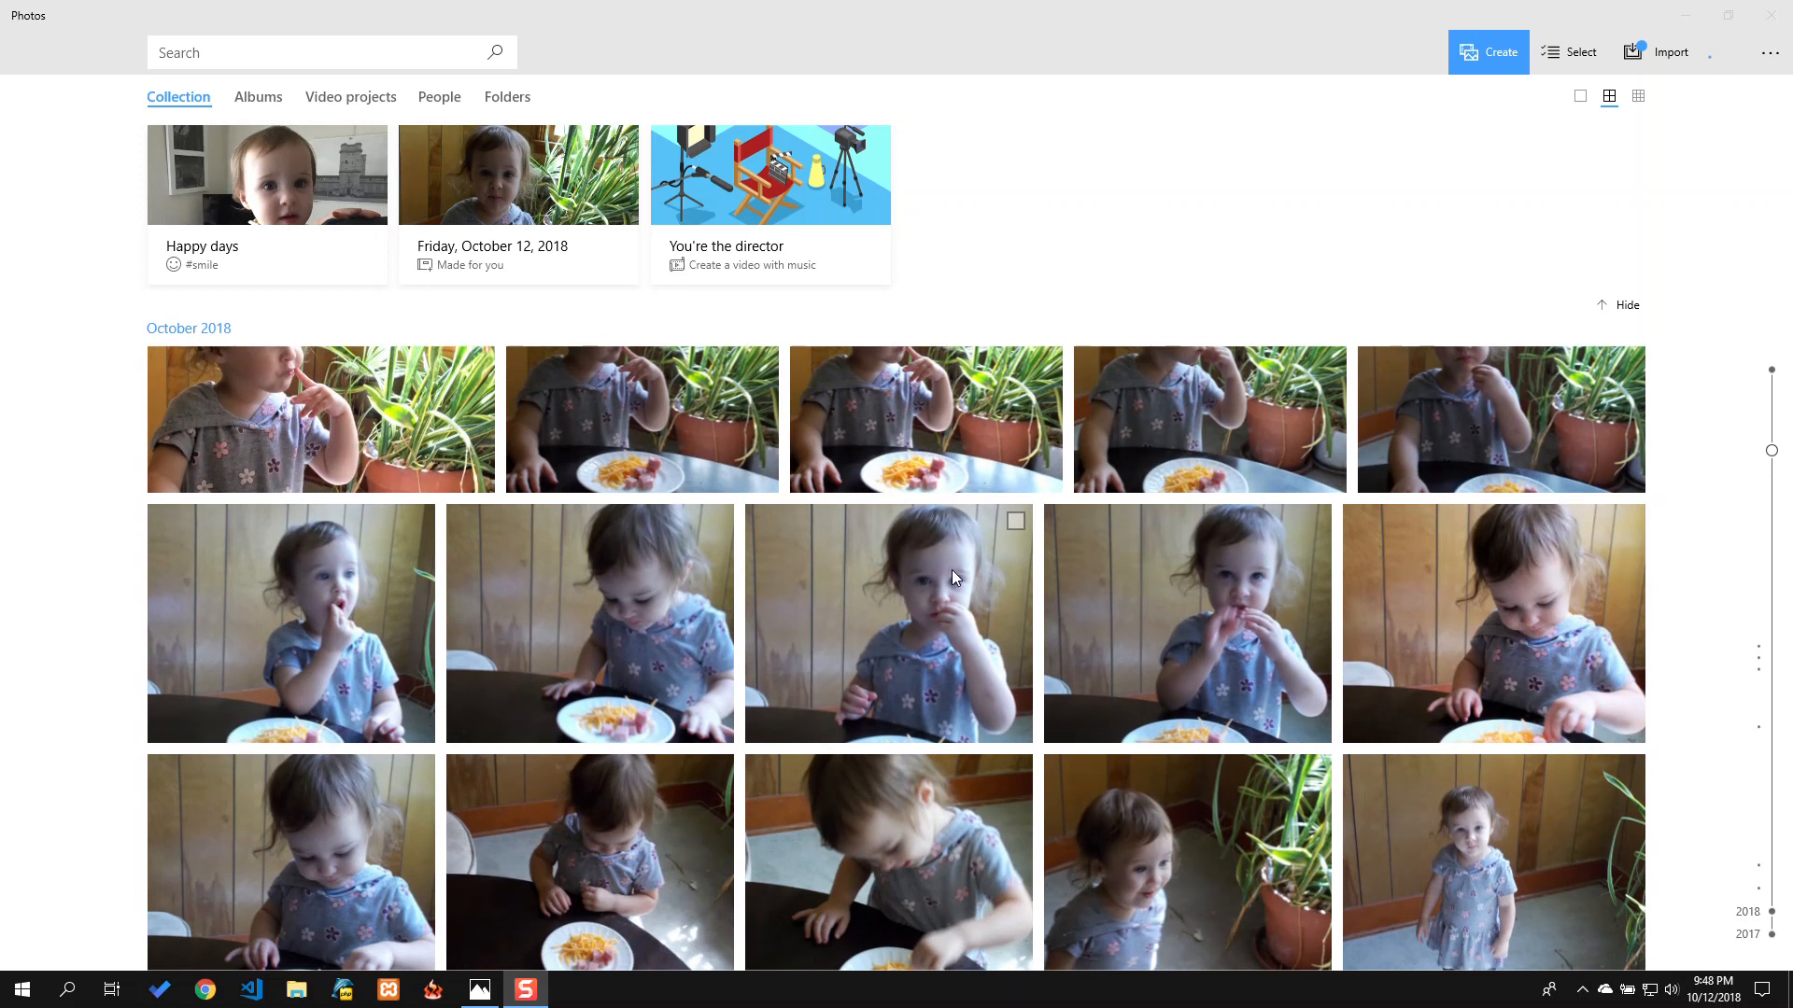
pyautogui.scroll(-3)
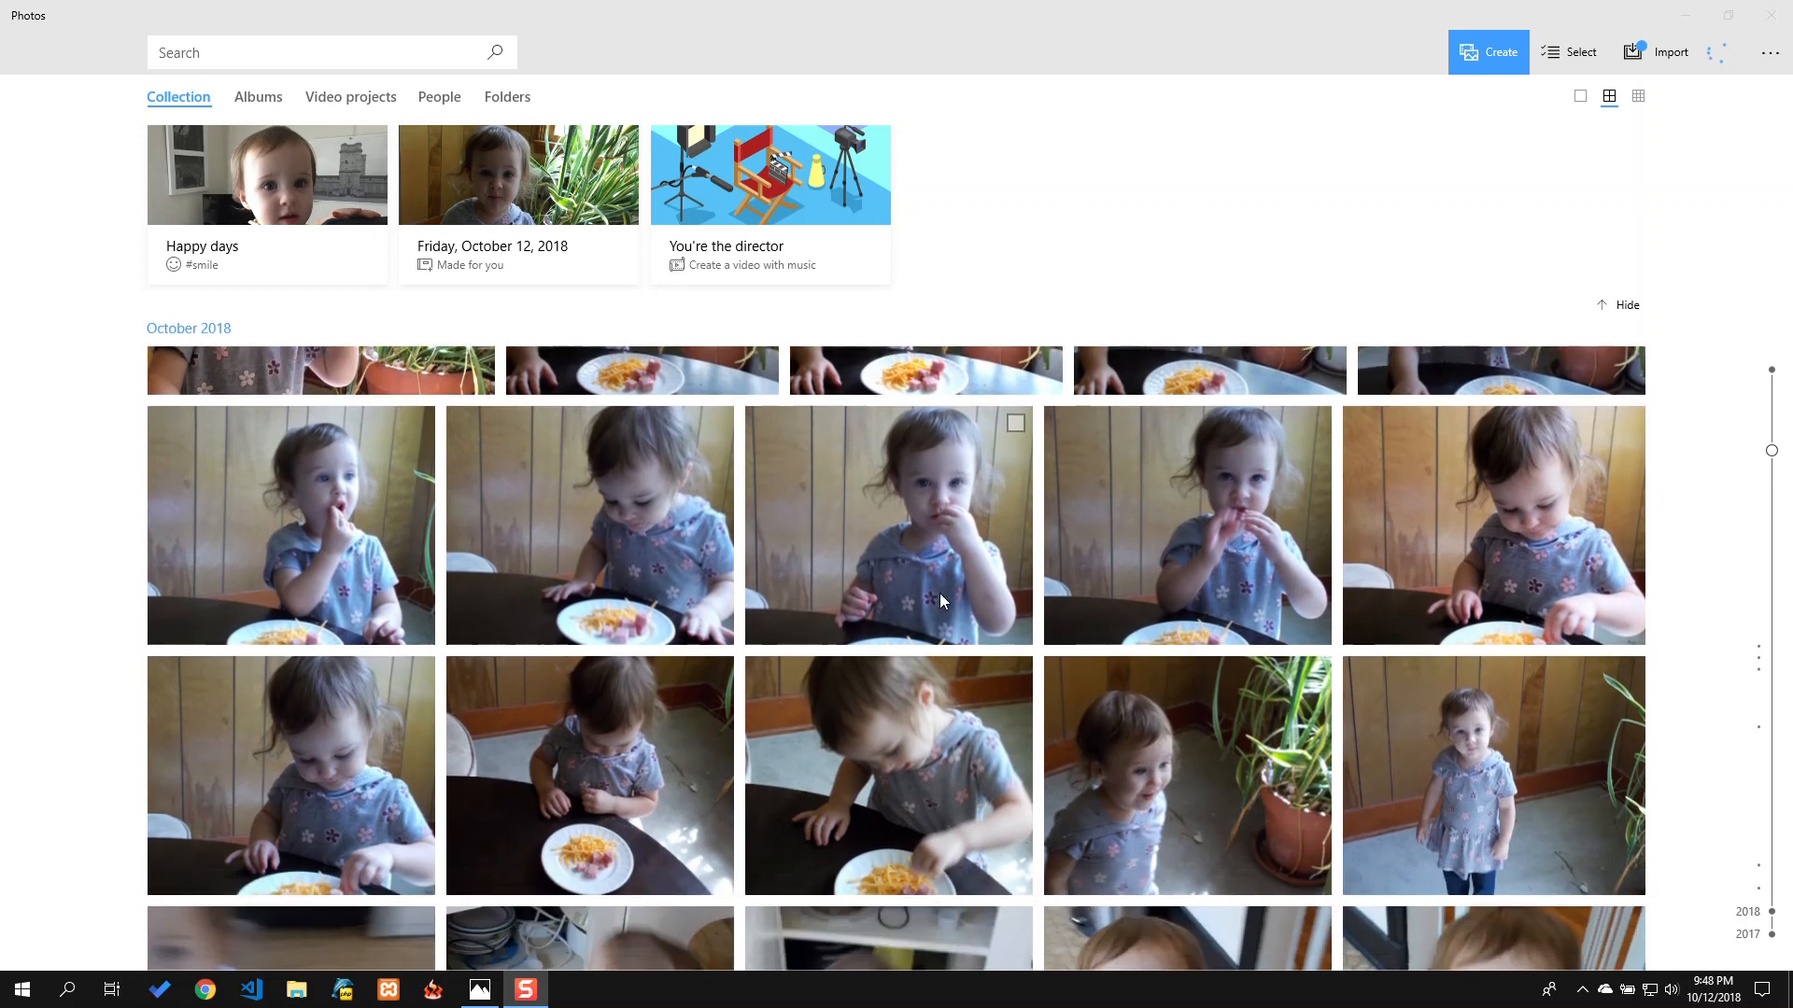
pyautogui.scroll(-3)
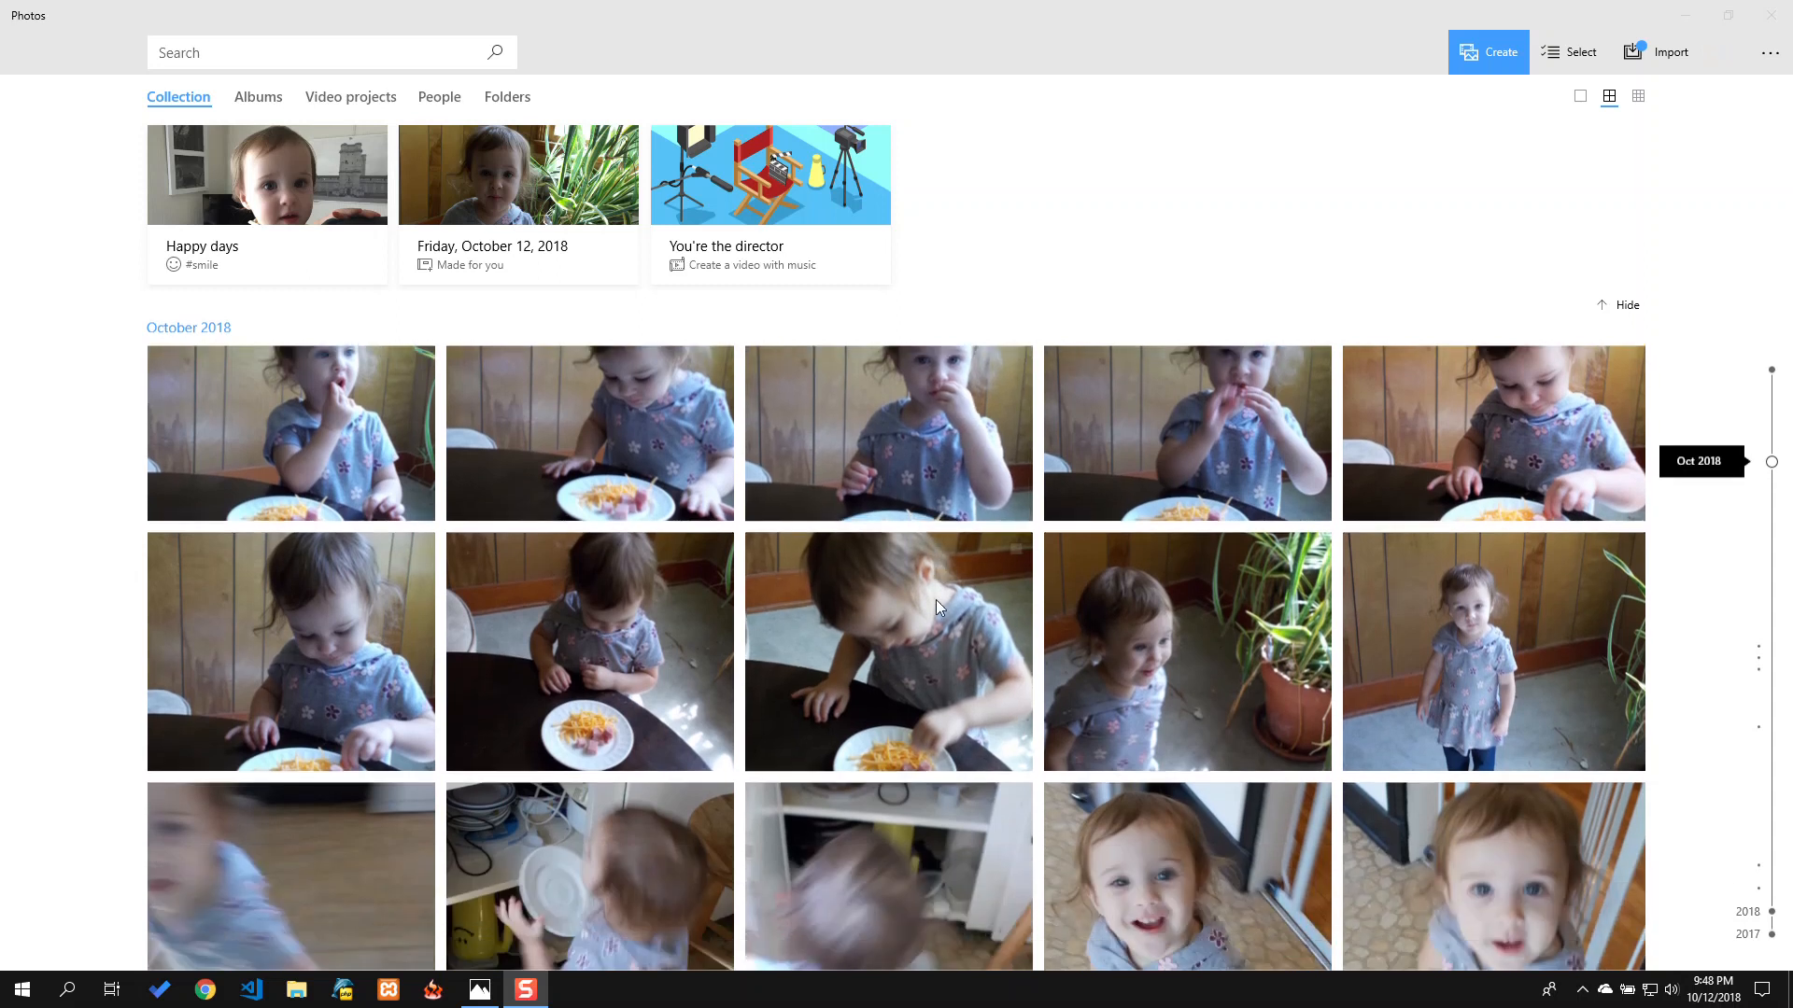
pyautogui.scroll(-3)
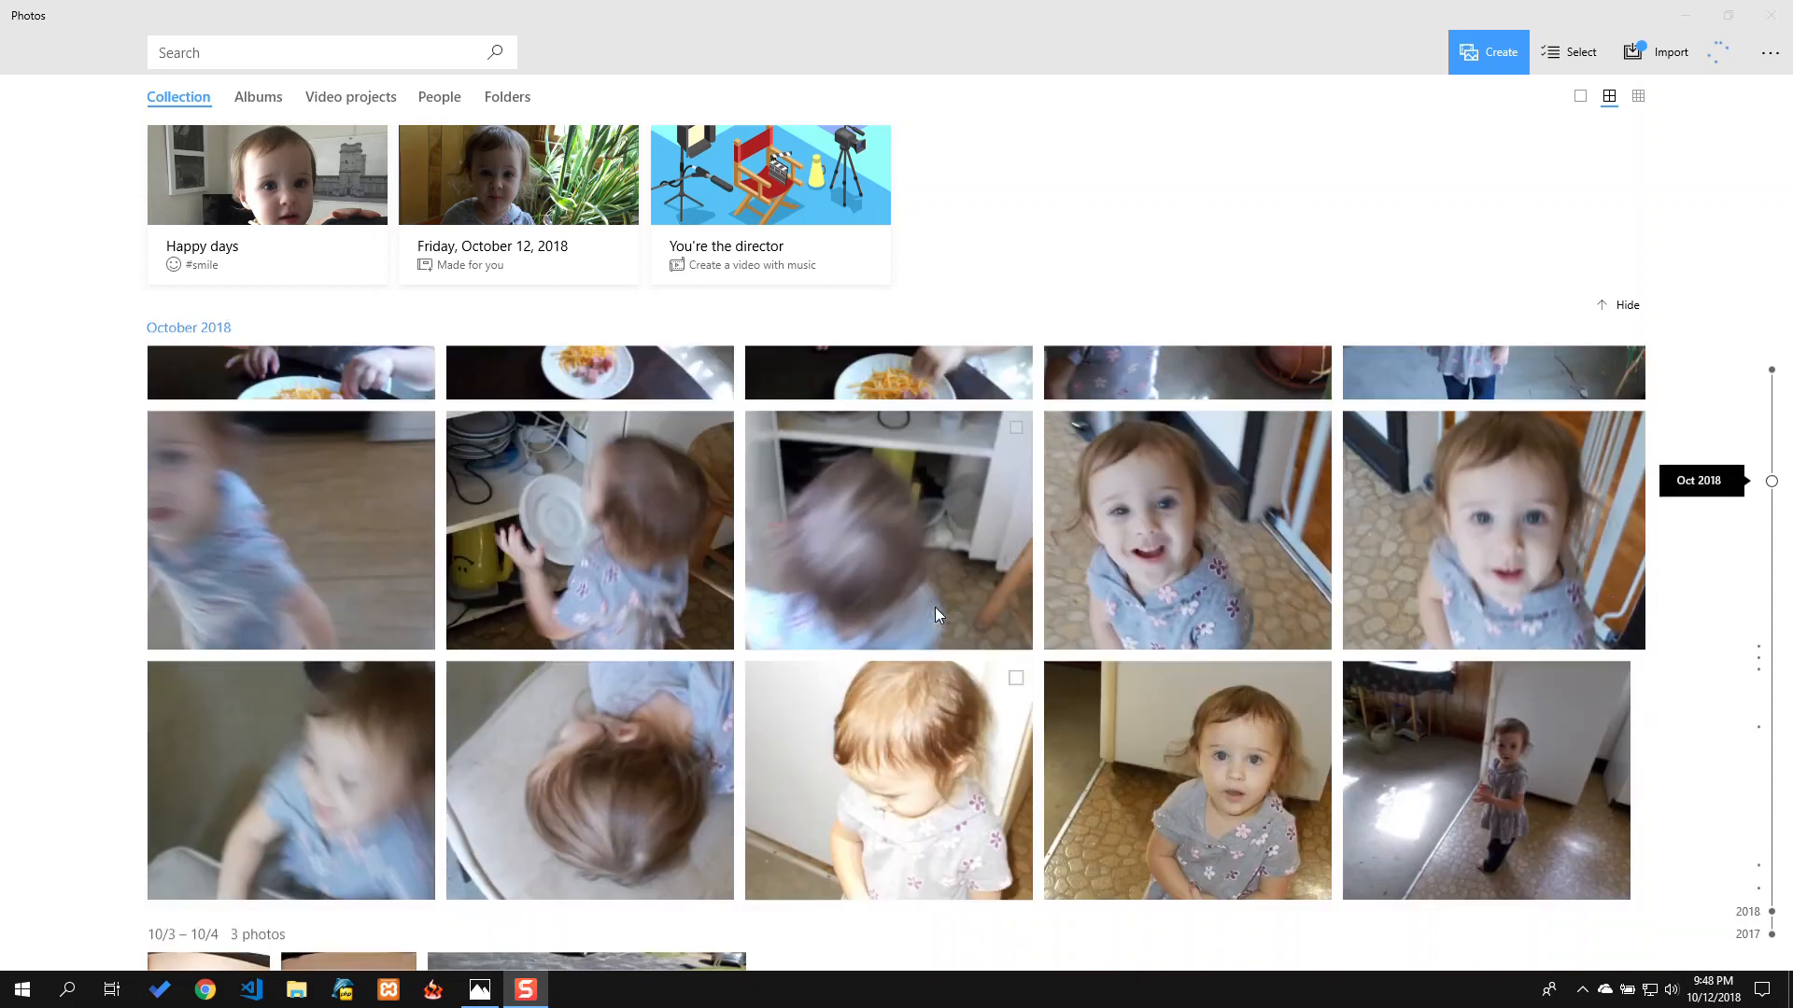
pyautogui.scroll(3)
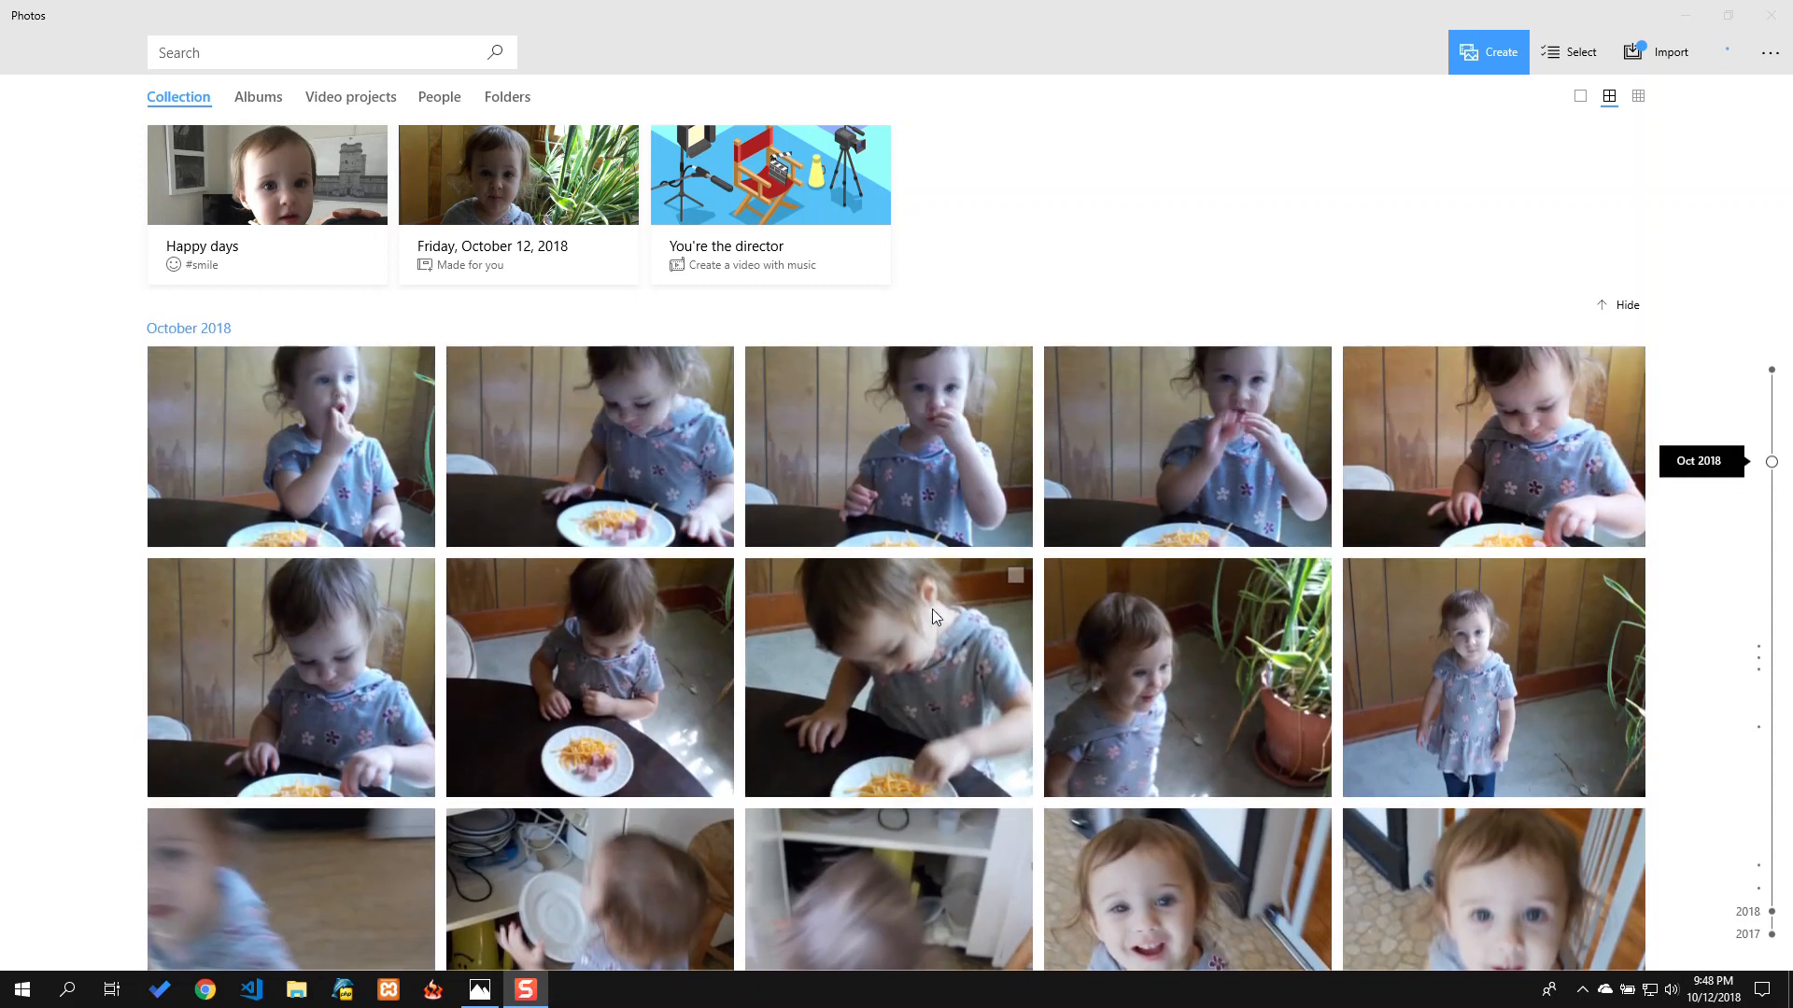
pyautogui.scroll(3)
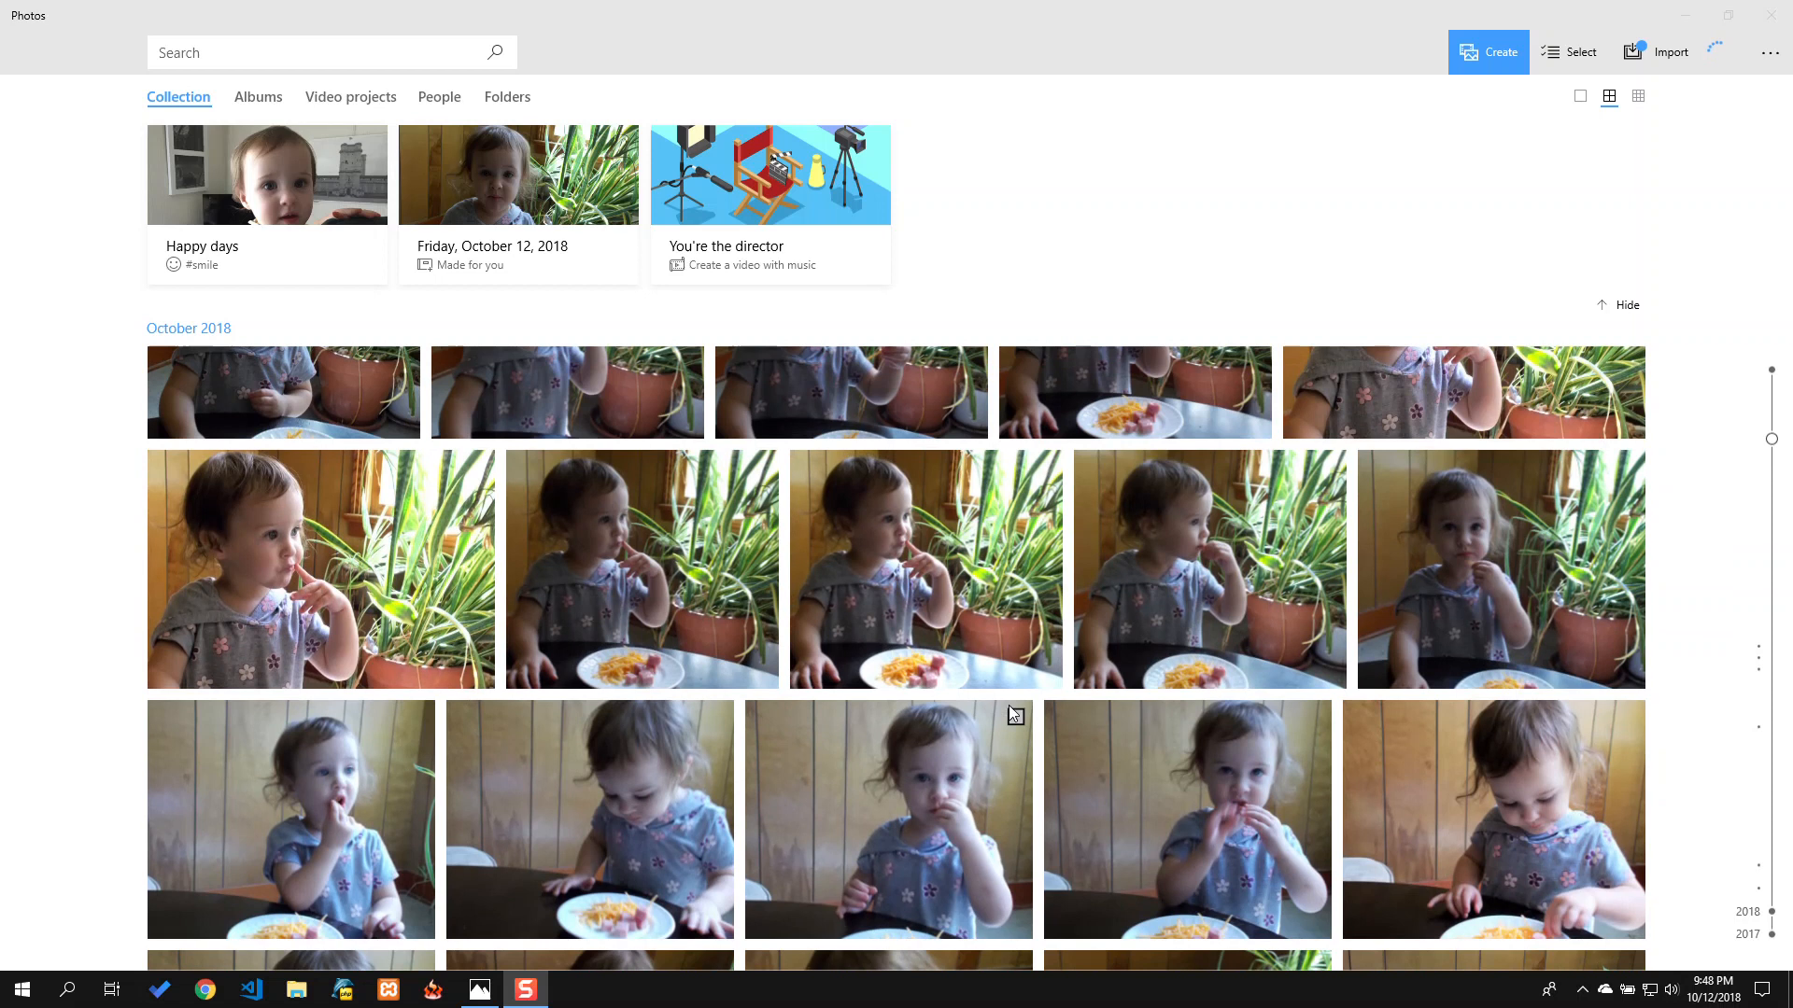
pyautogui.moveTo(1010, 701)
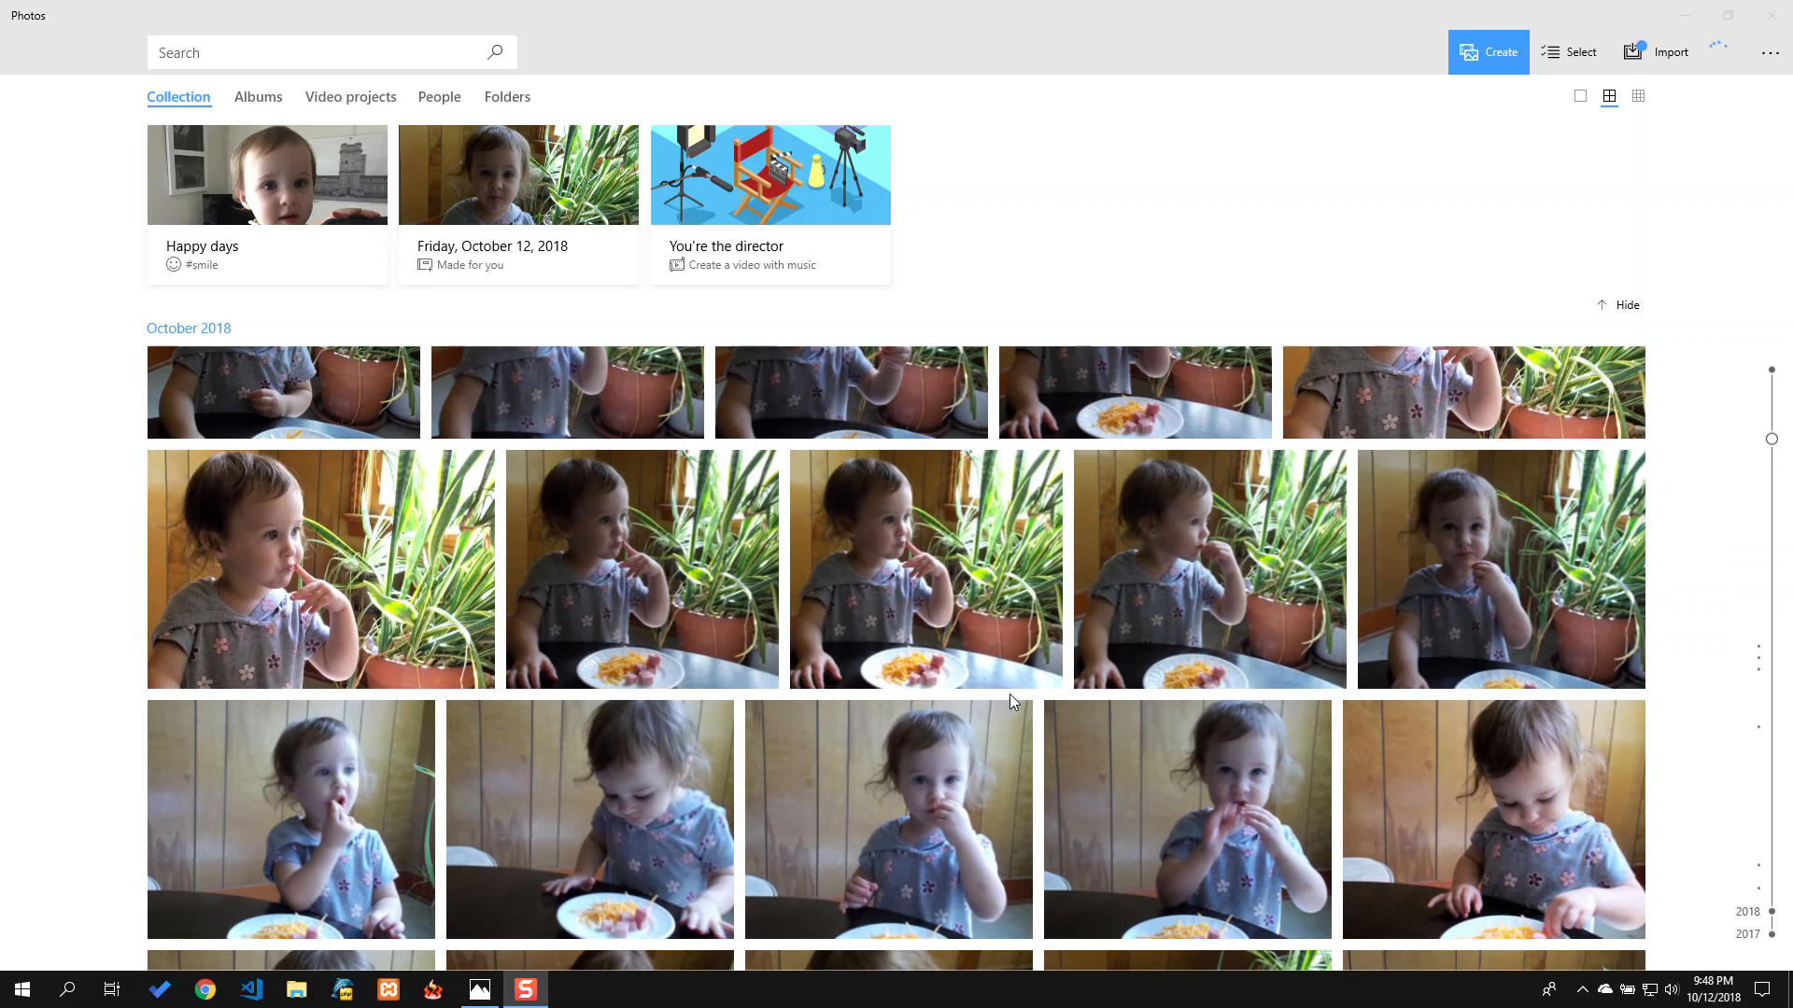
pyautogui.moveTo(653, 583)
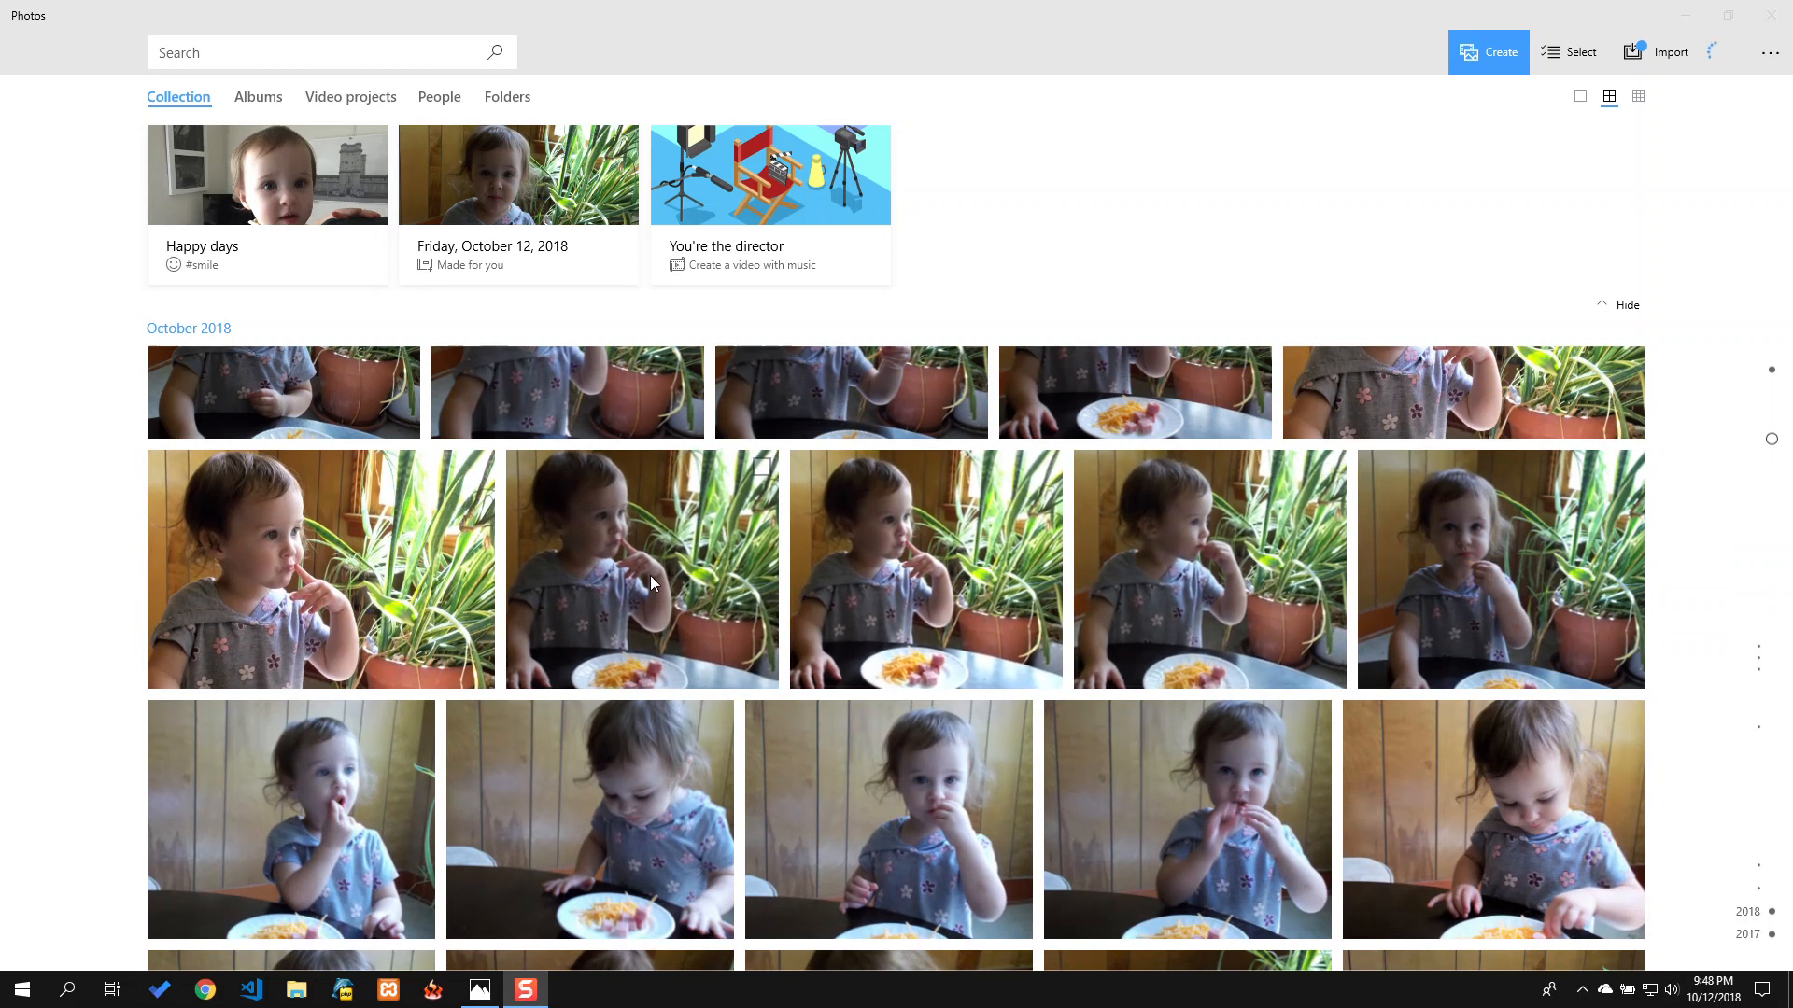
pyautogui.moveTo(851, 559)
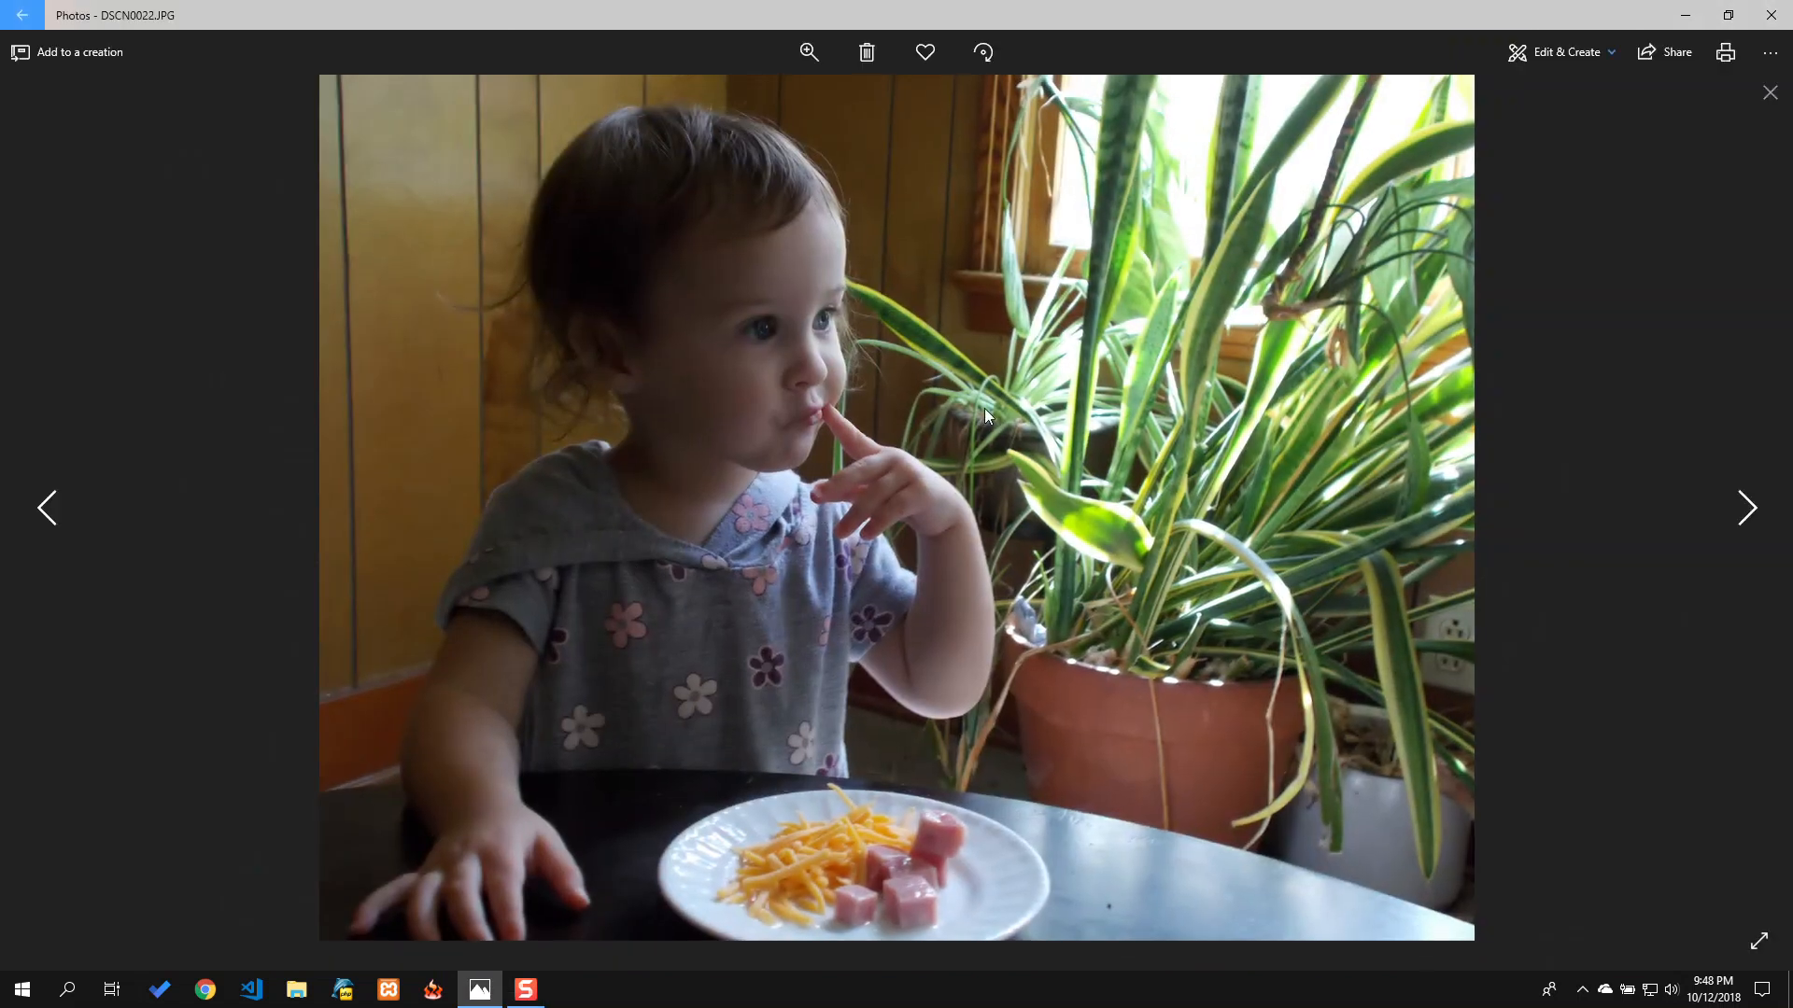
pyautogui.moveTo(1172, 368)
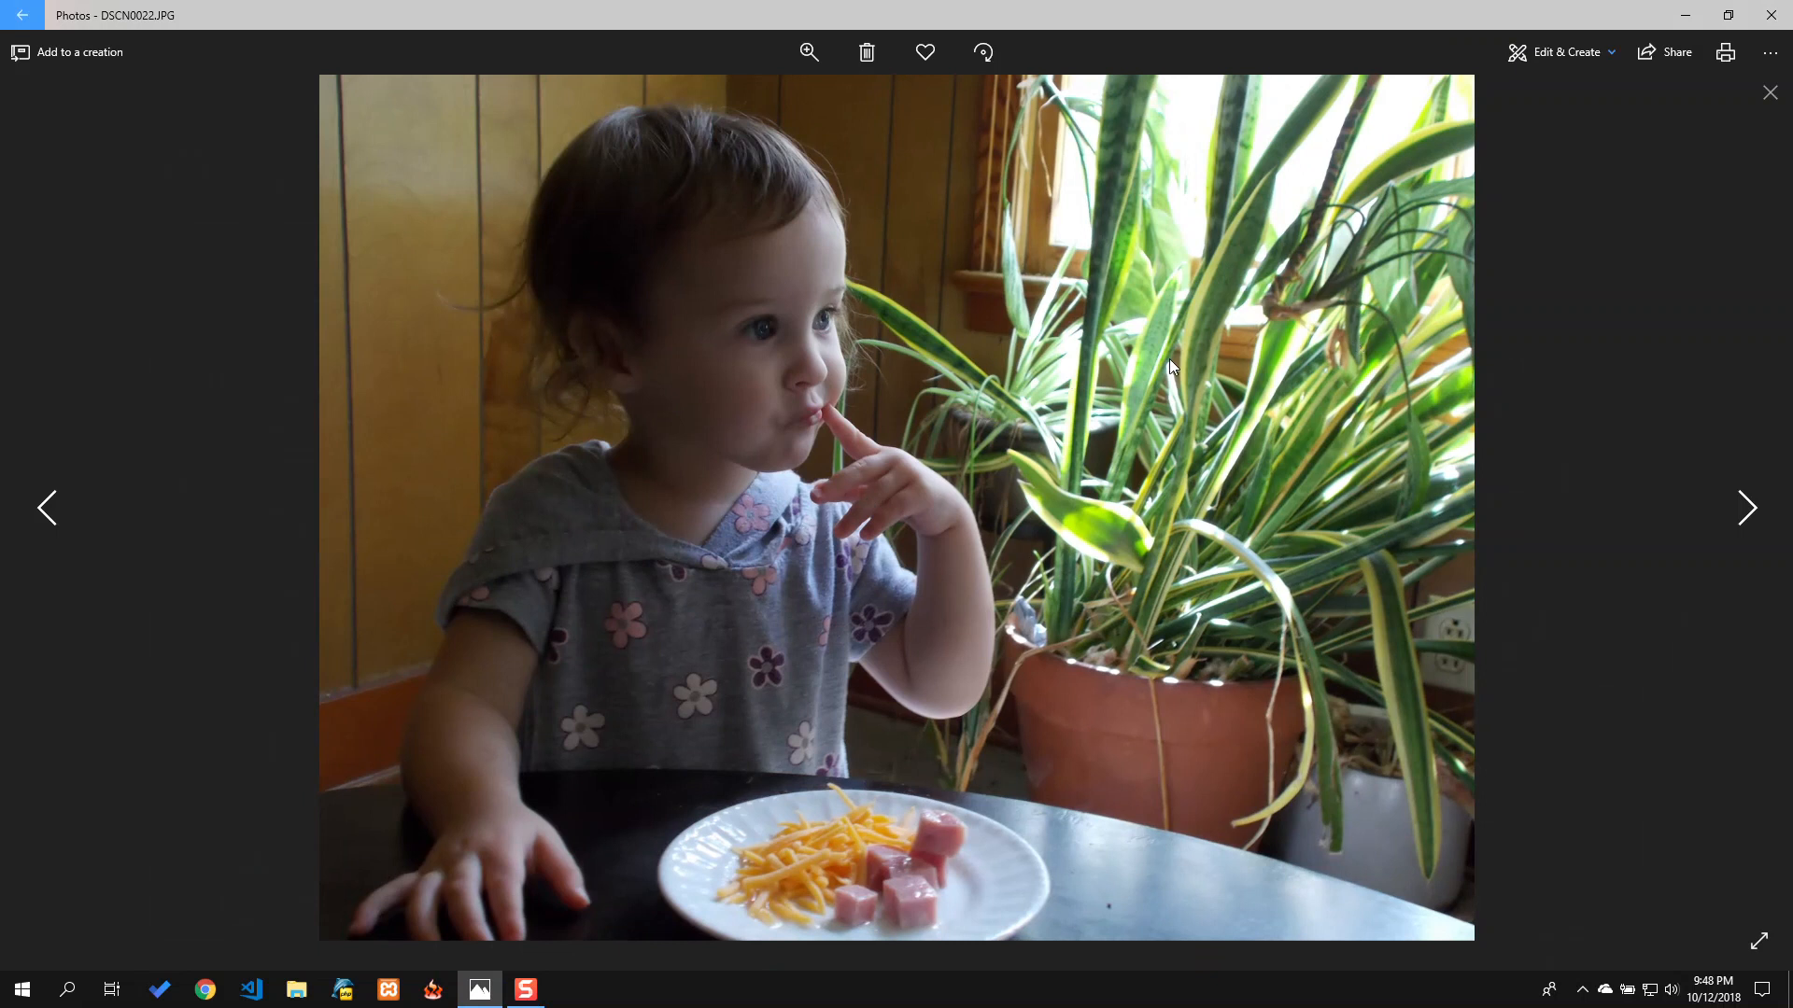
pyautogui.moveTo(835, 389)
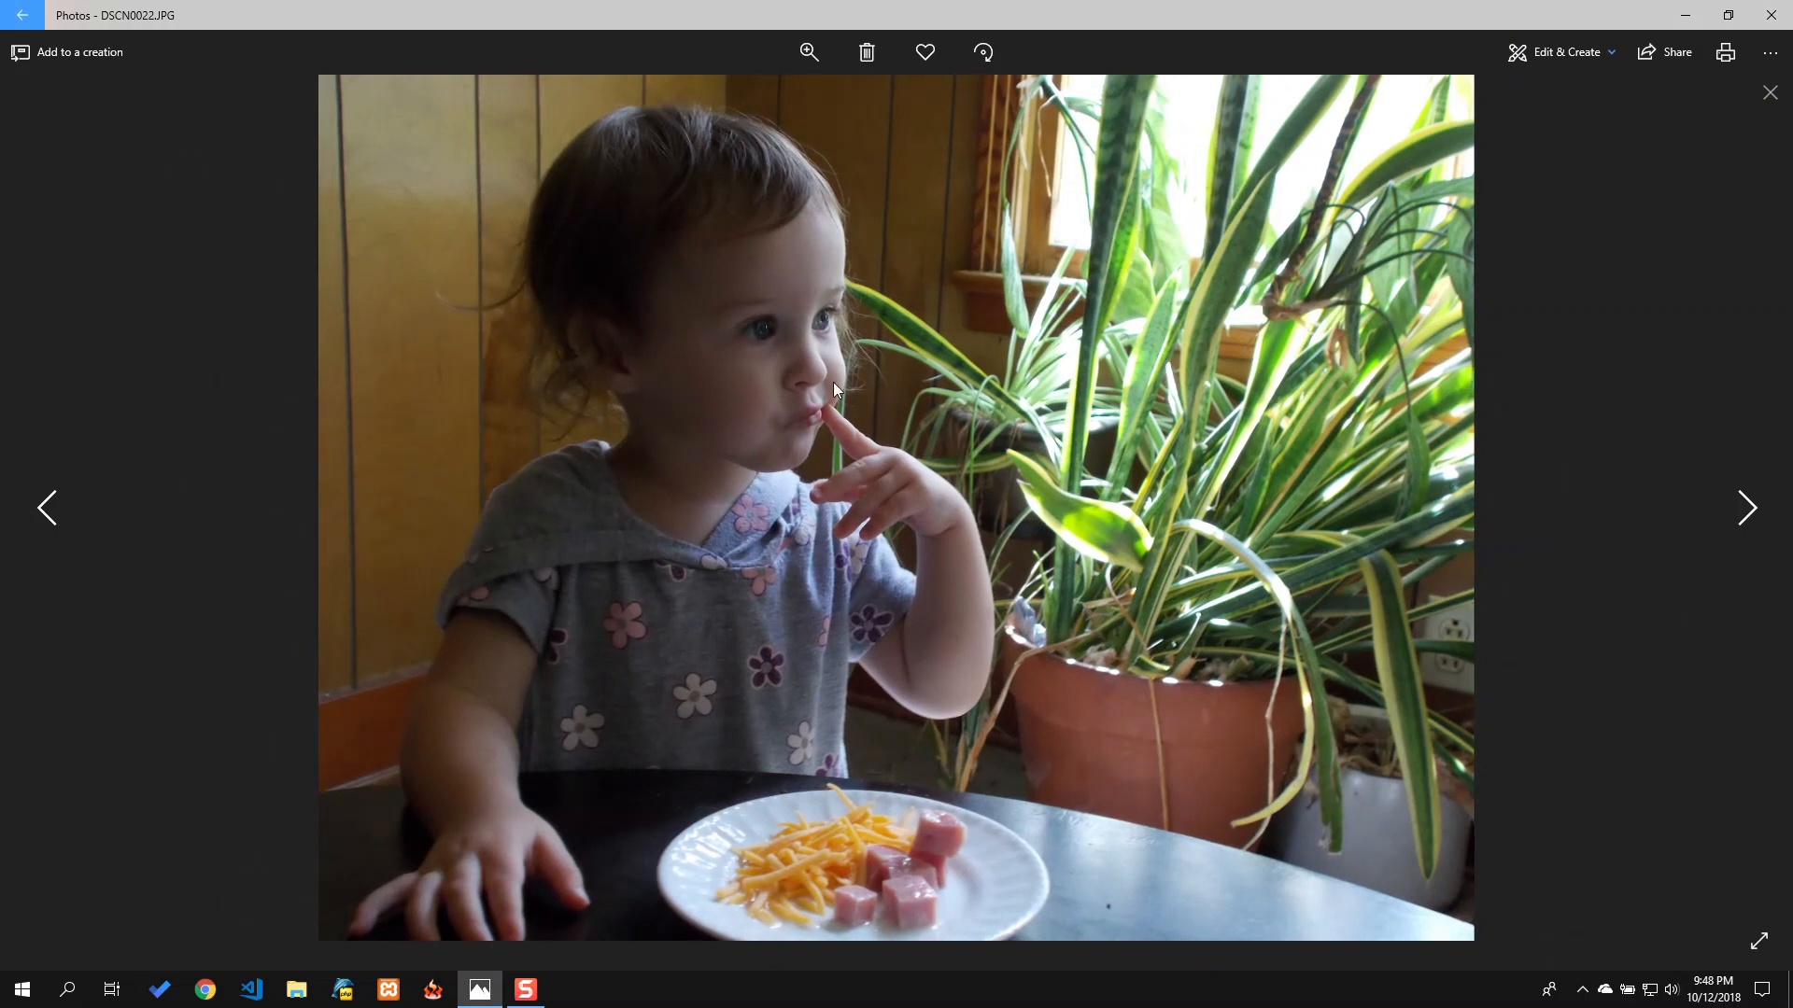
pyautogui.moveTo(863, 435)
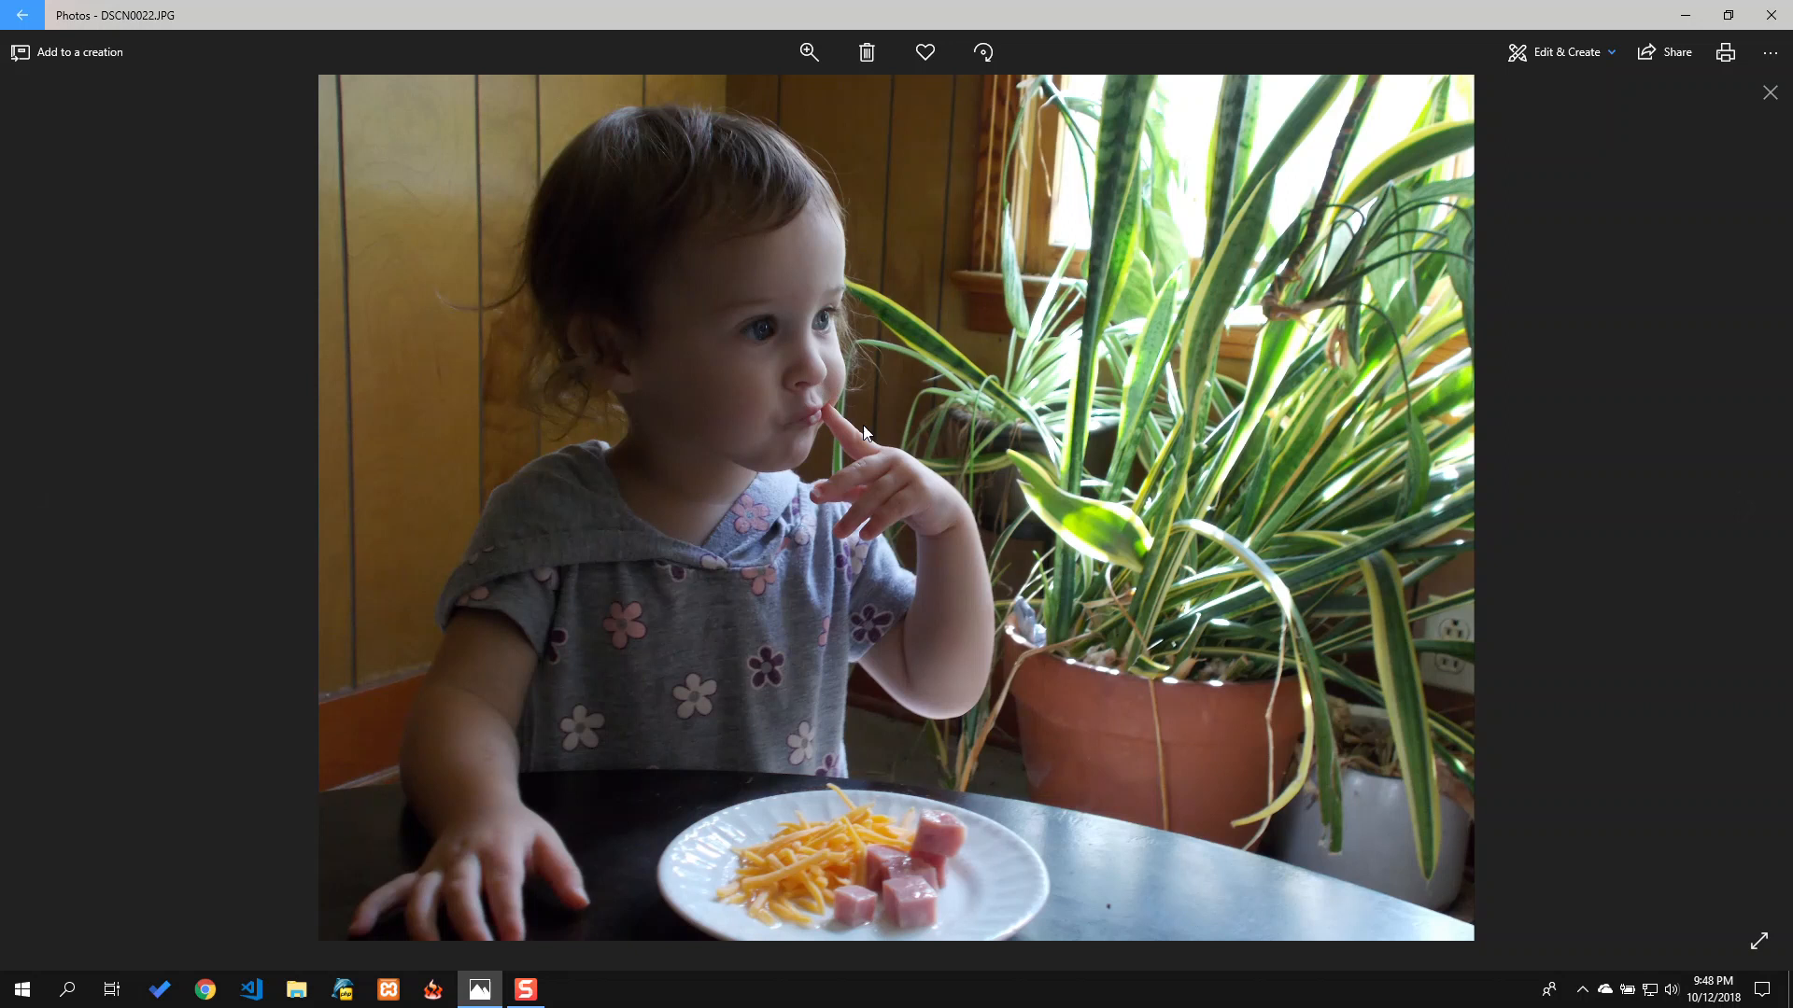
pyautogui.moveTo(1234, 362)
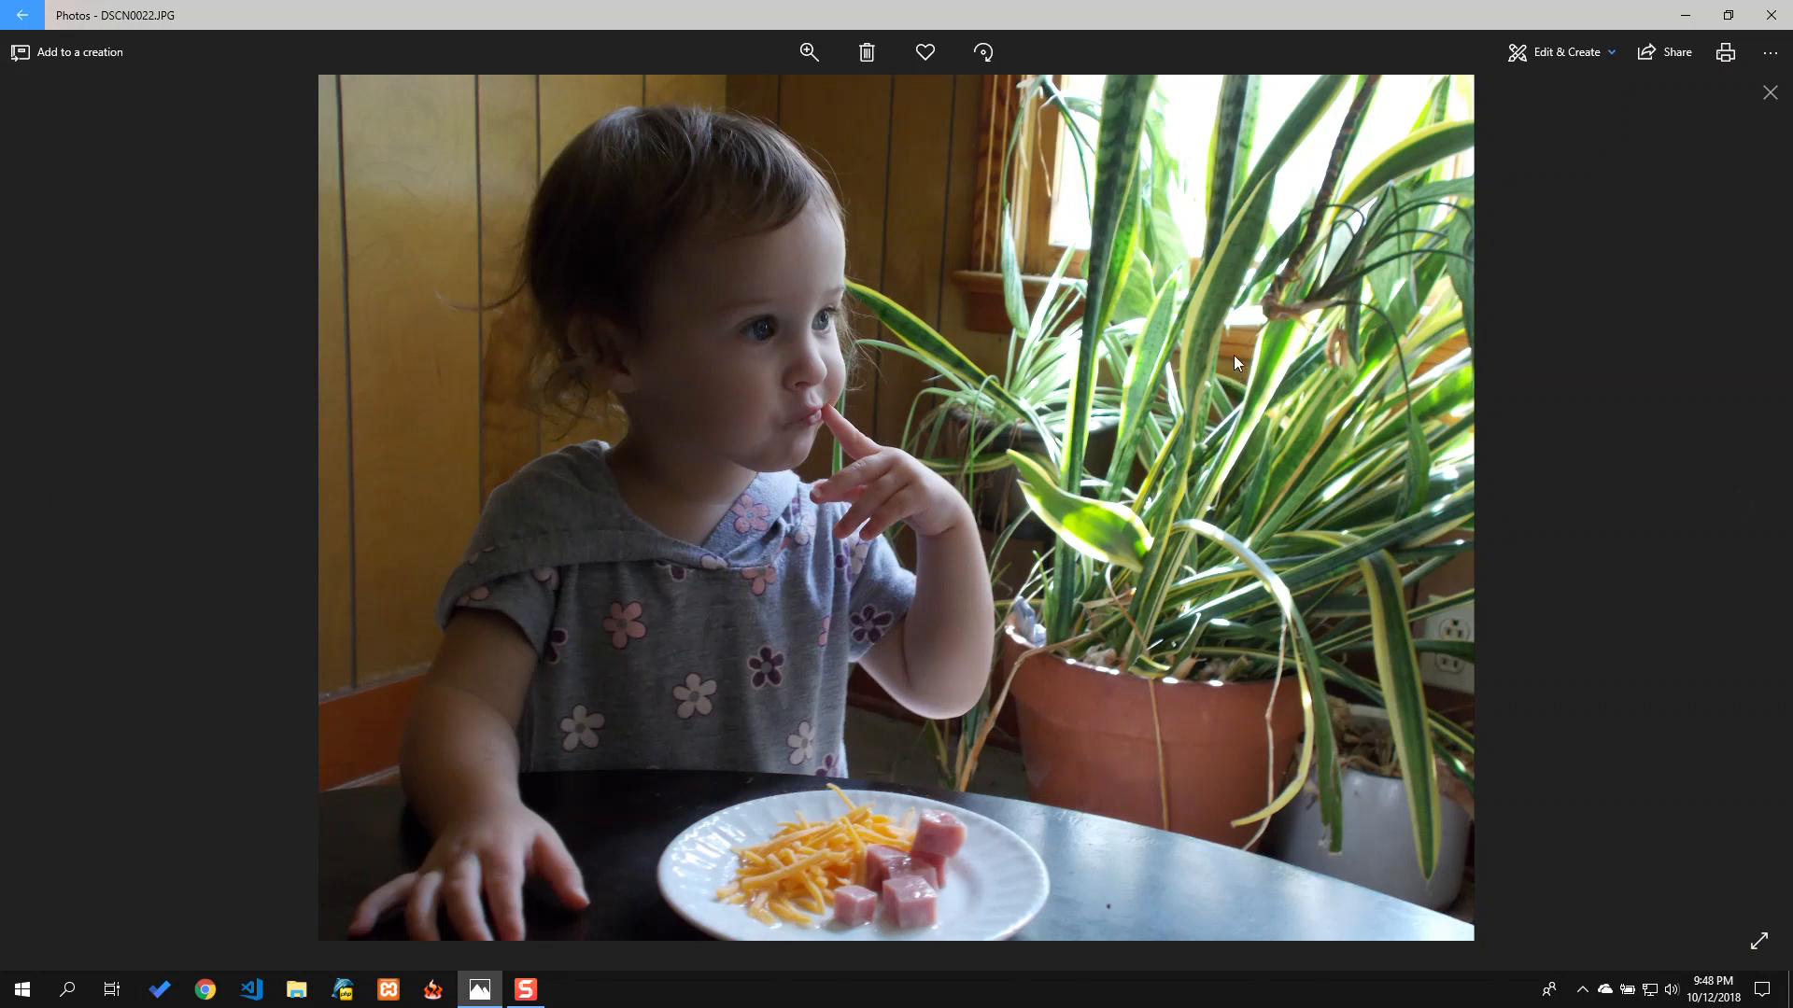
pyautogui.moveTo(1561, 52)
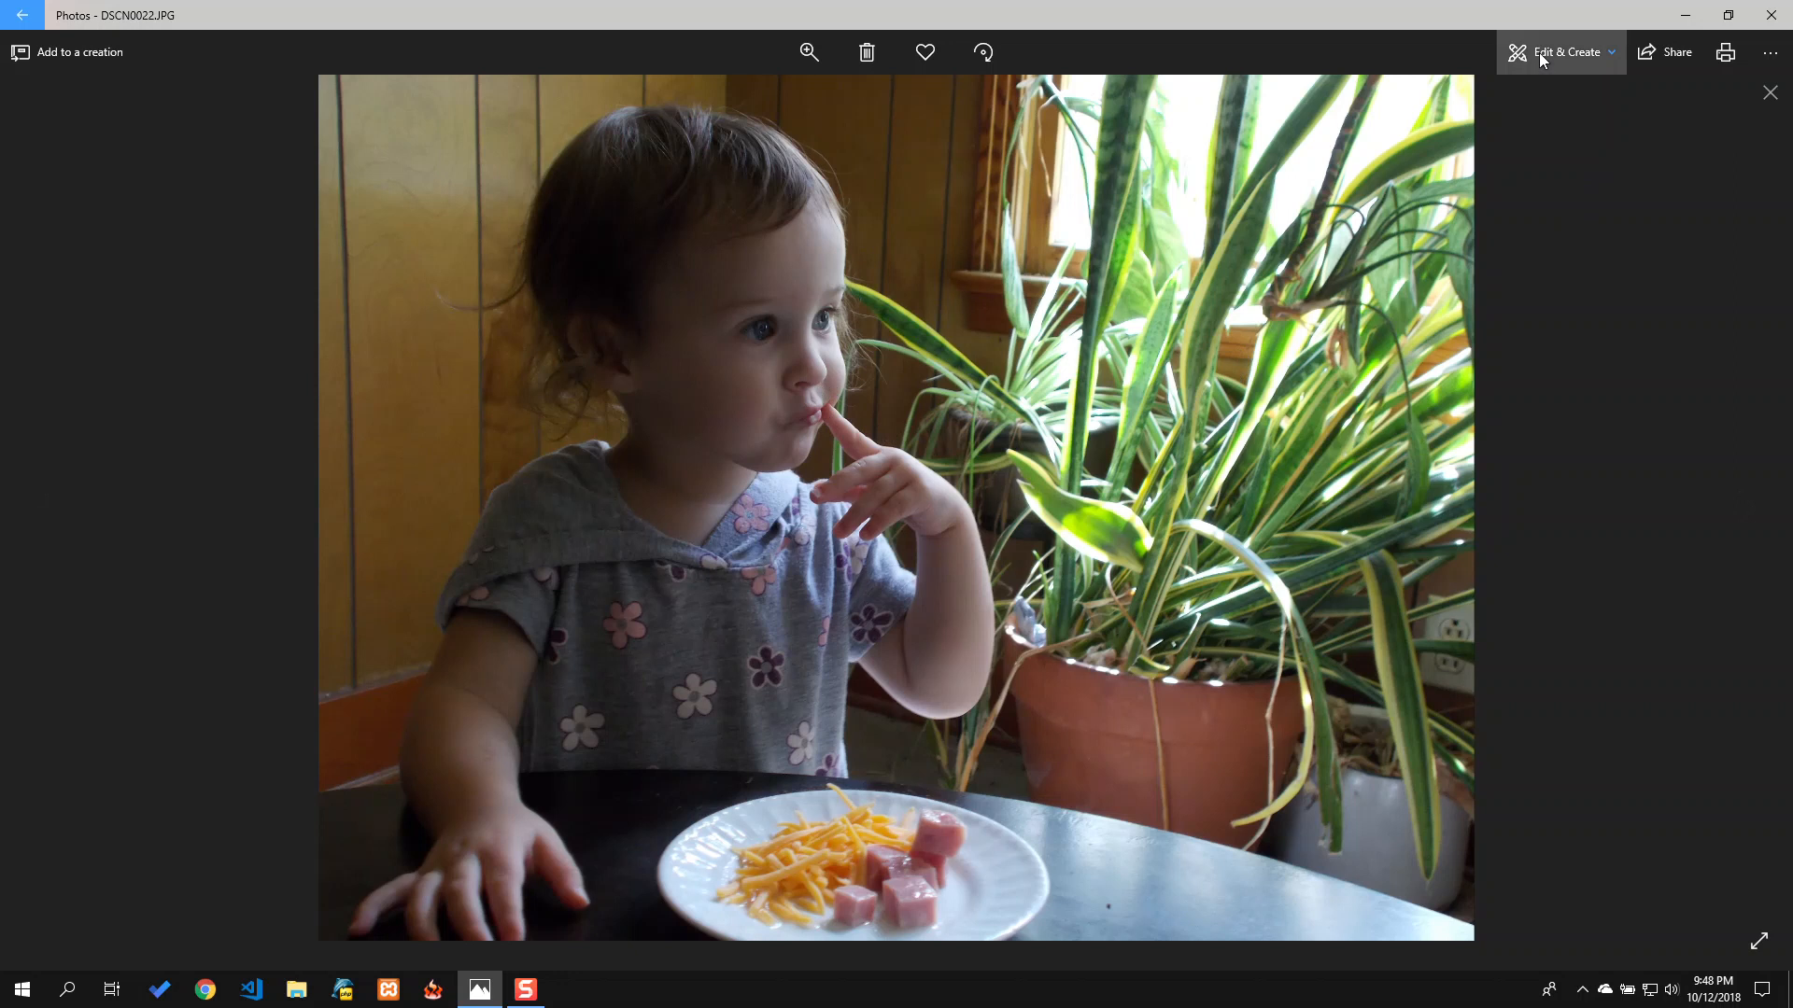
pyautogui.click(1563, 52)
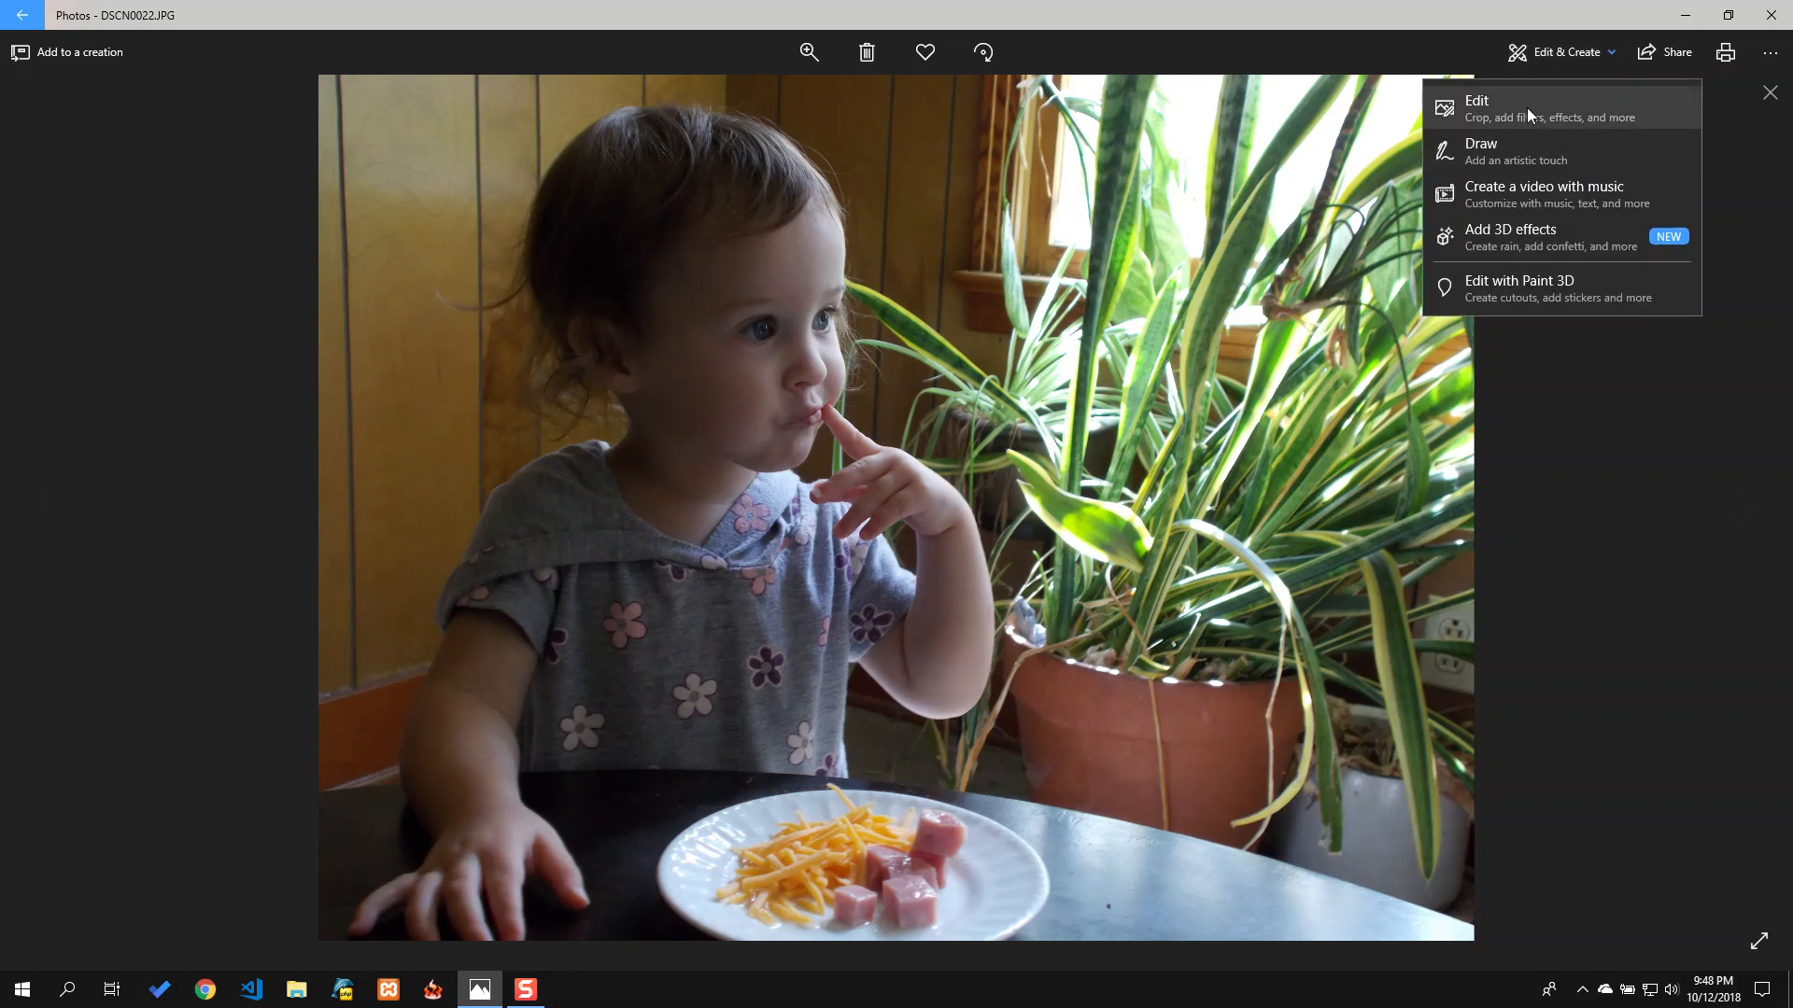
pyautogui.moveTo(1050, 210)
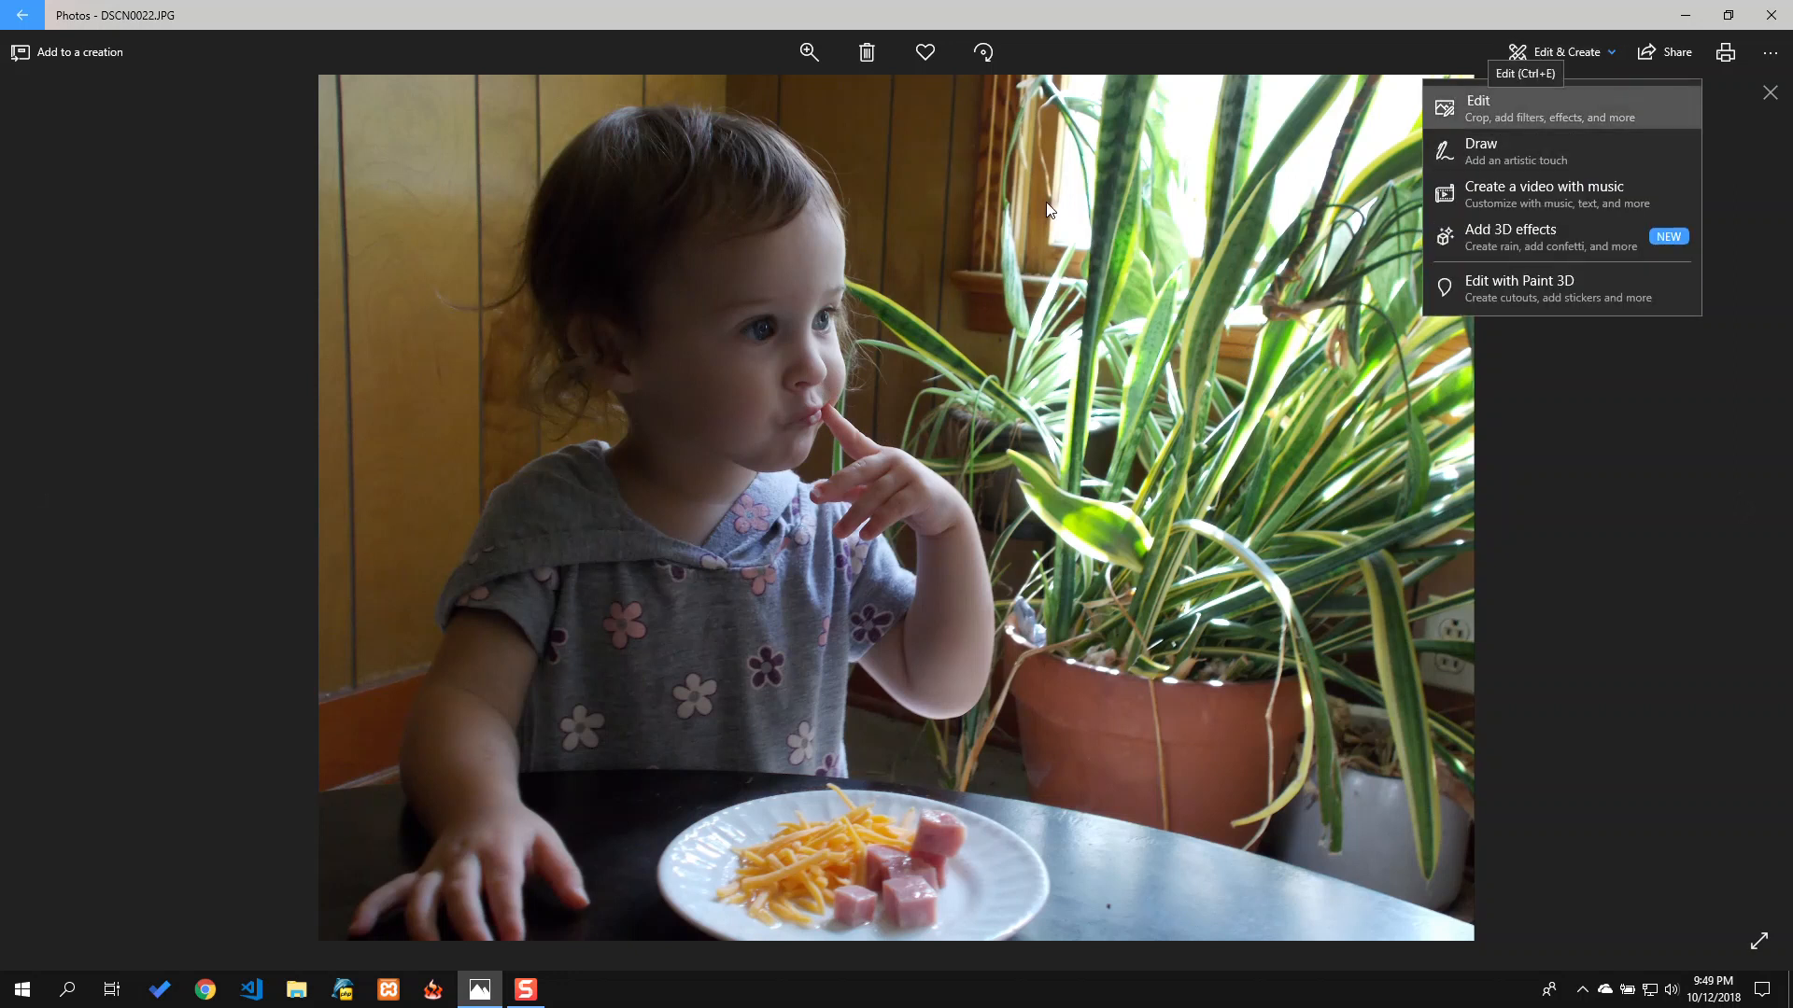
pyautogui.click(1477, 109)
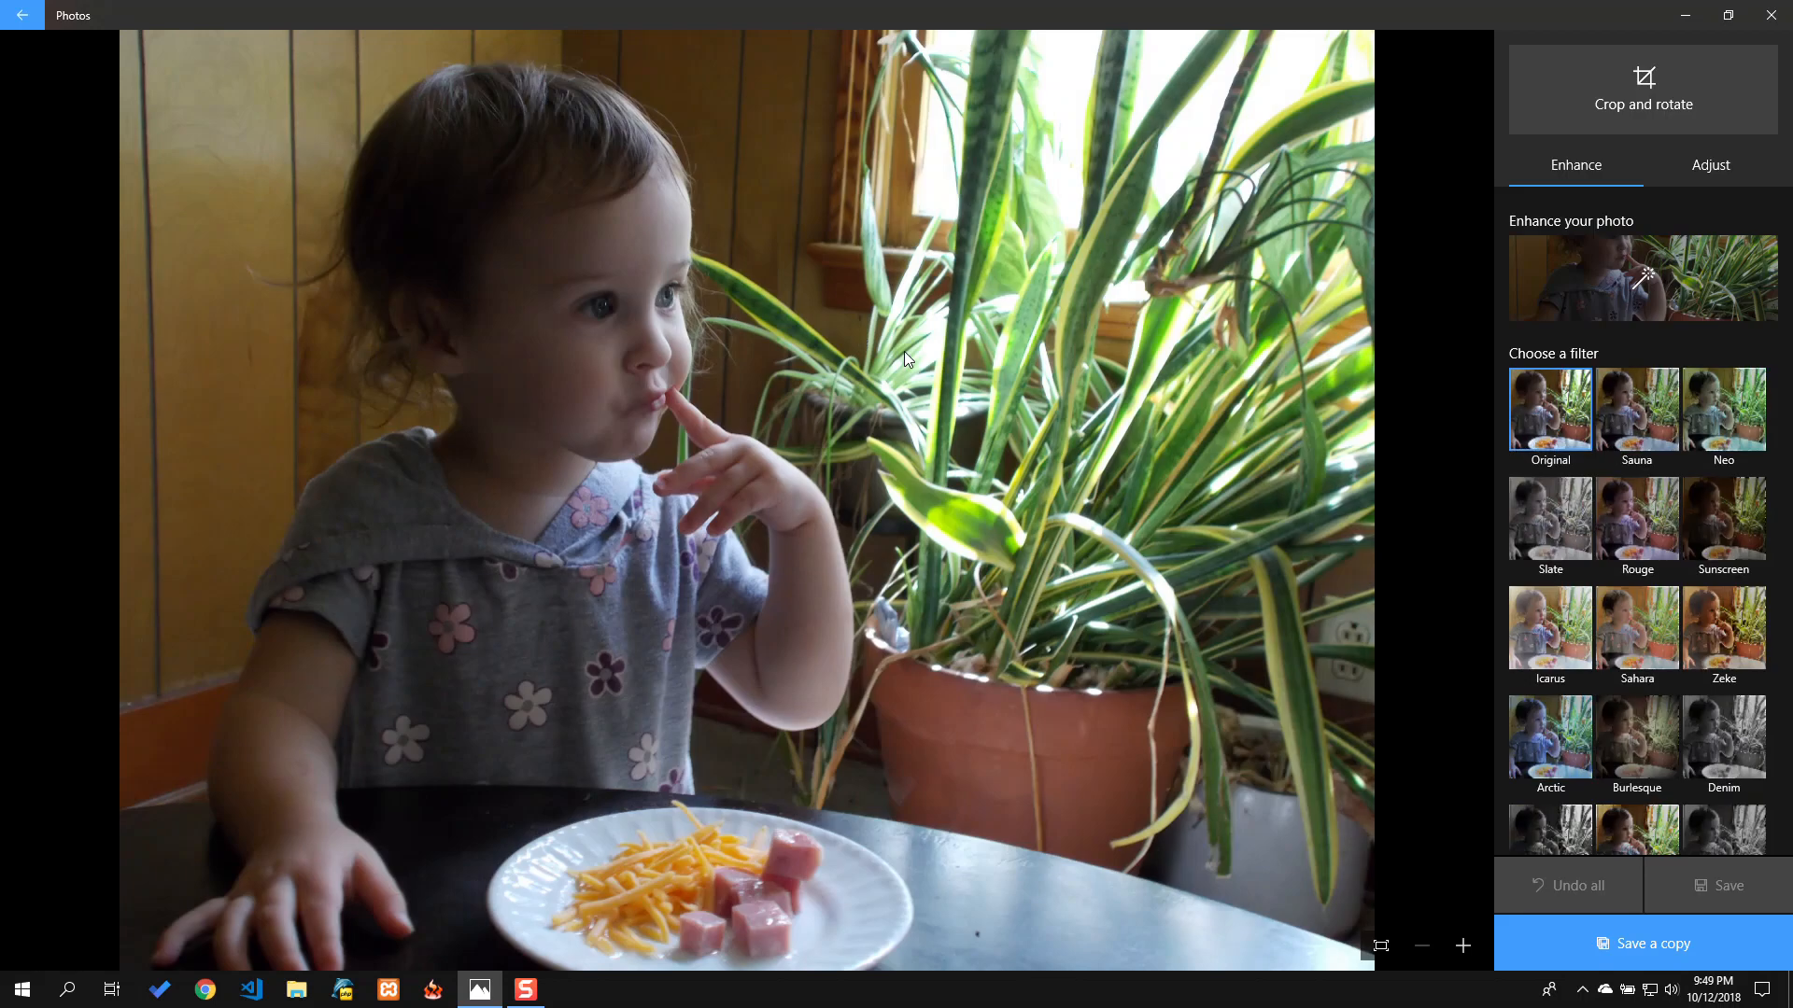
pyautogui.moveTo(1423, 330)
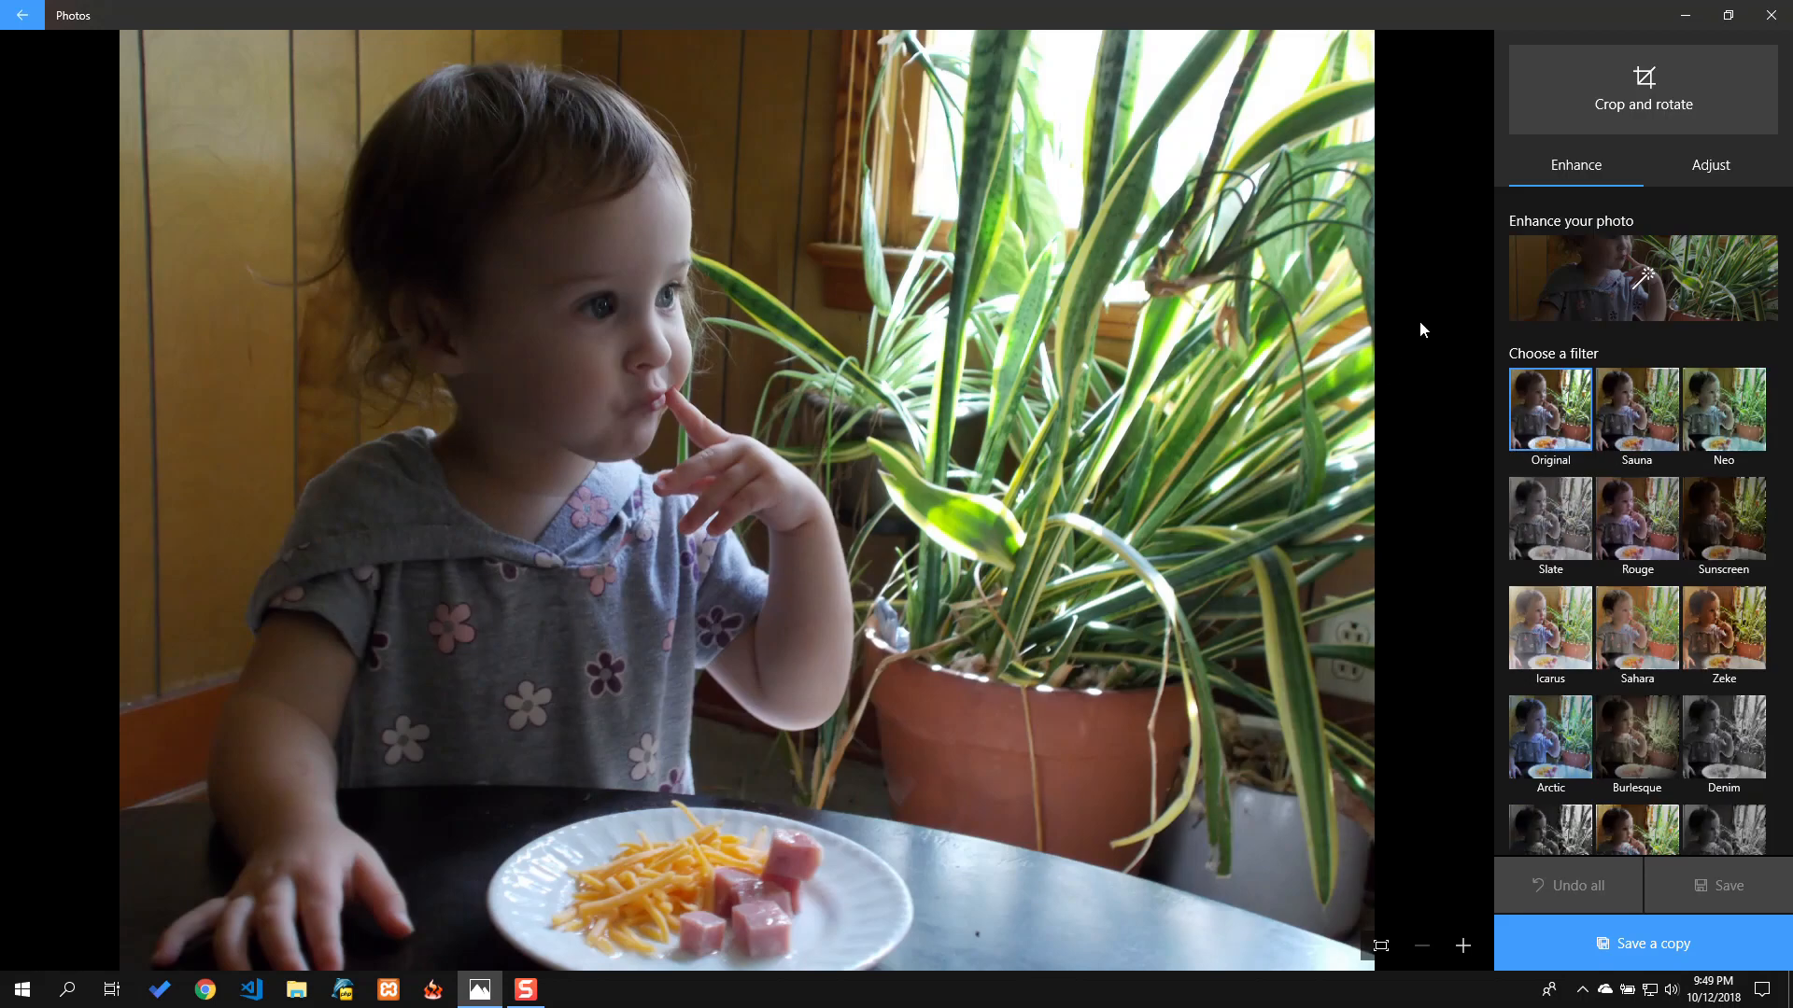
pyautogui.moveTo(1507, 288)
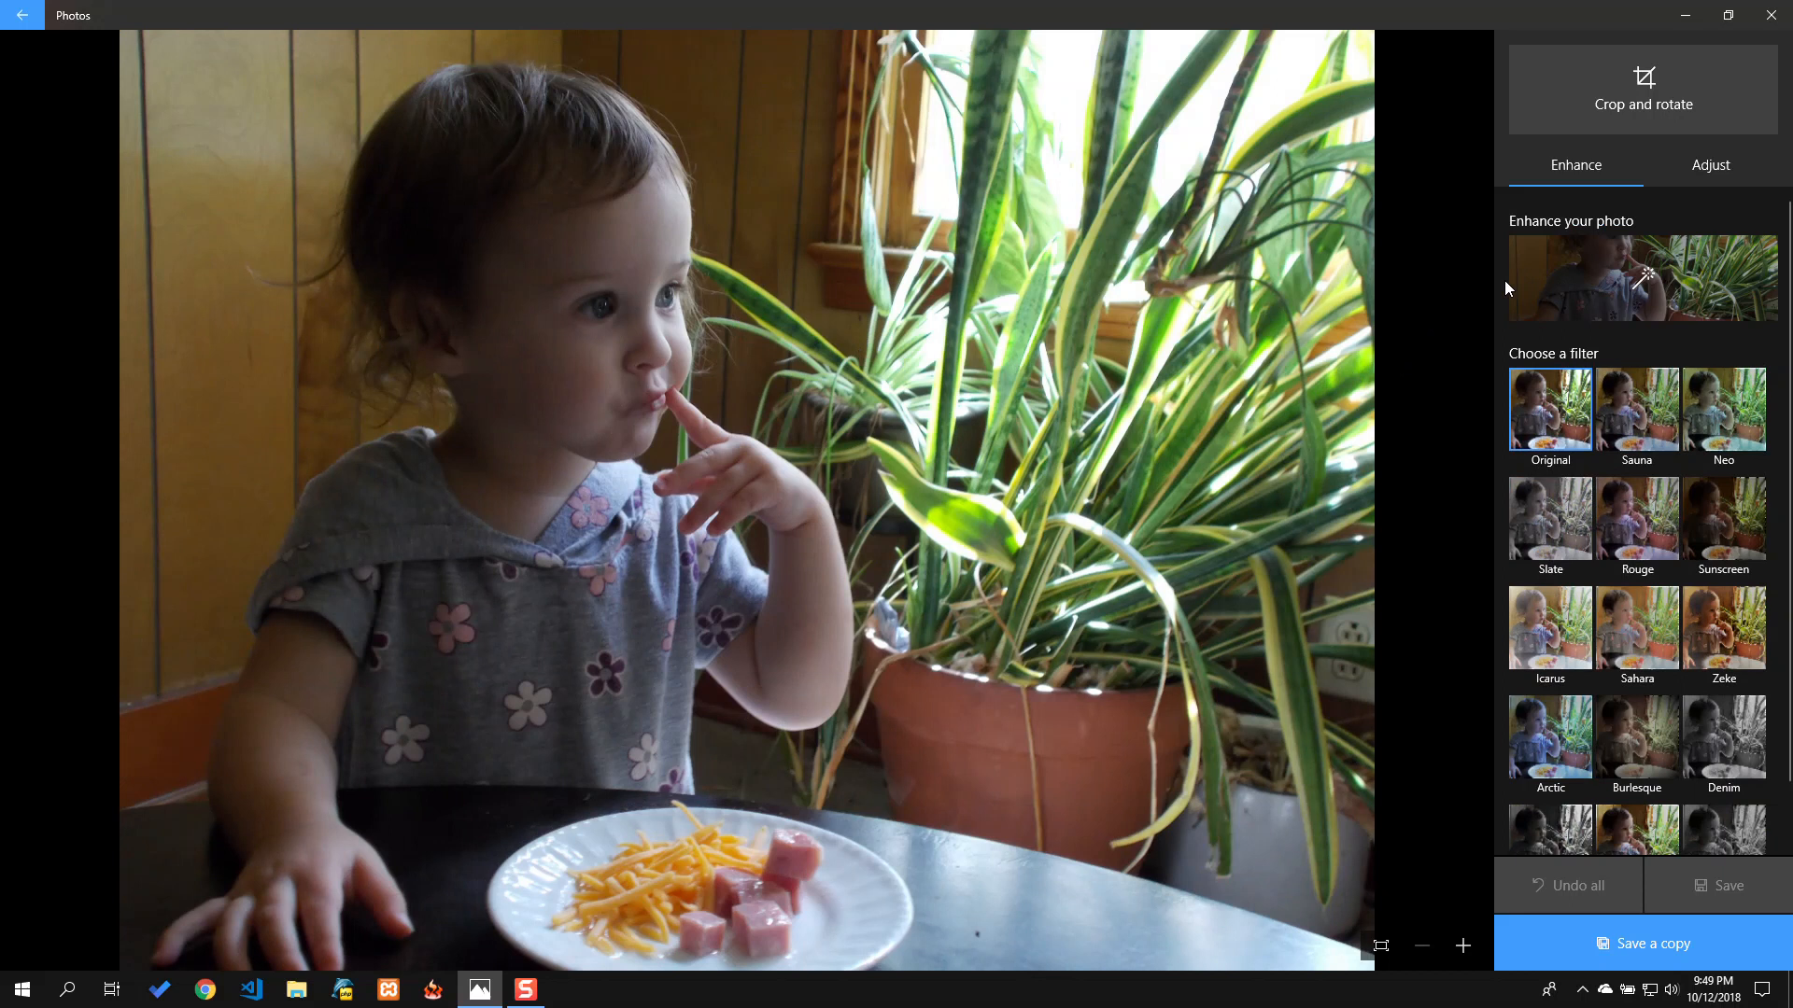
pyautogui.moveTo(1481, 293)
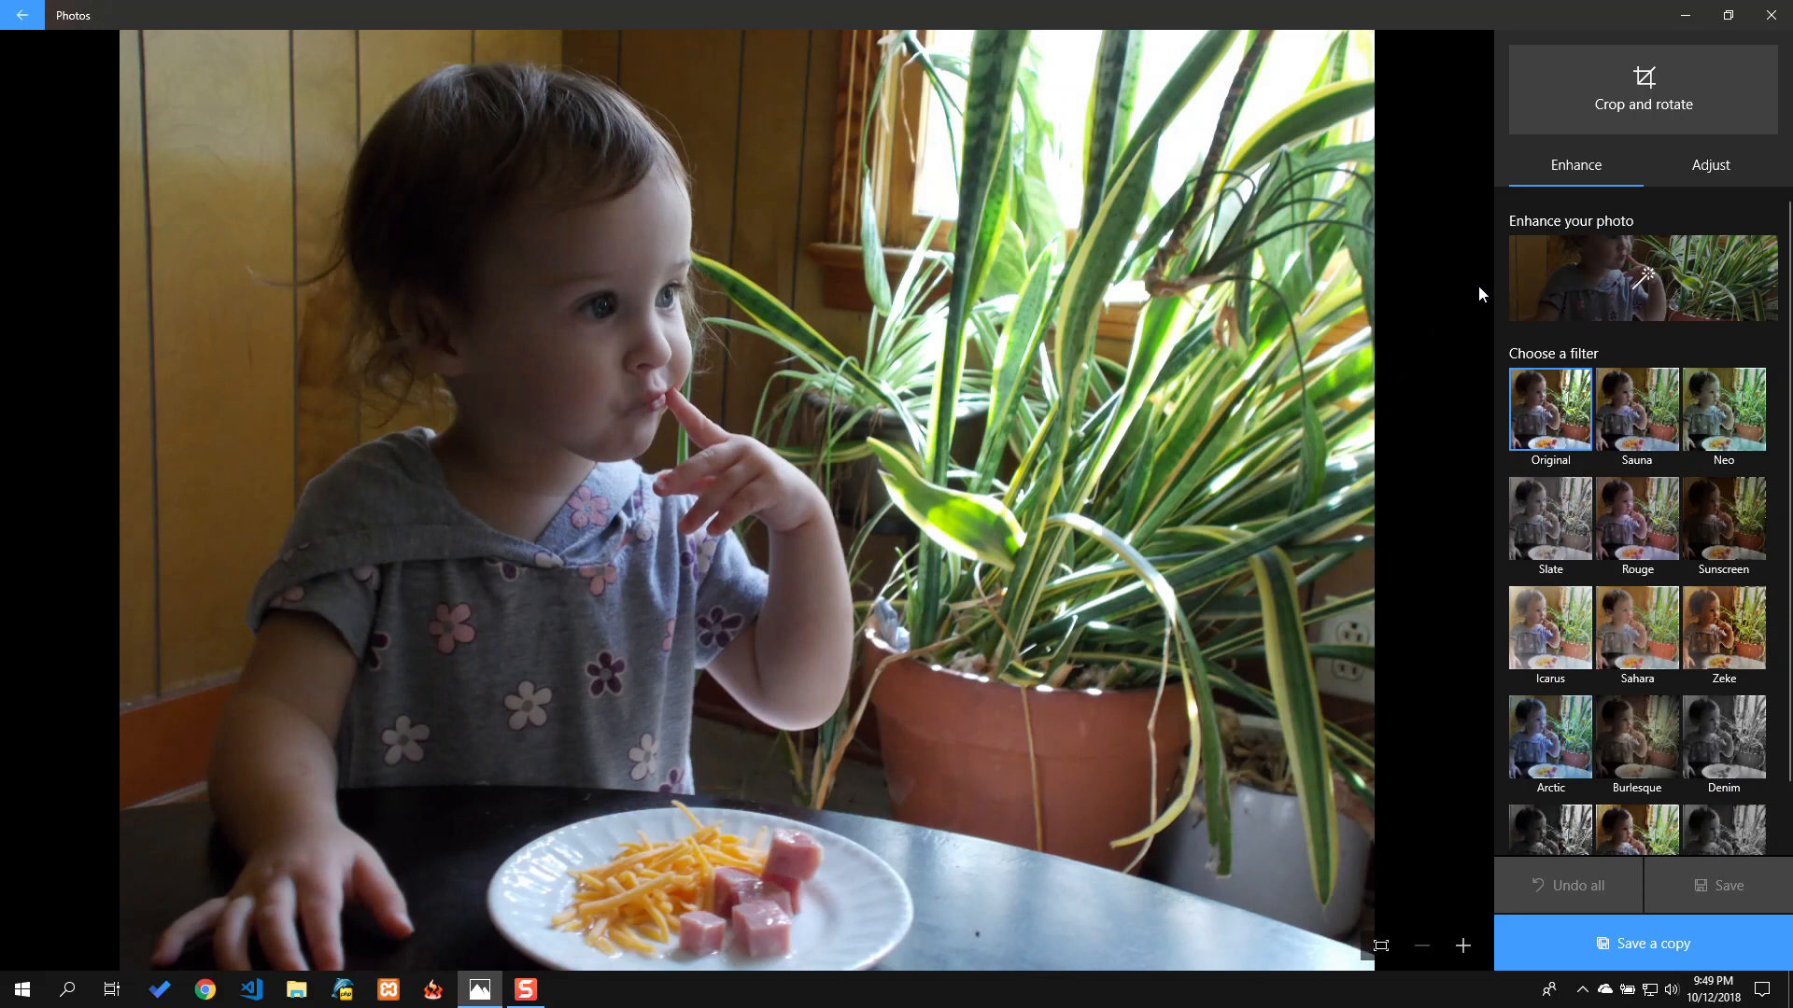
pyautogui.moveTo(1379, 318)
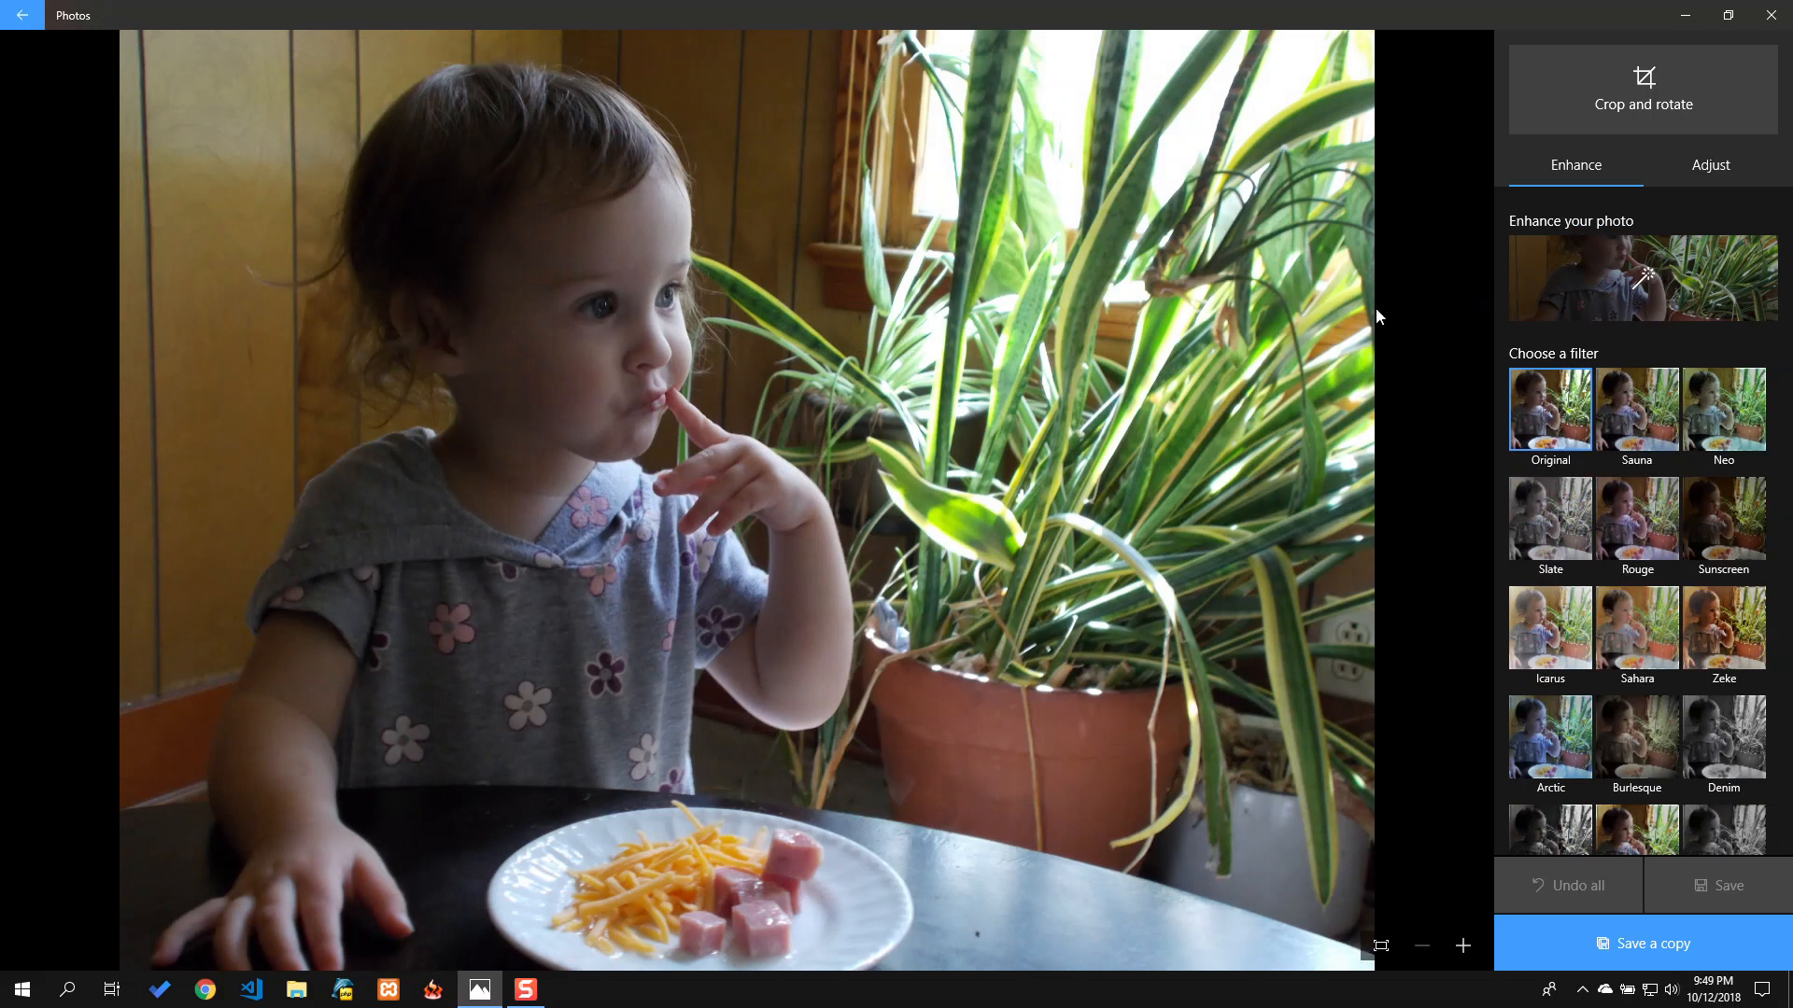
pyautogui.moveTo(1644, 89)
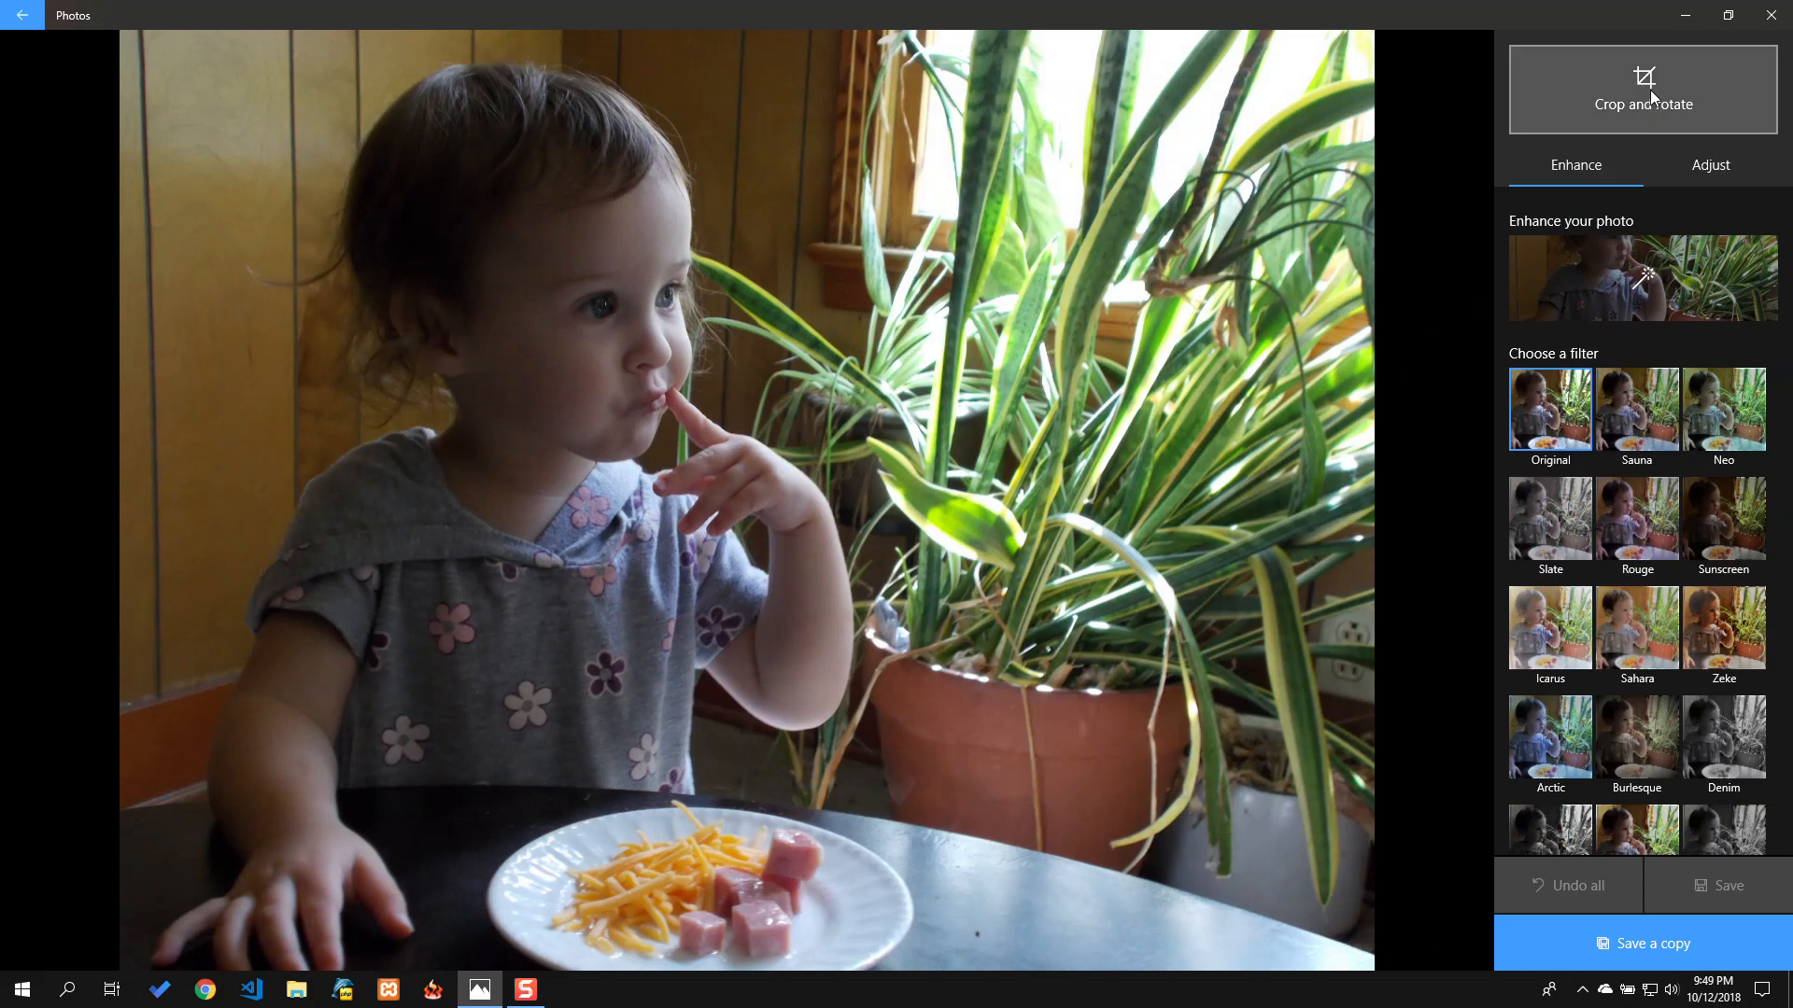
pyautogui.moveTo(1647, 97)
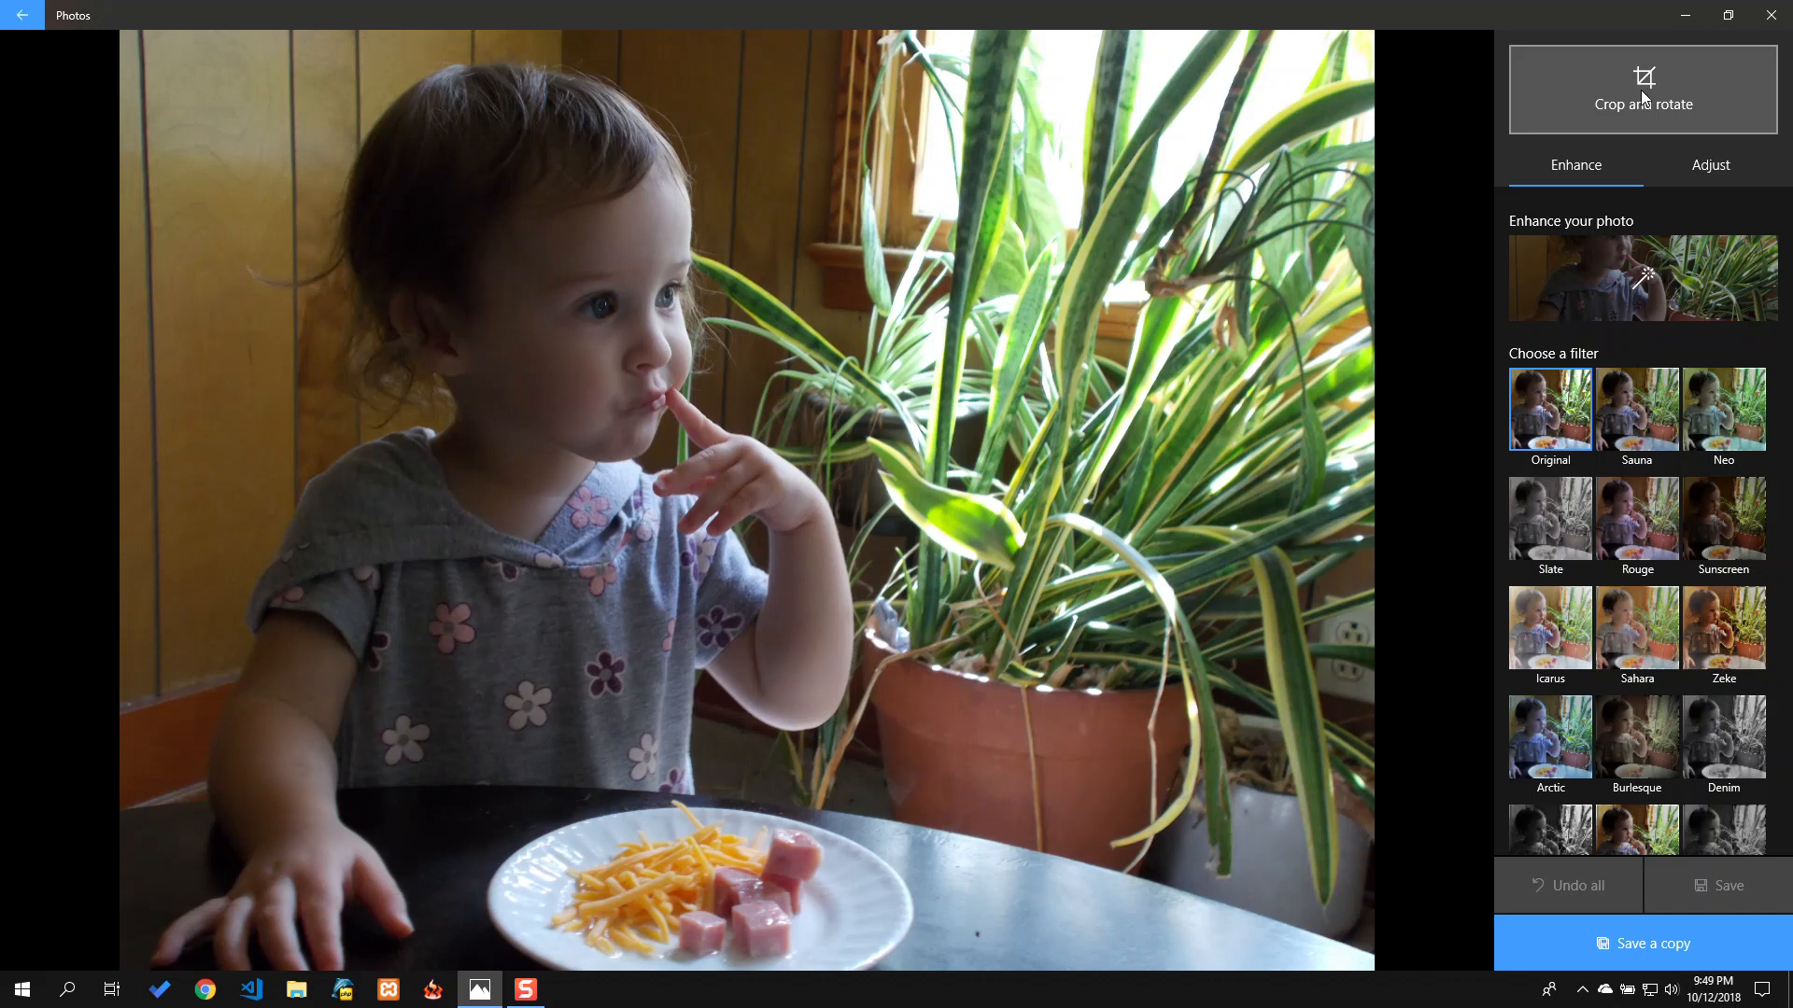
# Step: Straighten the photo by -2° in Crop and rotate, trim off the plate at the bottom, and apply it
pyautogui.click(1642, 90)
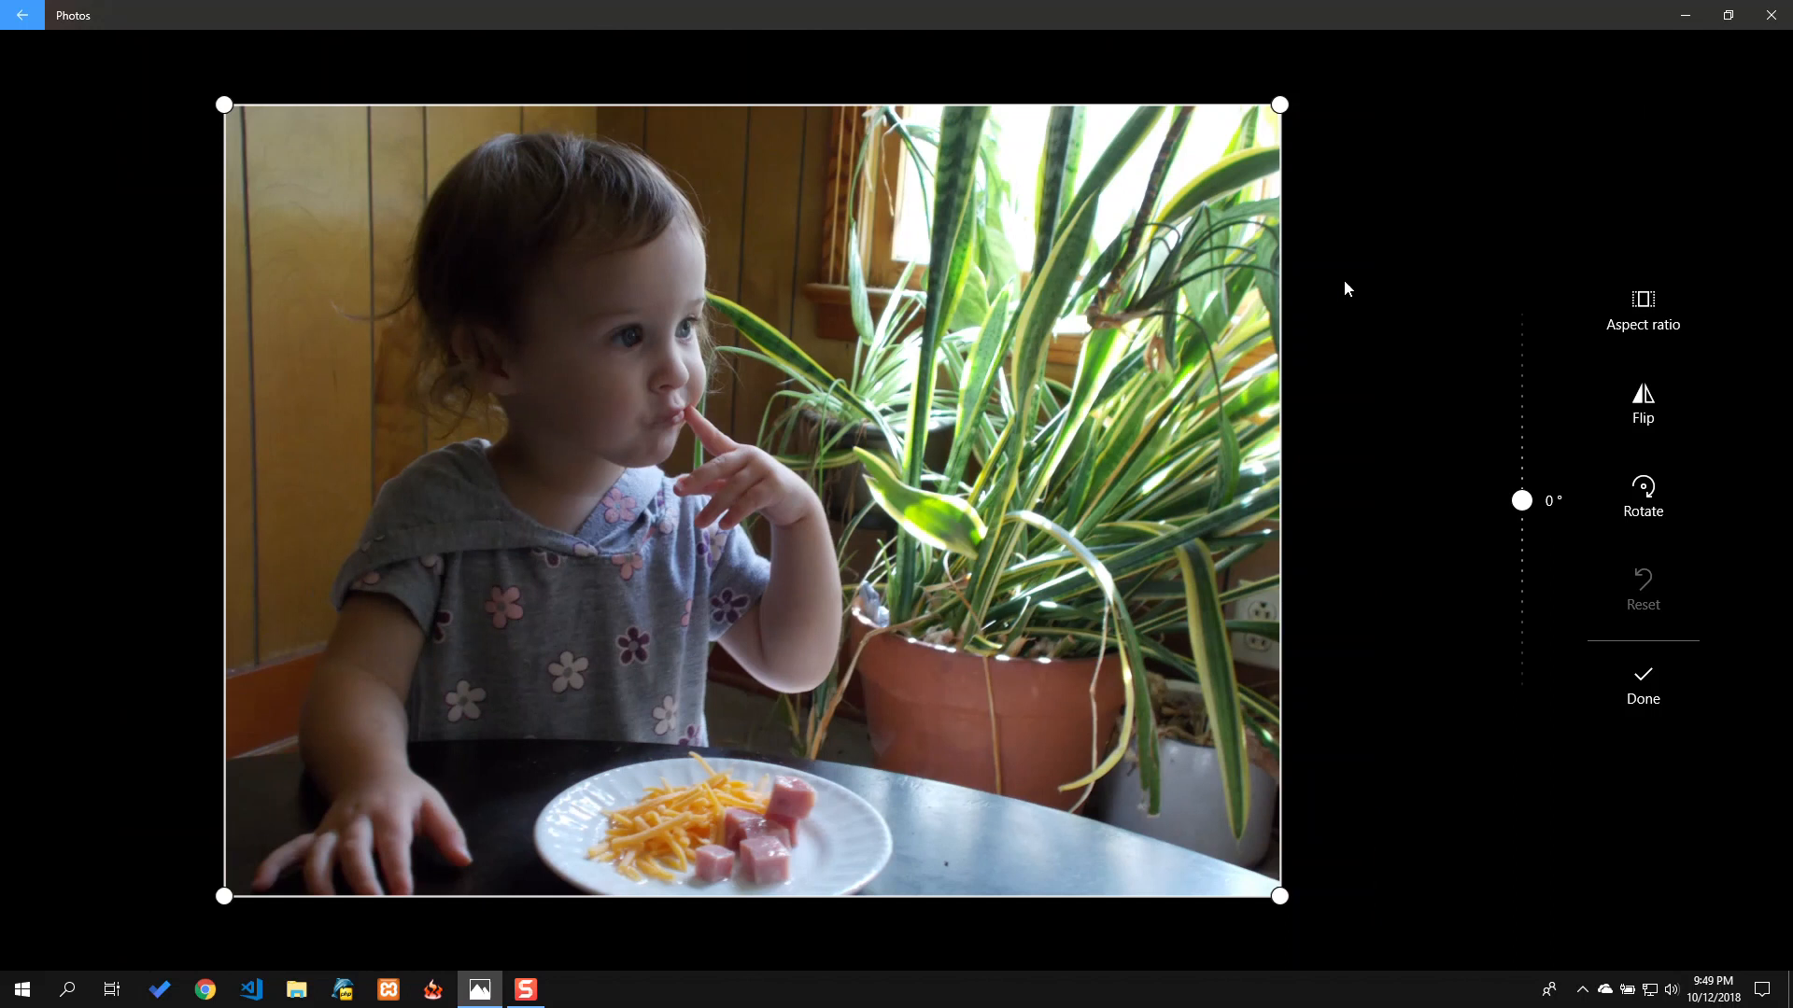
pyautogui.moveTo(1215, 325)
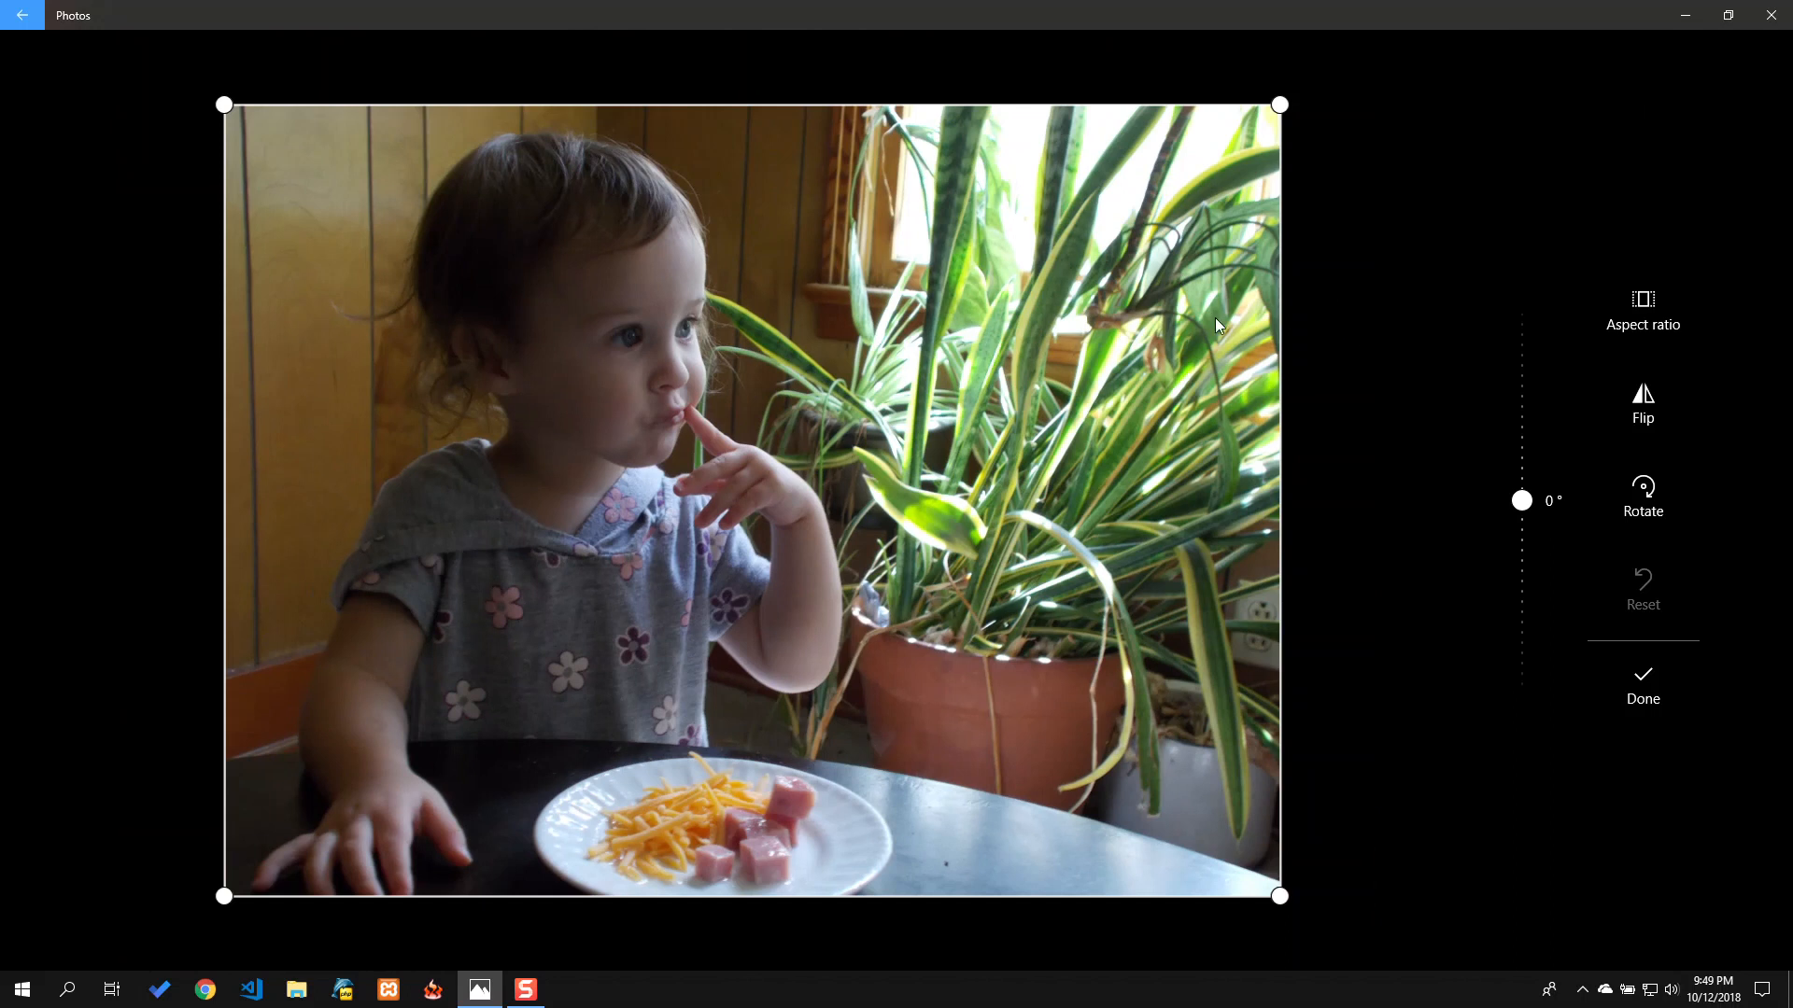
pyautogui.moveTo(926, 347)
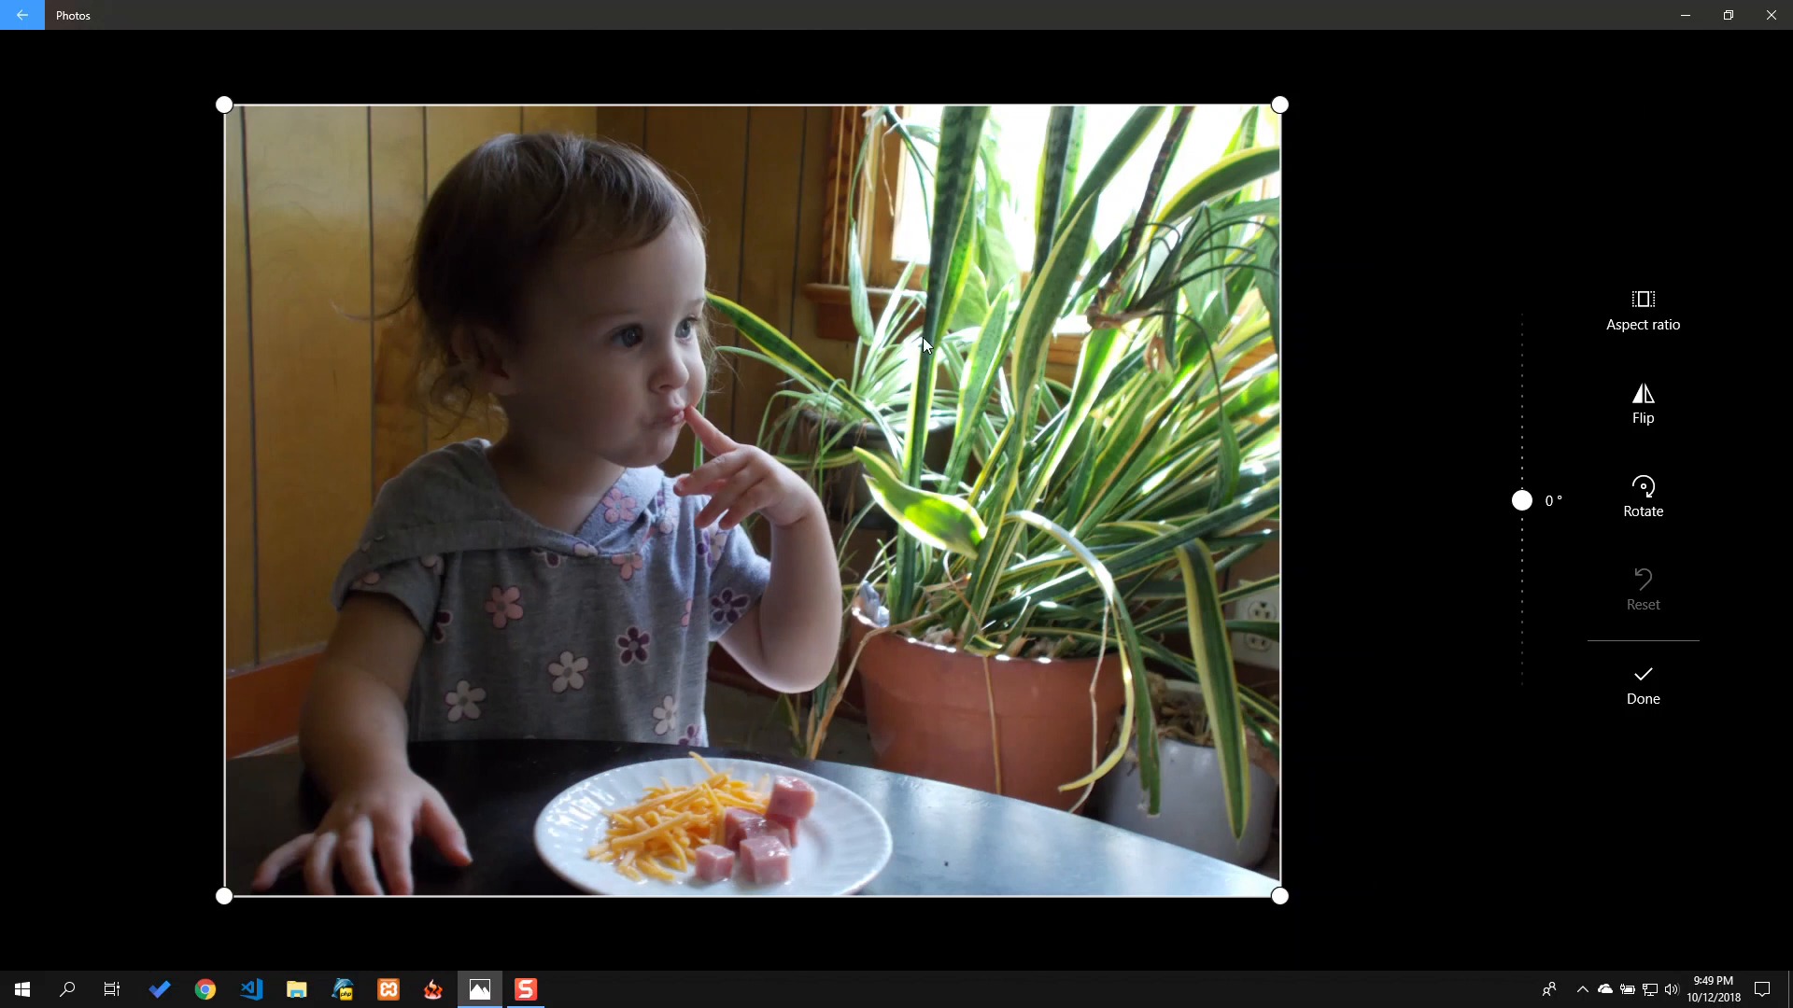
pyautogui.moveTo(764, 323)
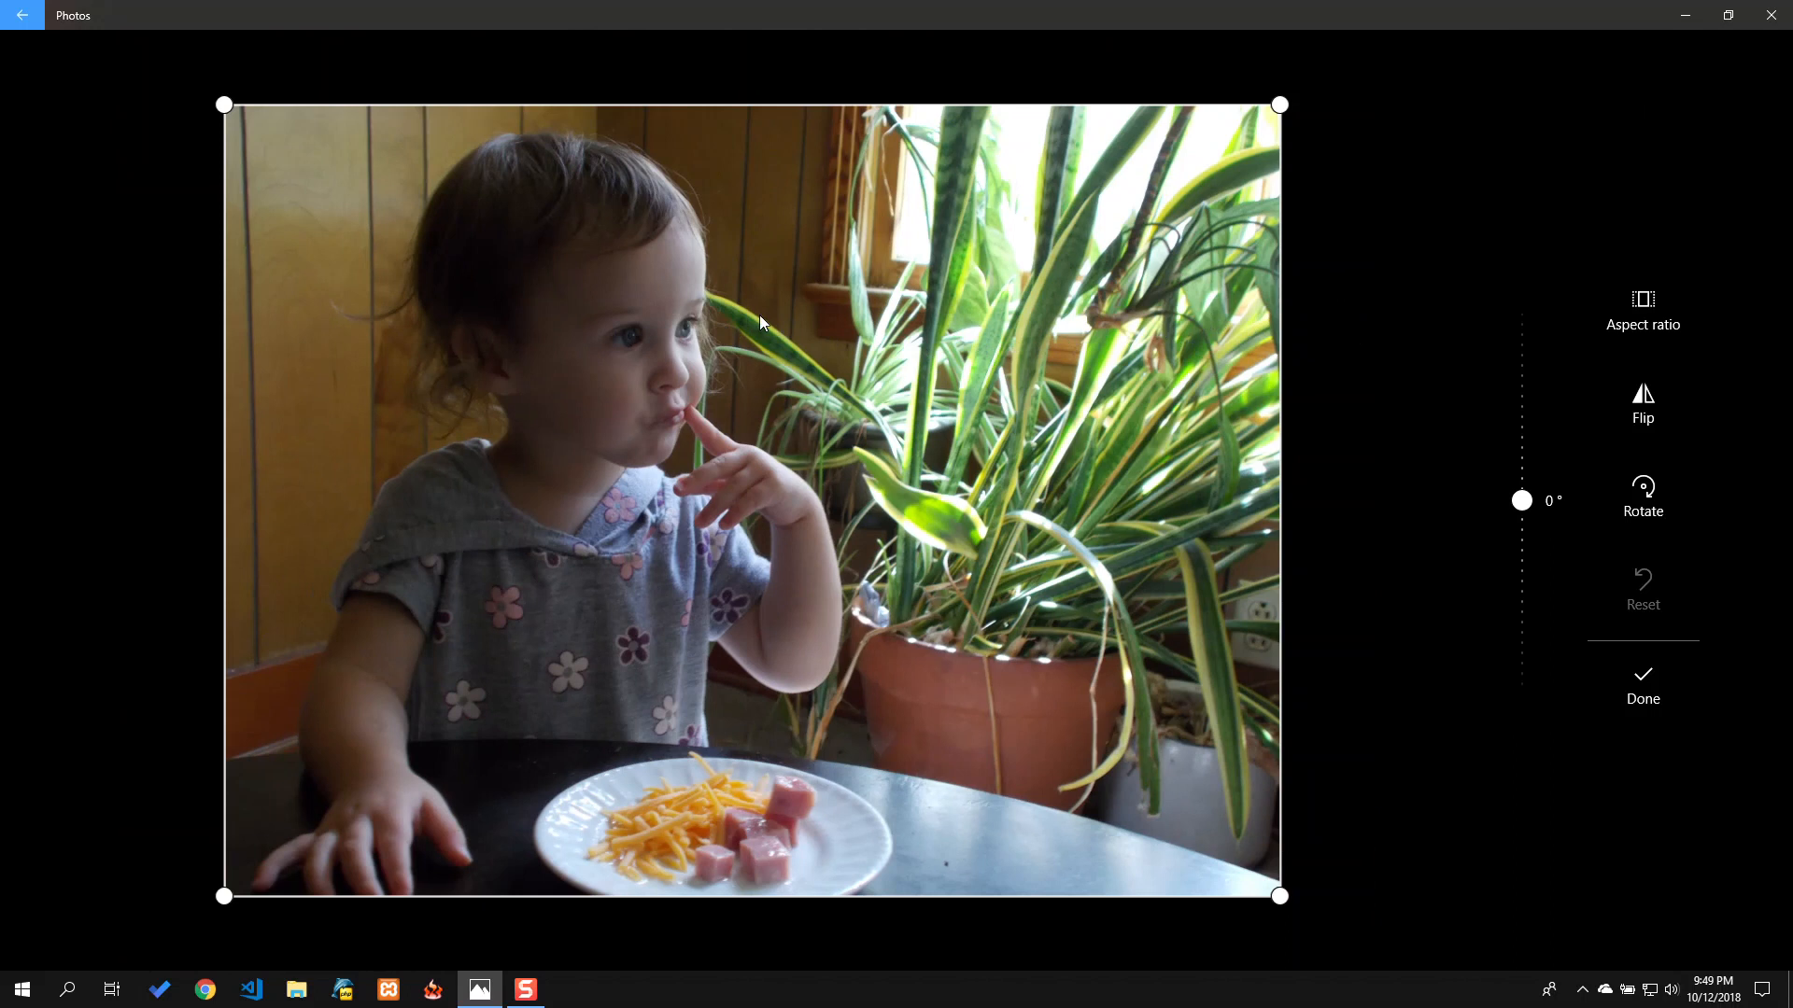
pyautogui.moveTo(593, 282)
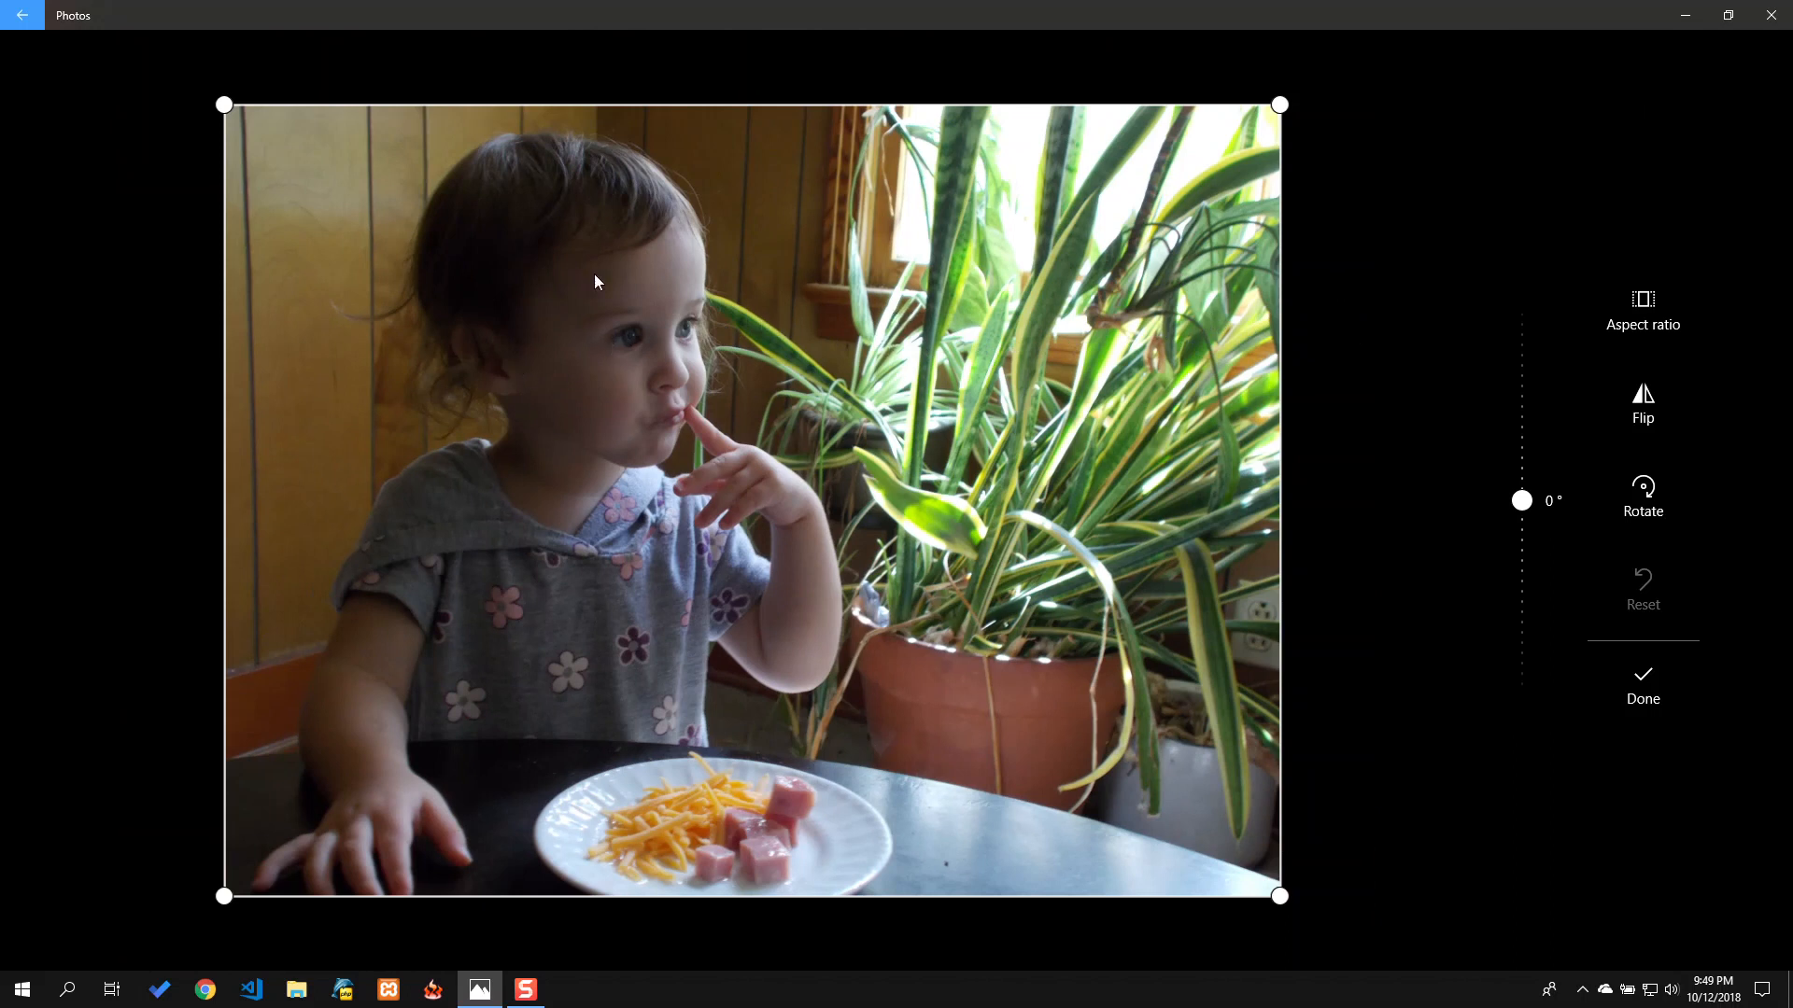
pyautogui.moveTo(803, 206)
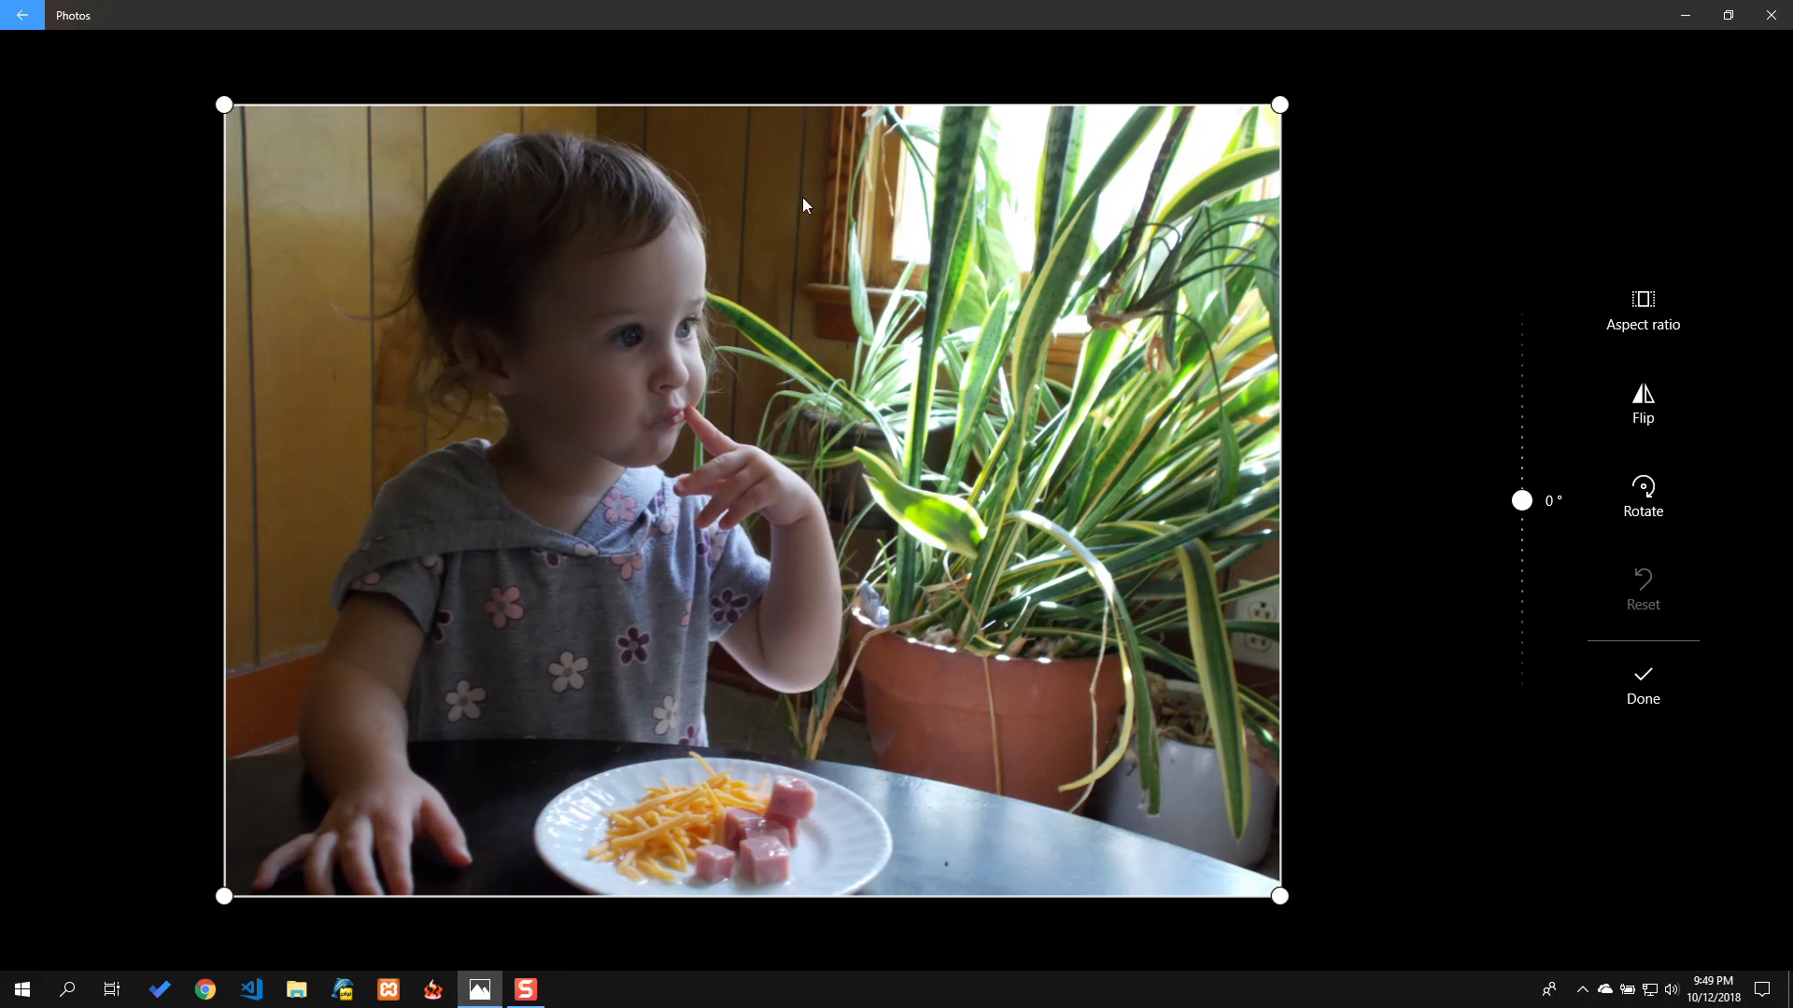
pyautogui.moveTo(1251, 392)
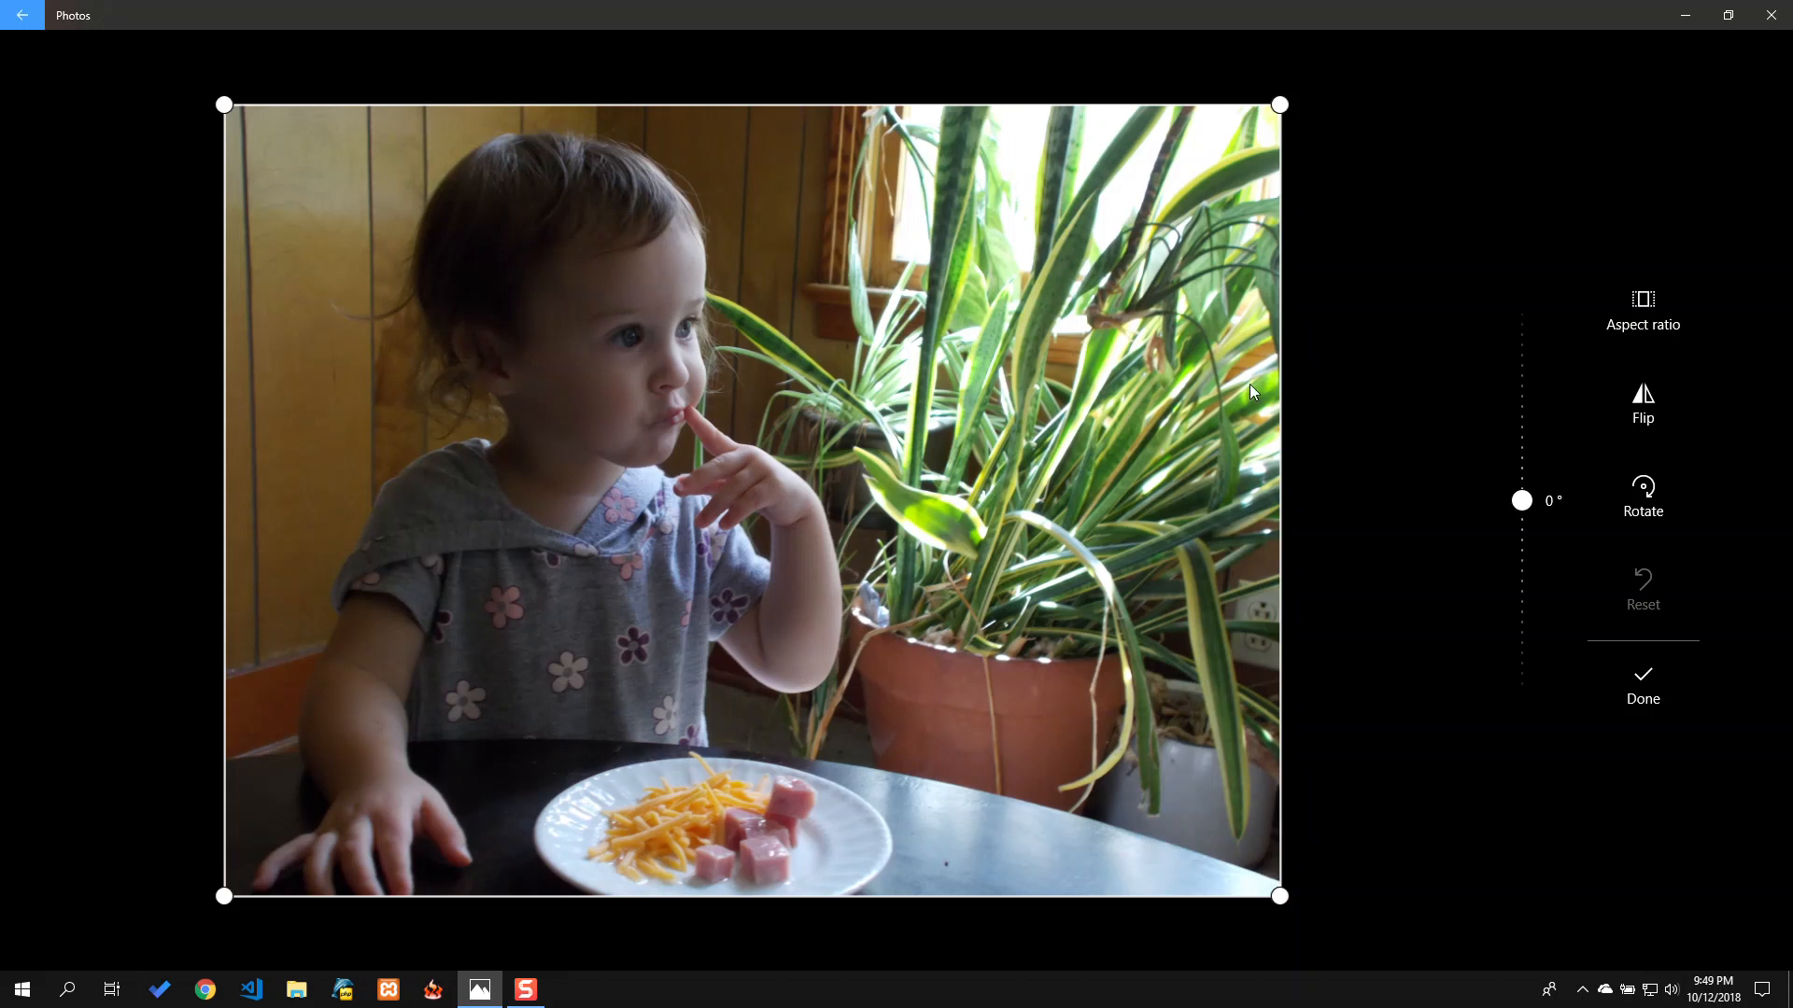
pyautogui.moveTo(1522, 500)
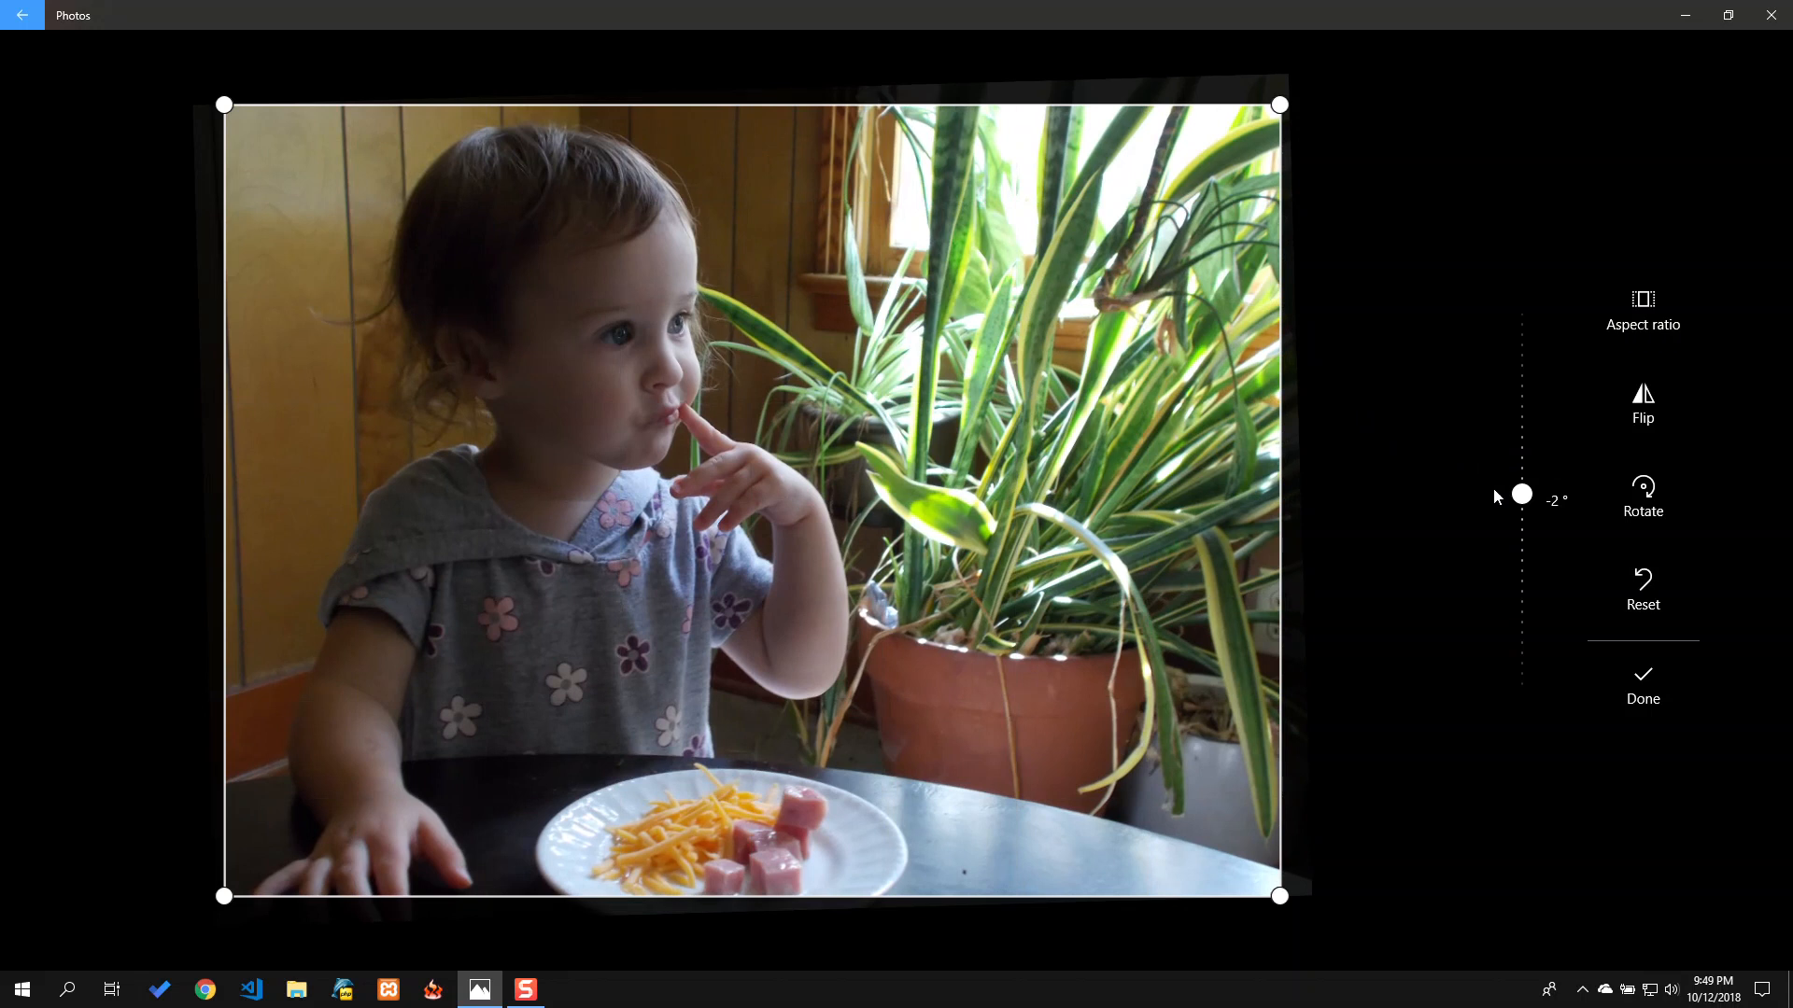
pyautogui.moveTo(708, 226)
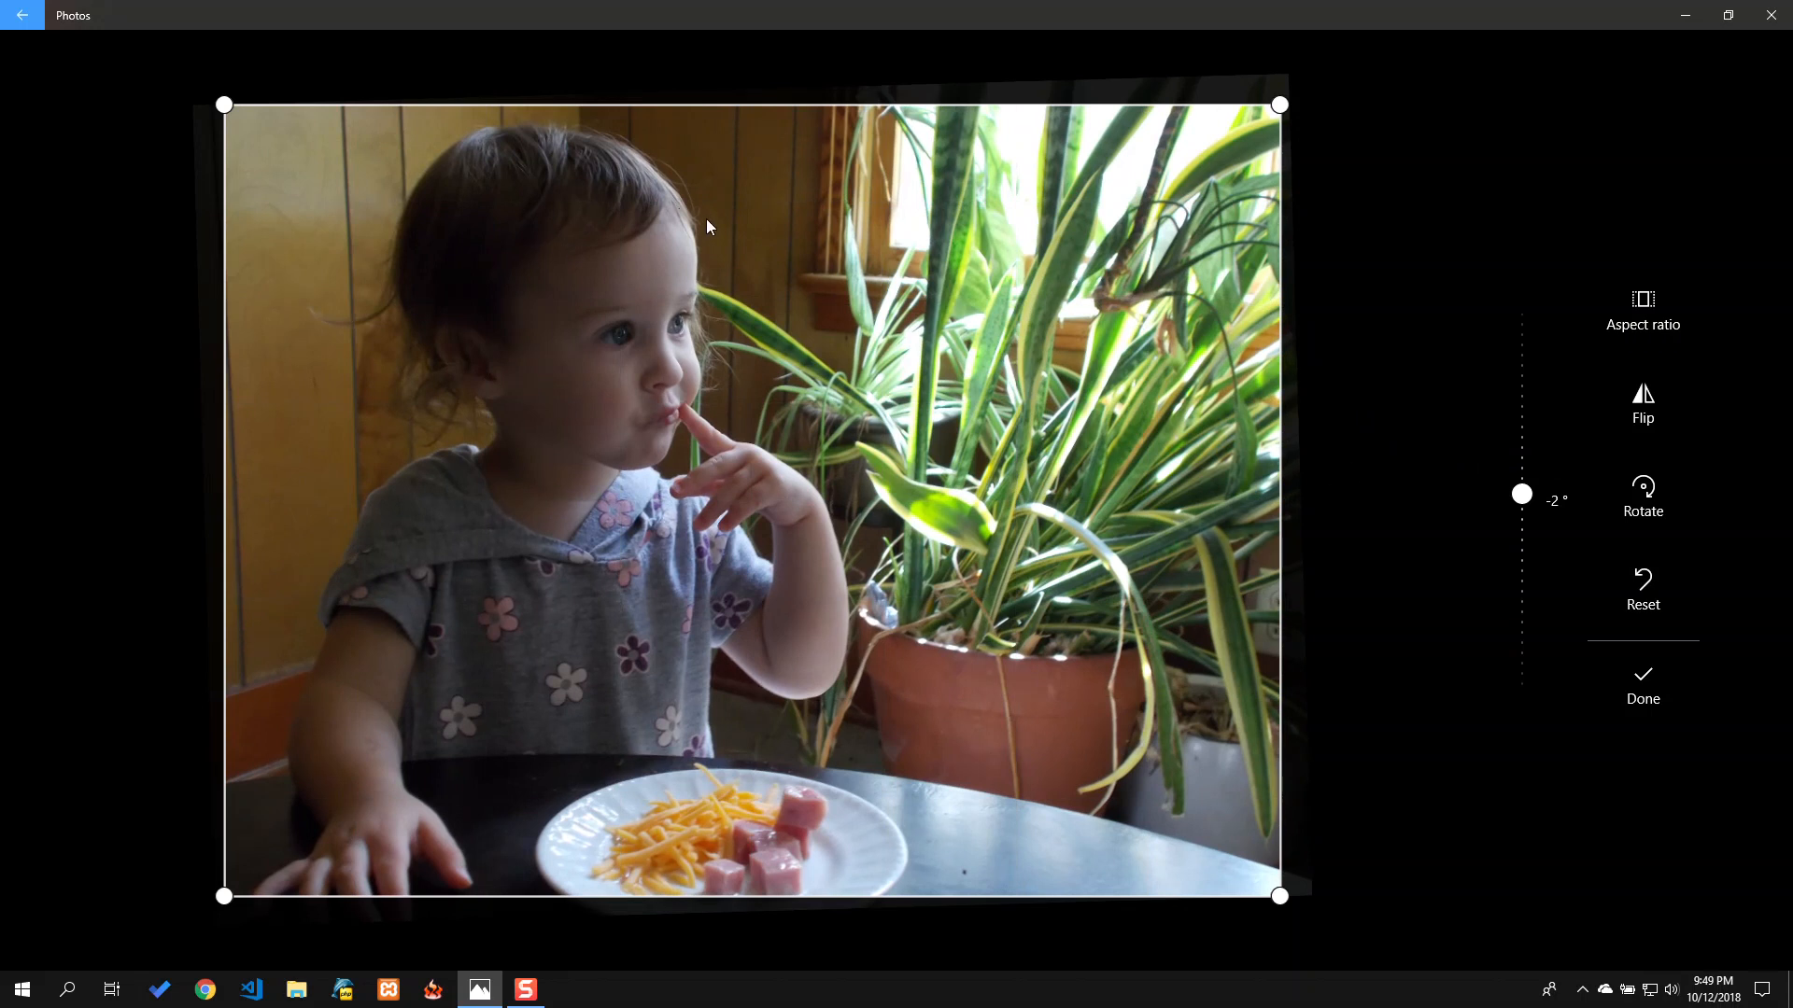
pyautogui.moveTo(1308, 881)
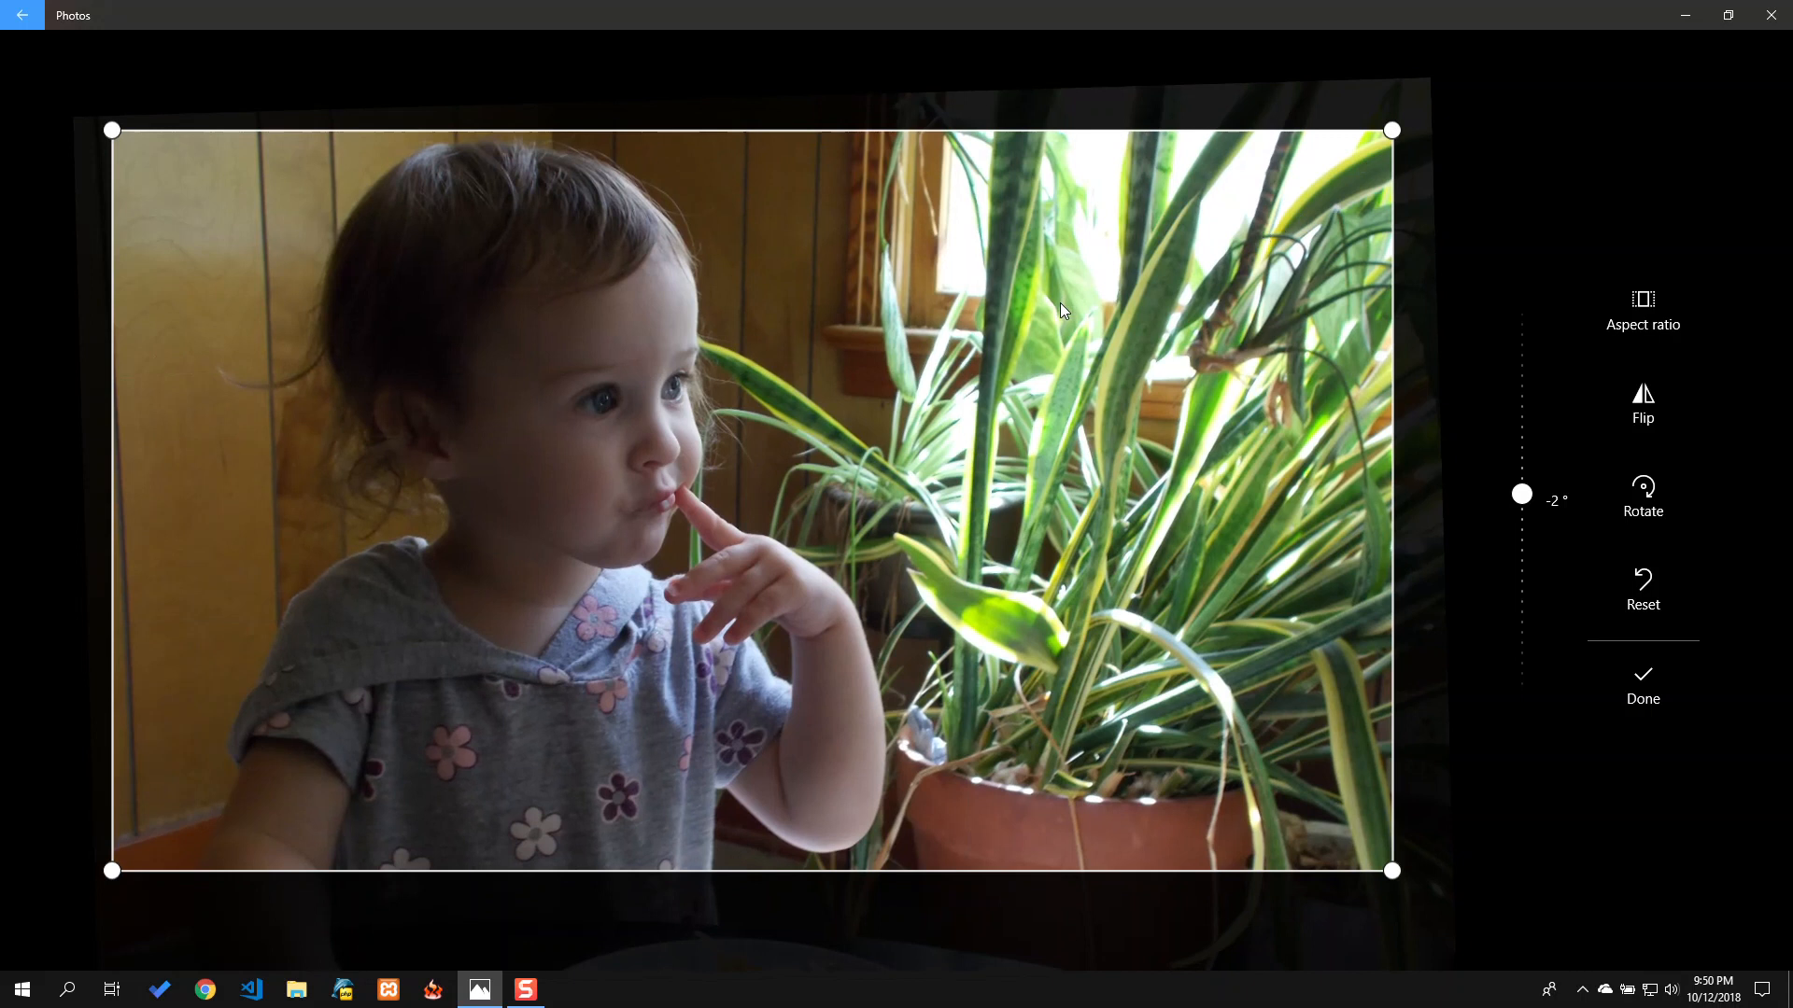
pyautogui.moveTo(1335, 560)
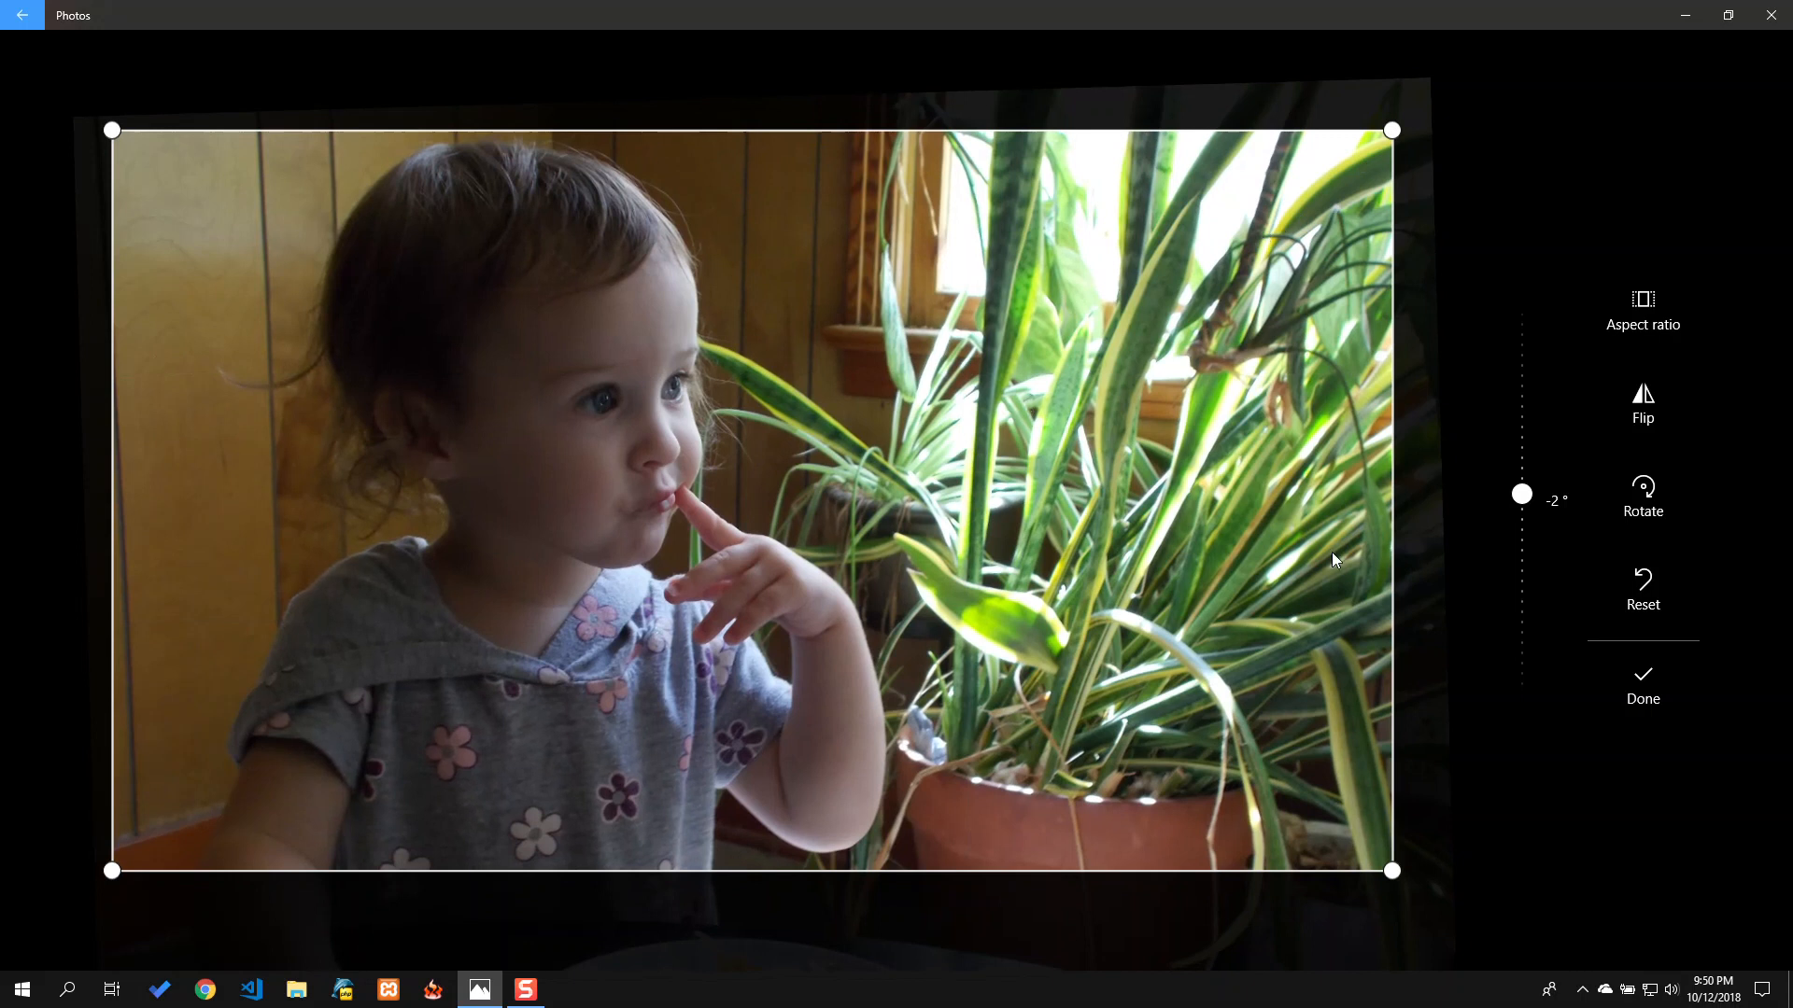
pyautogui.moveTo(1423, 648)
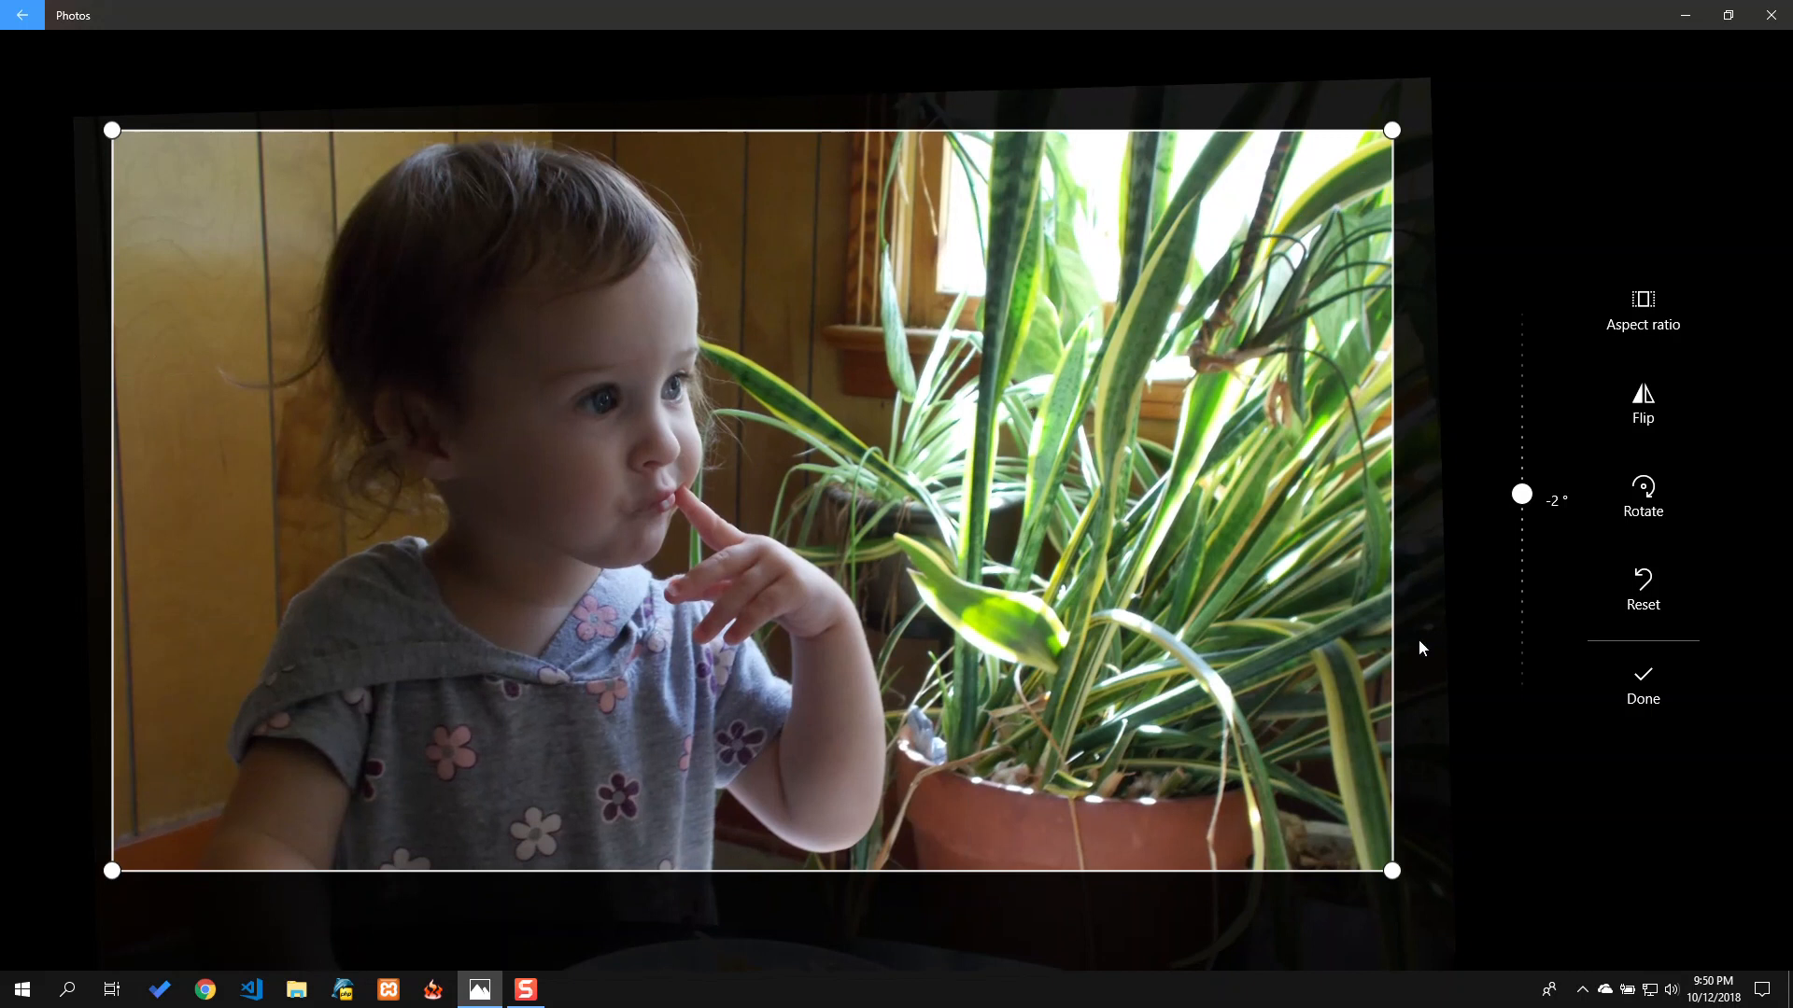
pyautogui.click(1642, 685)
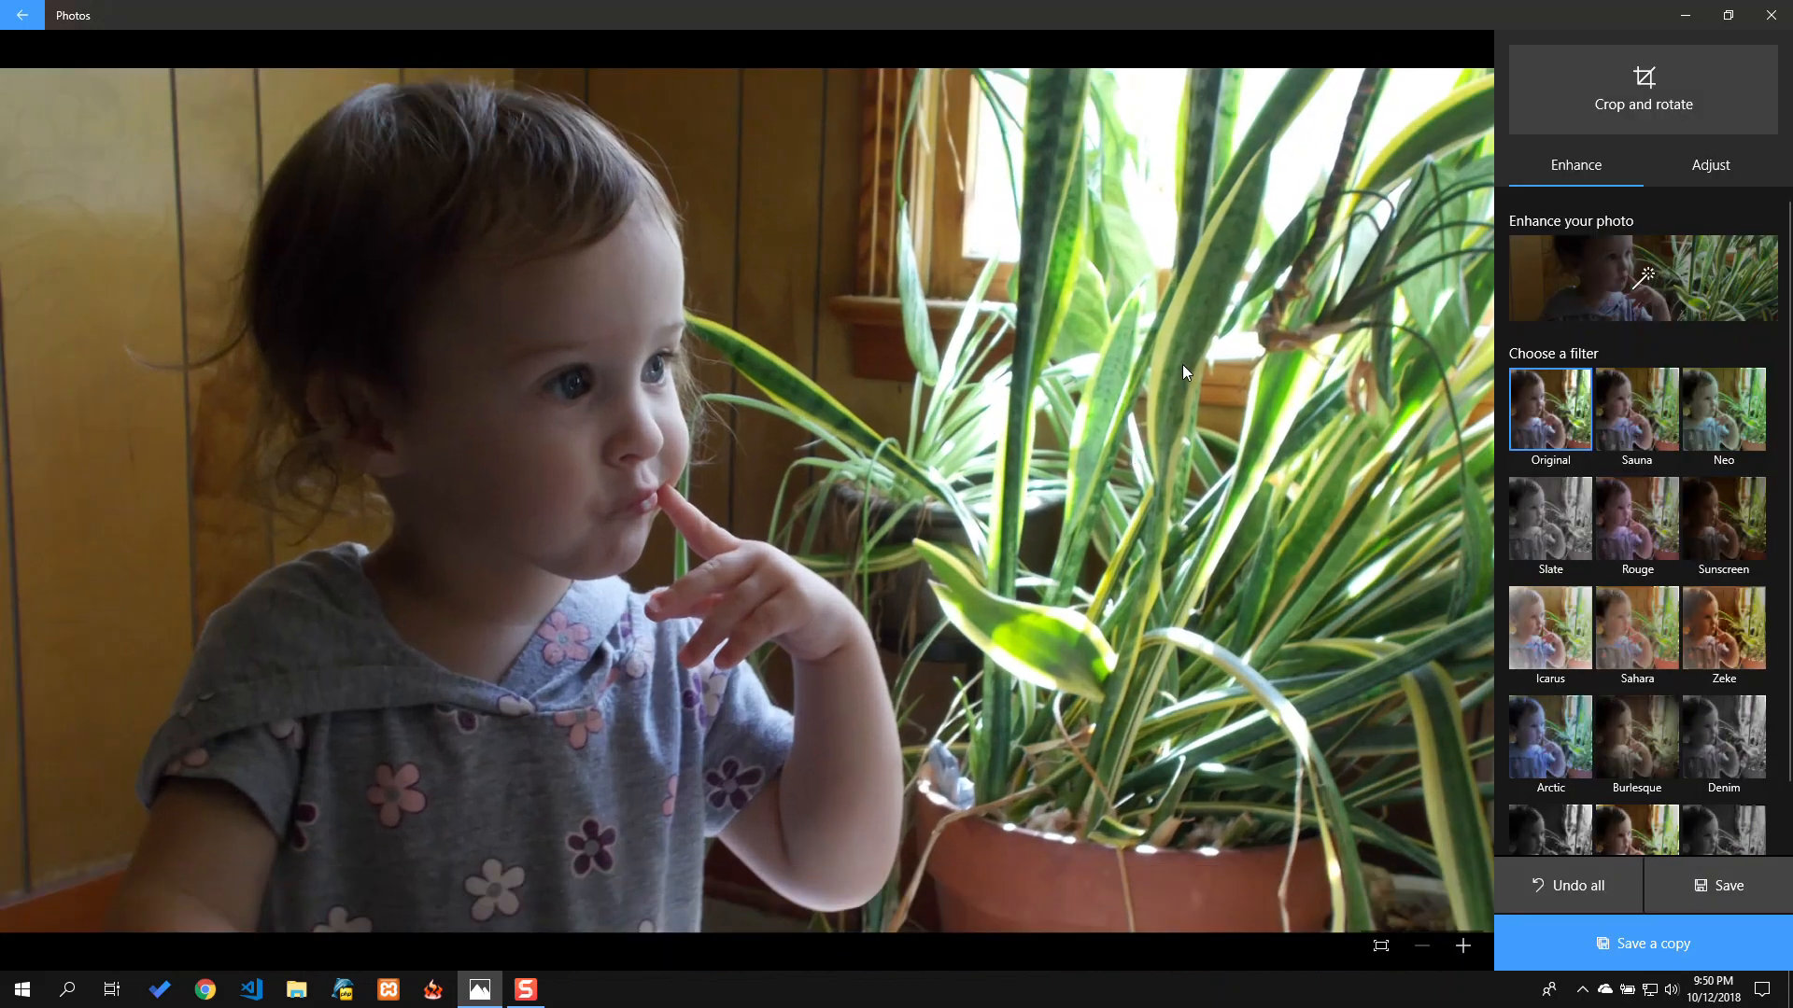
pyautogui.moveTo(1572, 197)
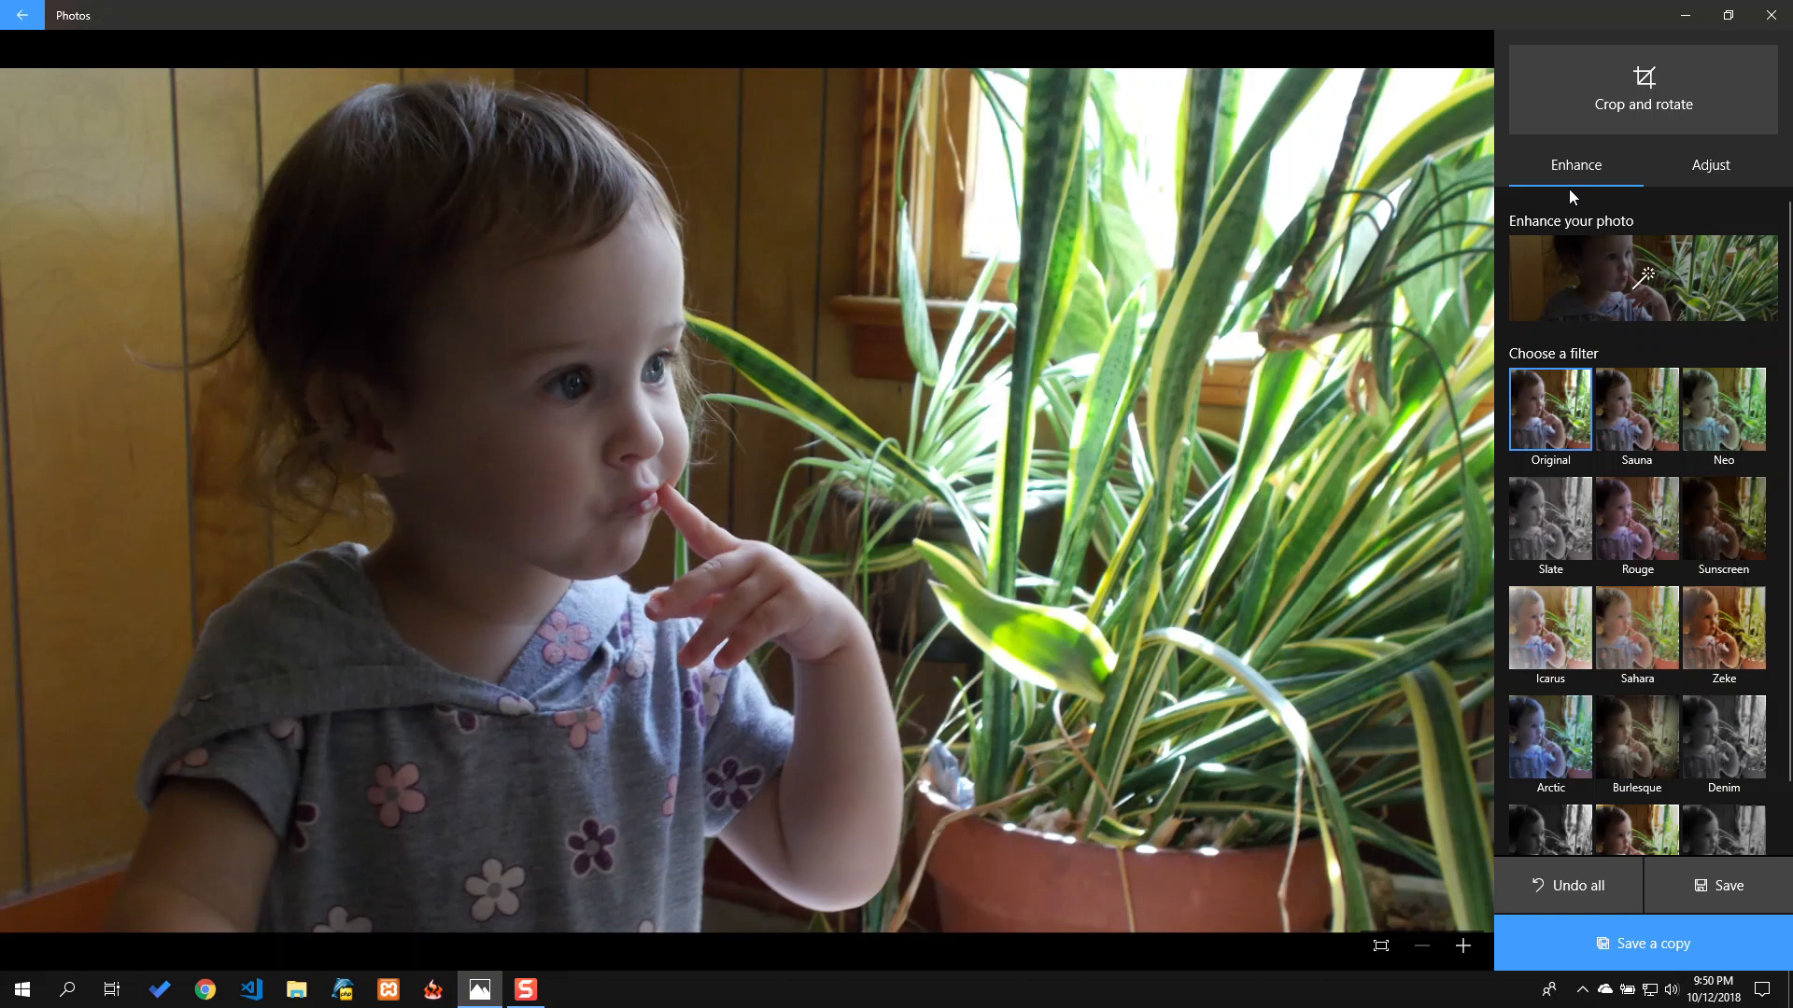
pyautogui.moveTo(1653, 285)
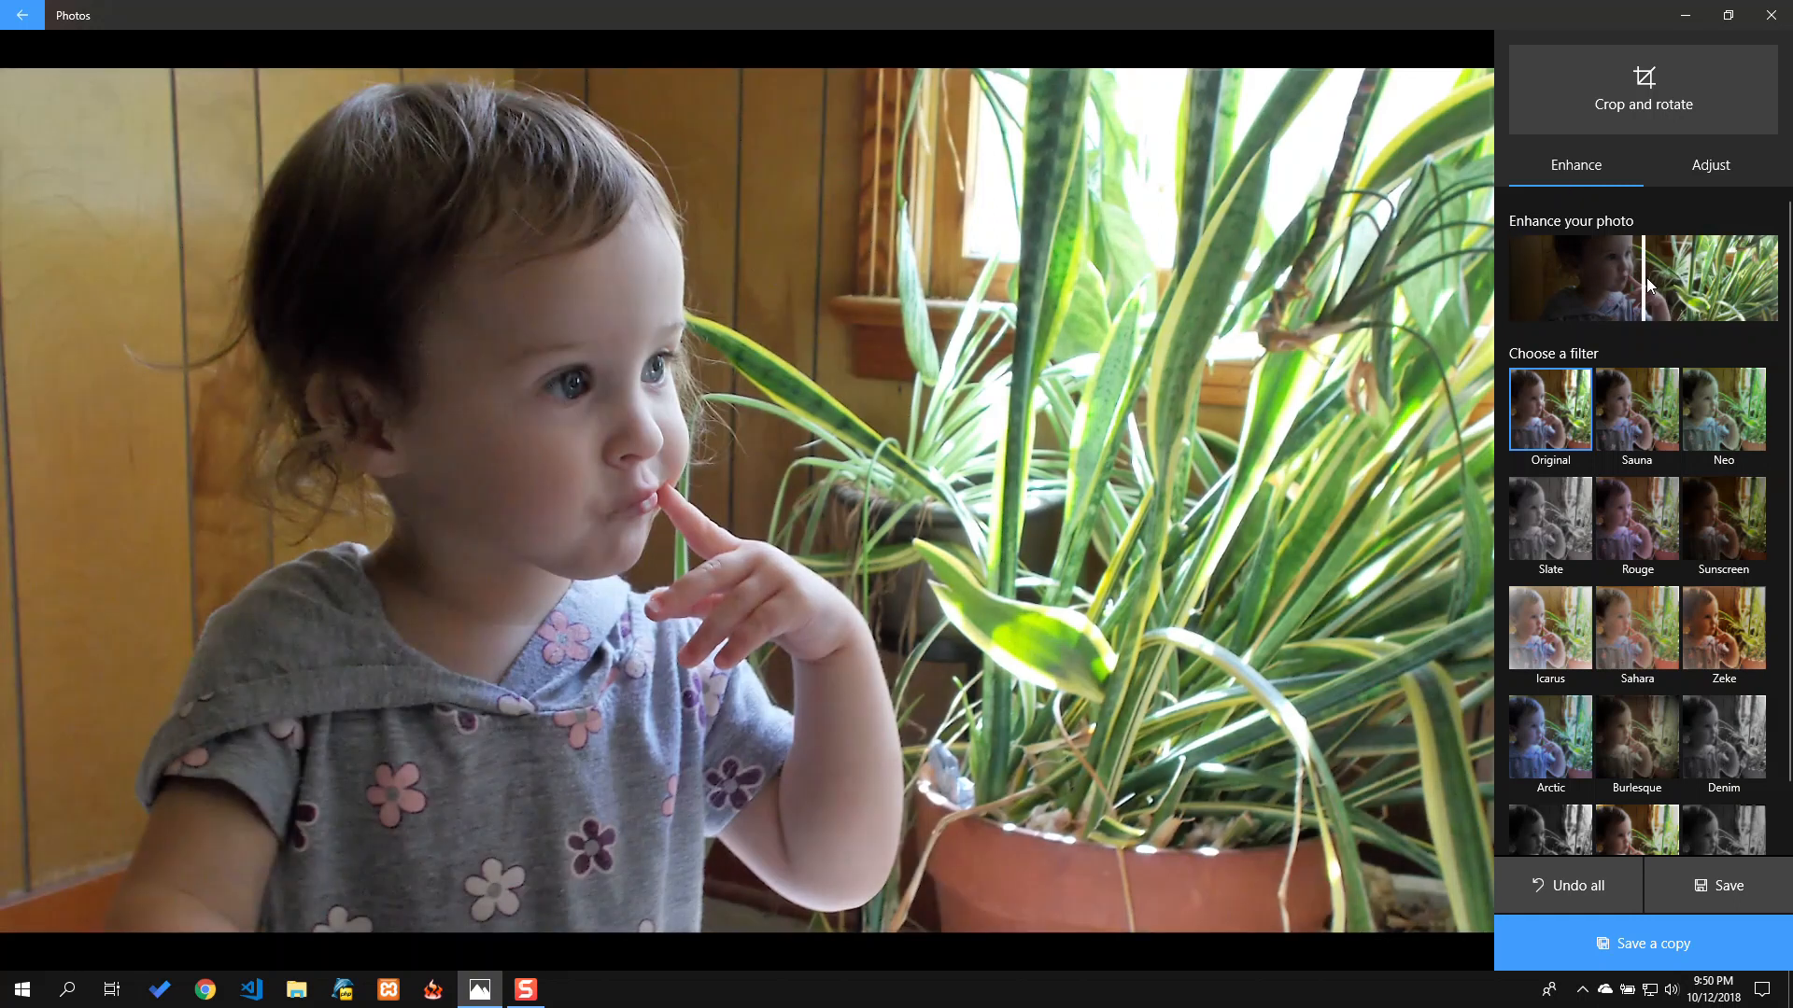
pyautogui.moveTo(977, 355)
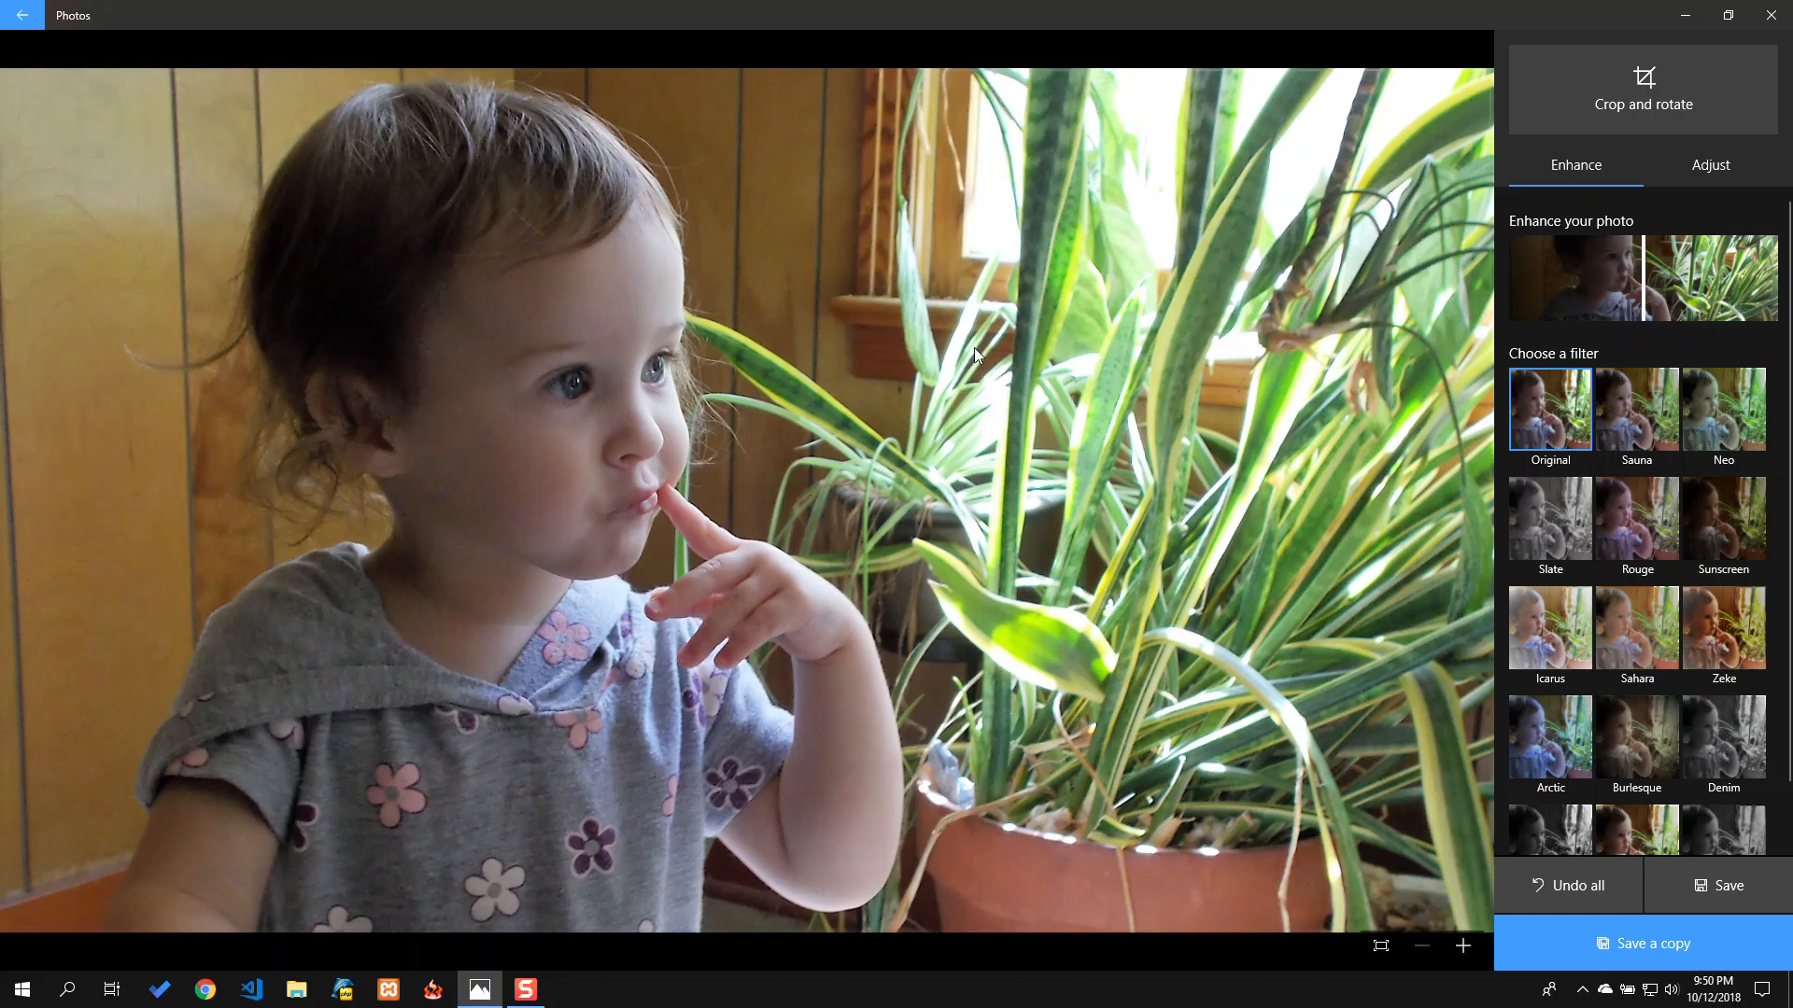
pyautogui.moveTo(1356, 318)
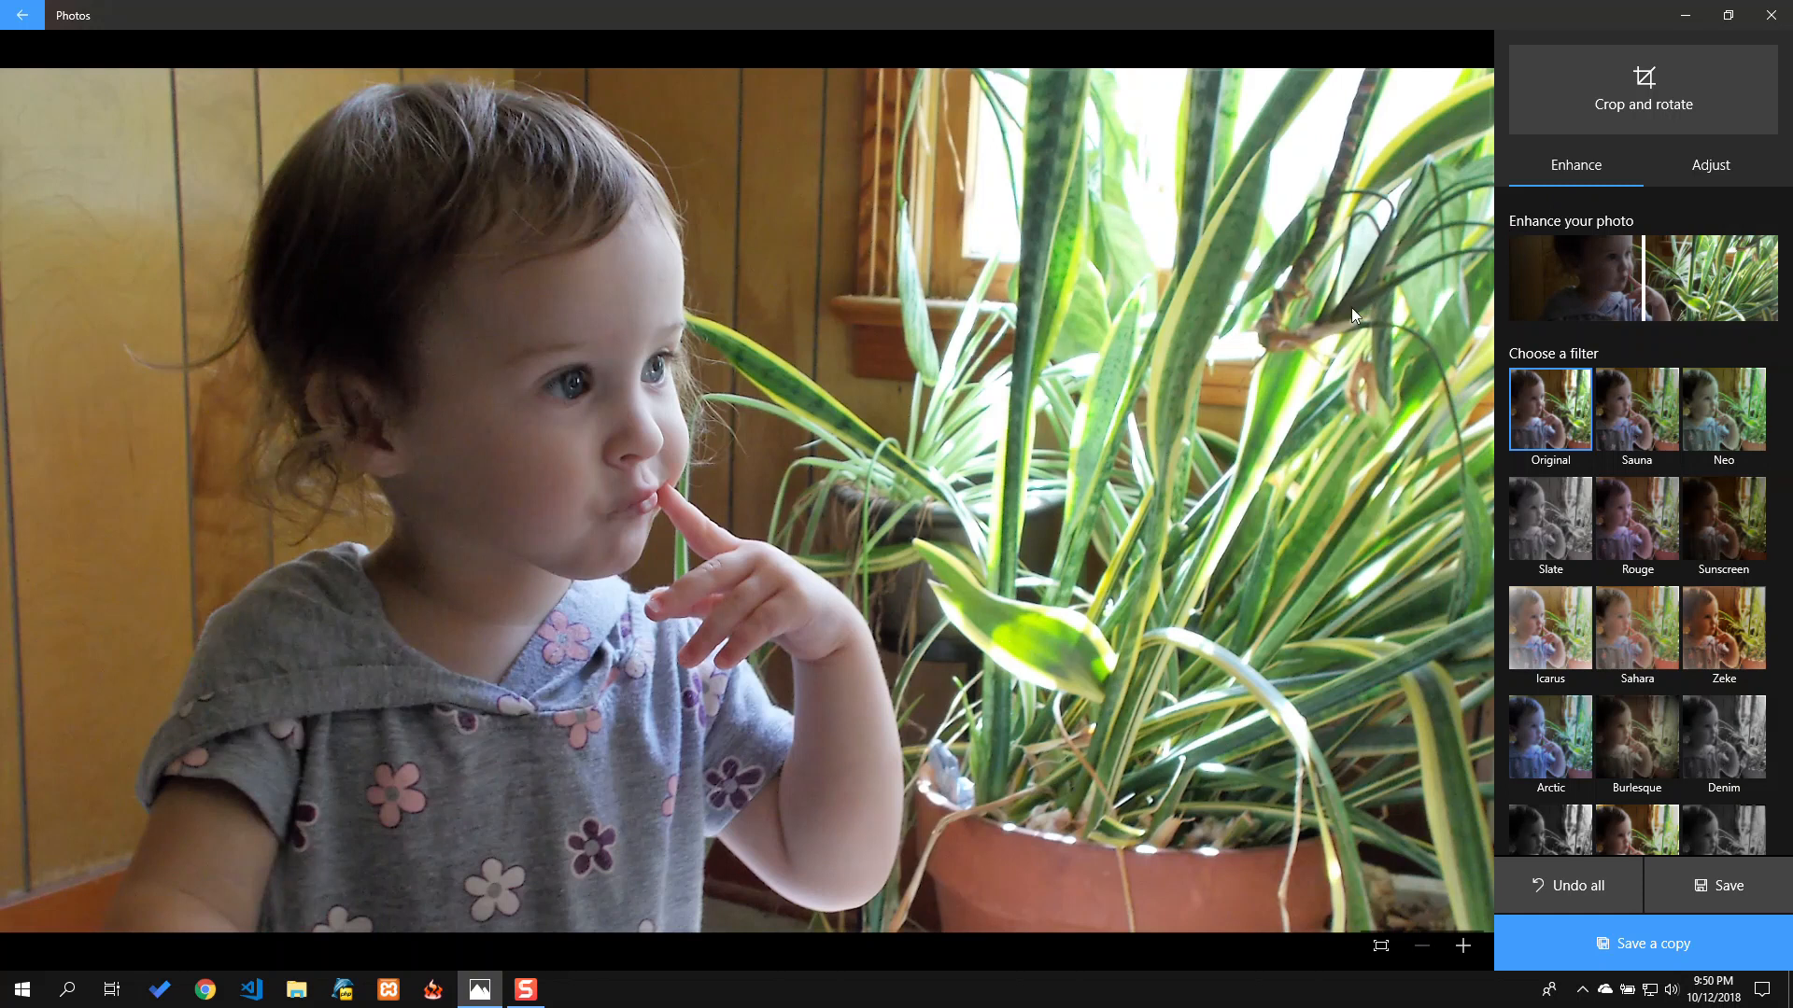
pyautogui.moveTo(1415, 323)
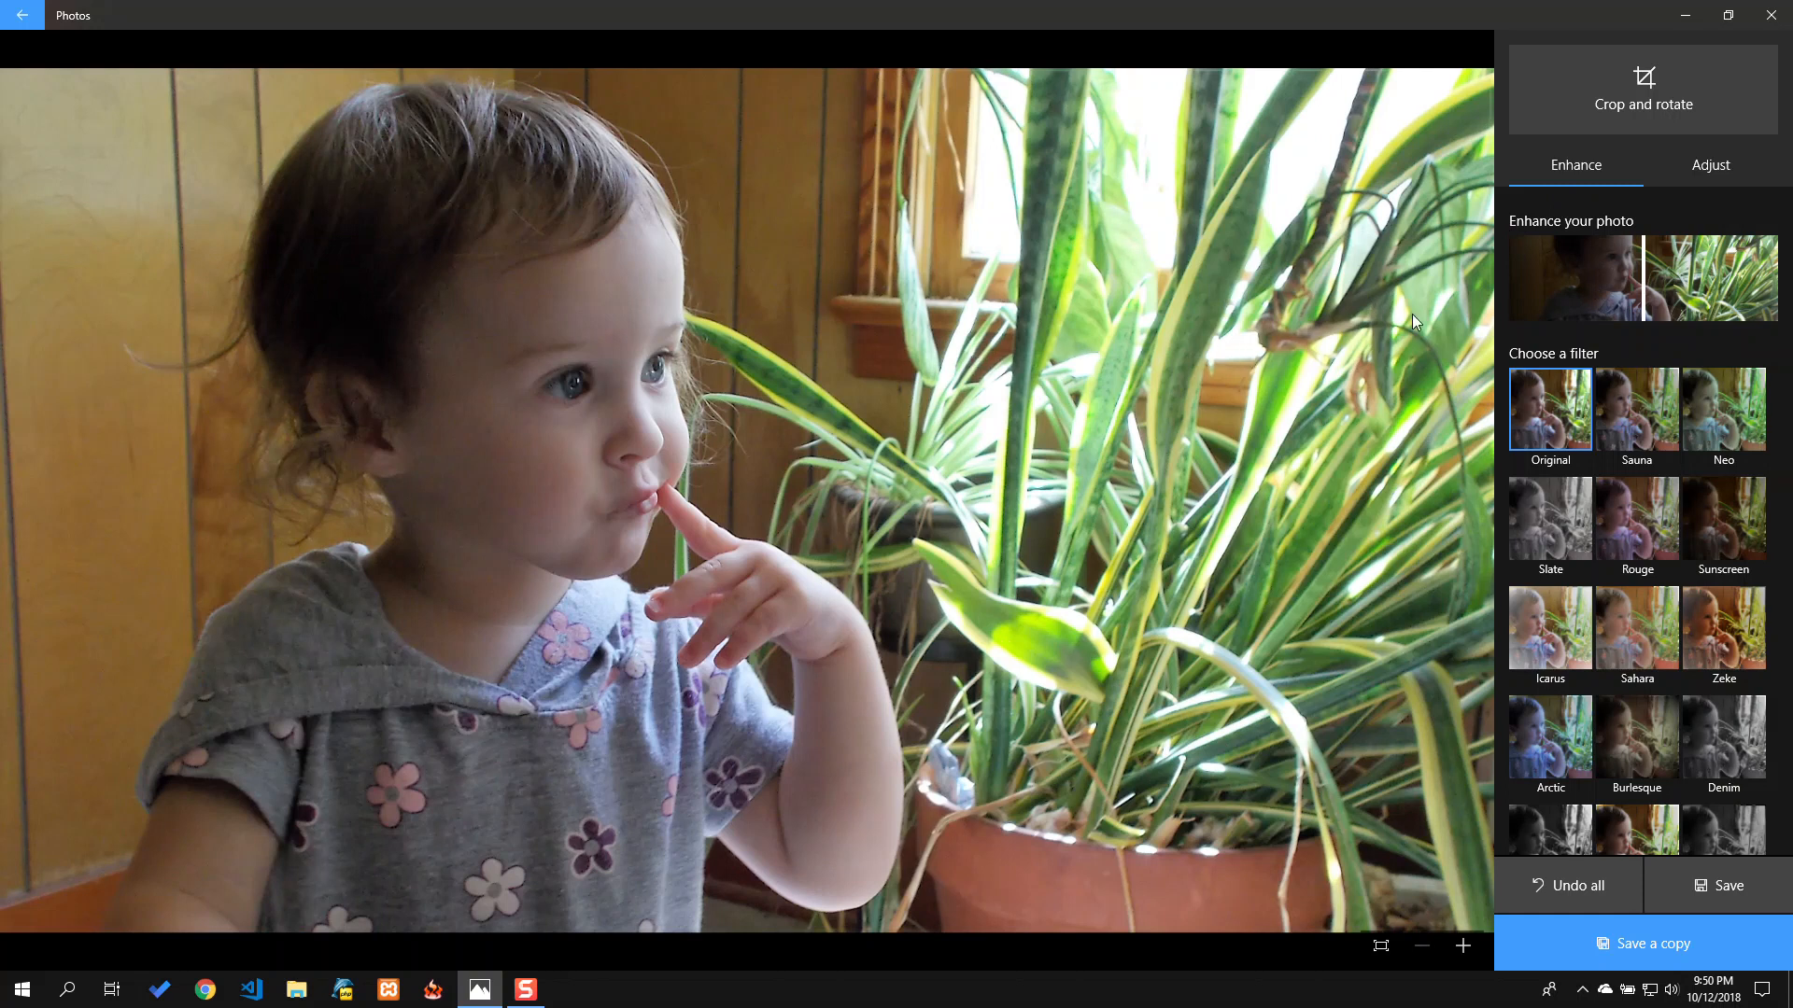
pyautogui.moveTo(1647, 282)
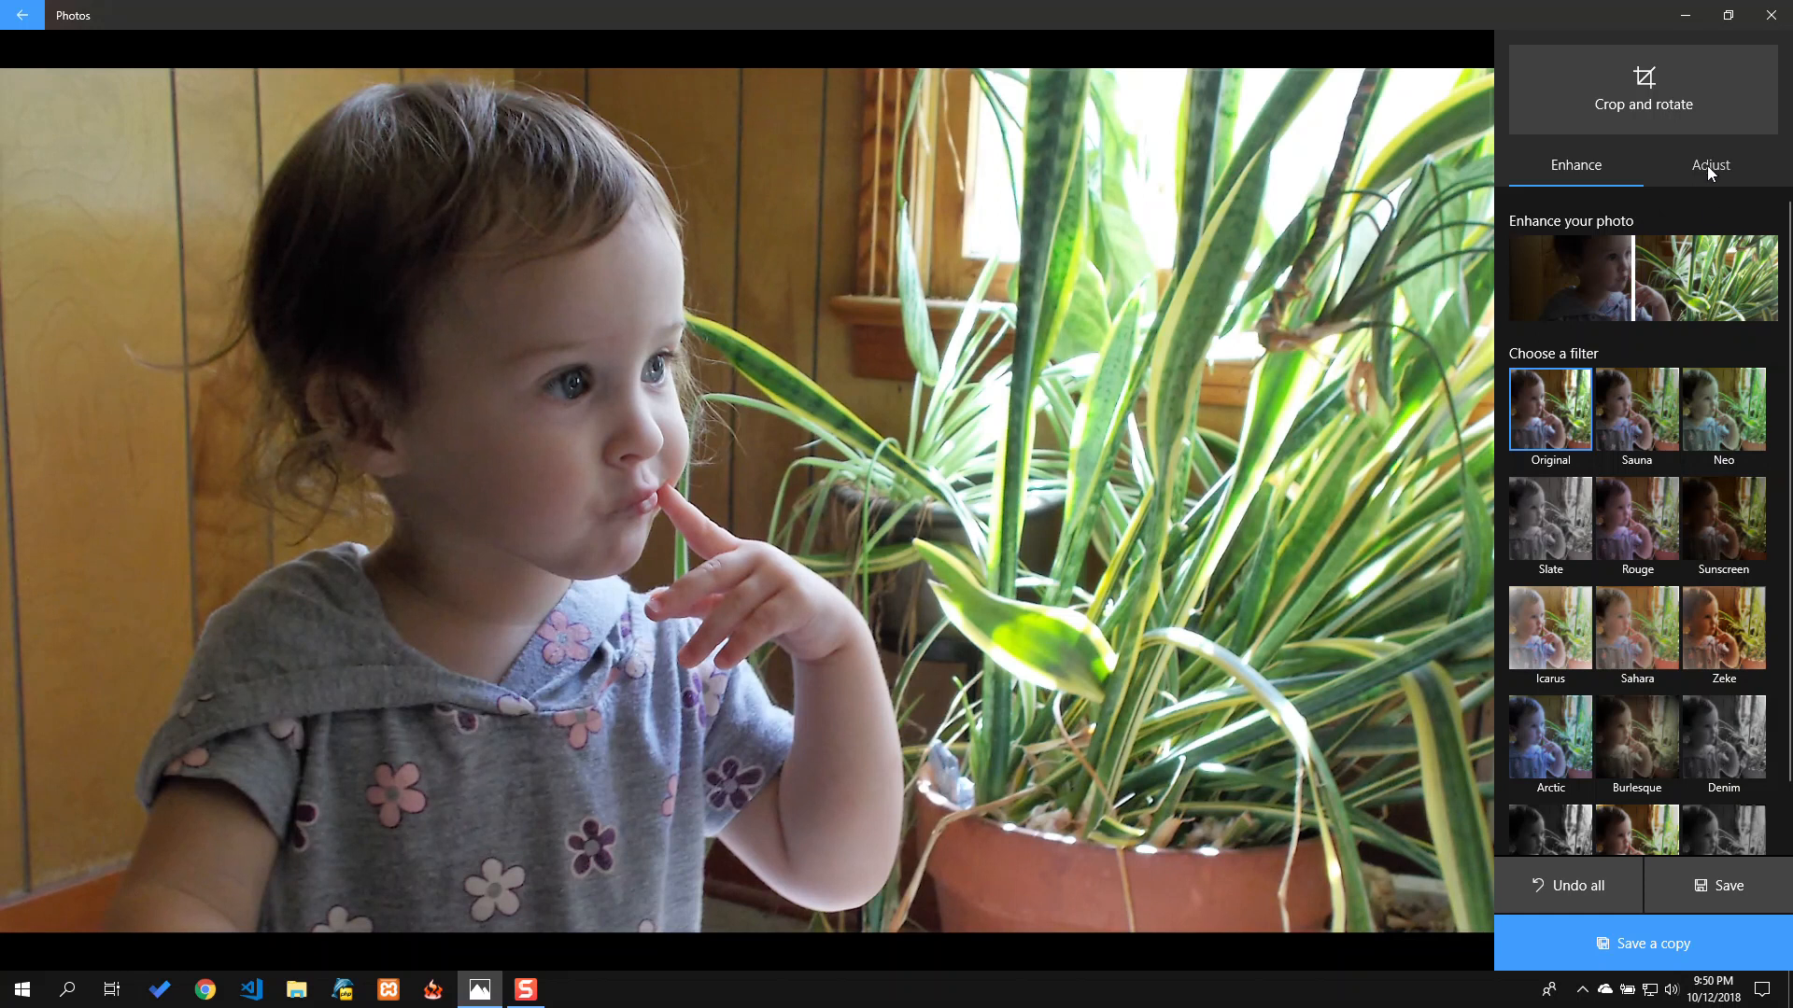
# Step: Show the Adjust controls for light, colour, clarity and vignette on the enhanced photo
pyautogui.click(1709, 164)
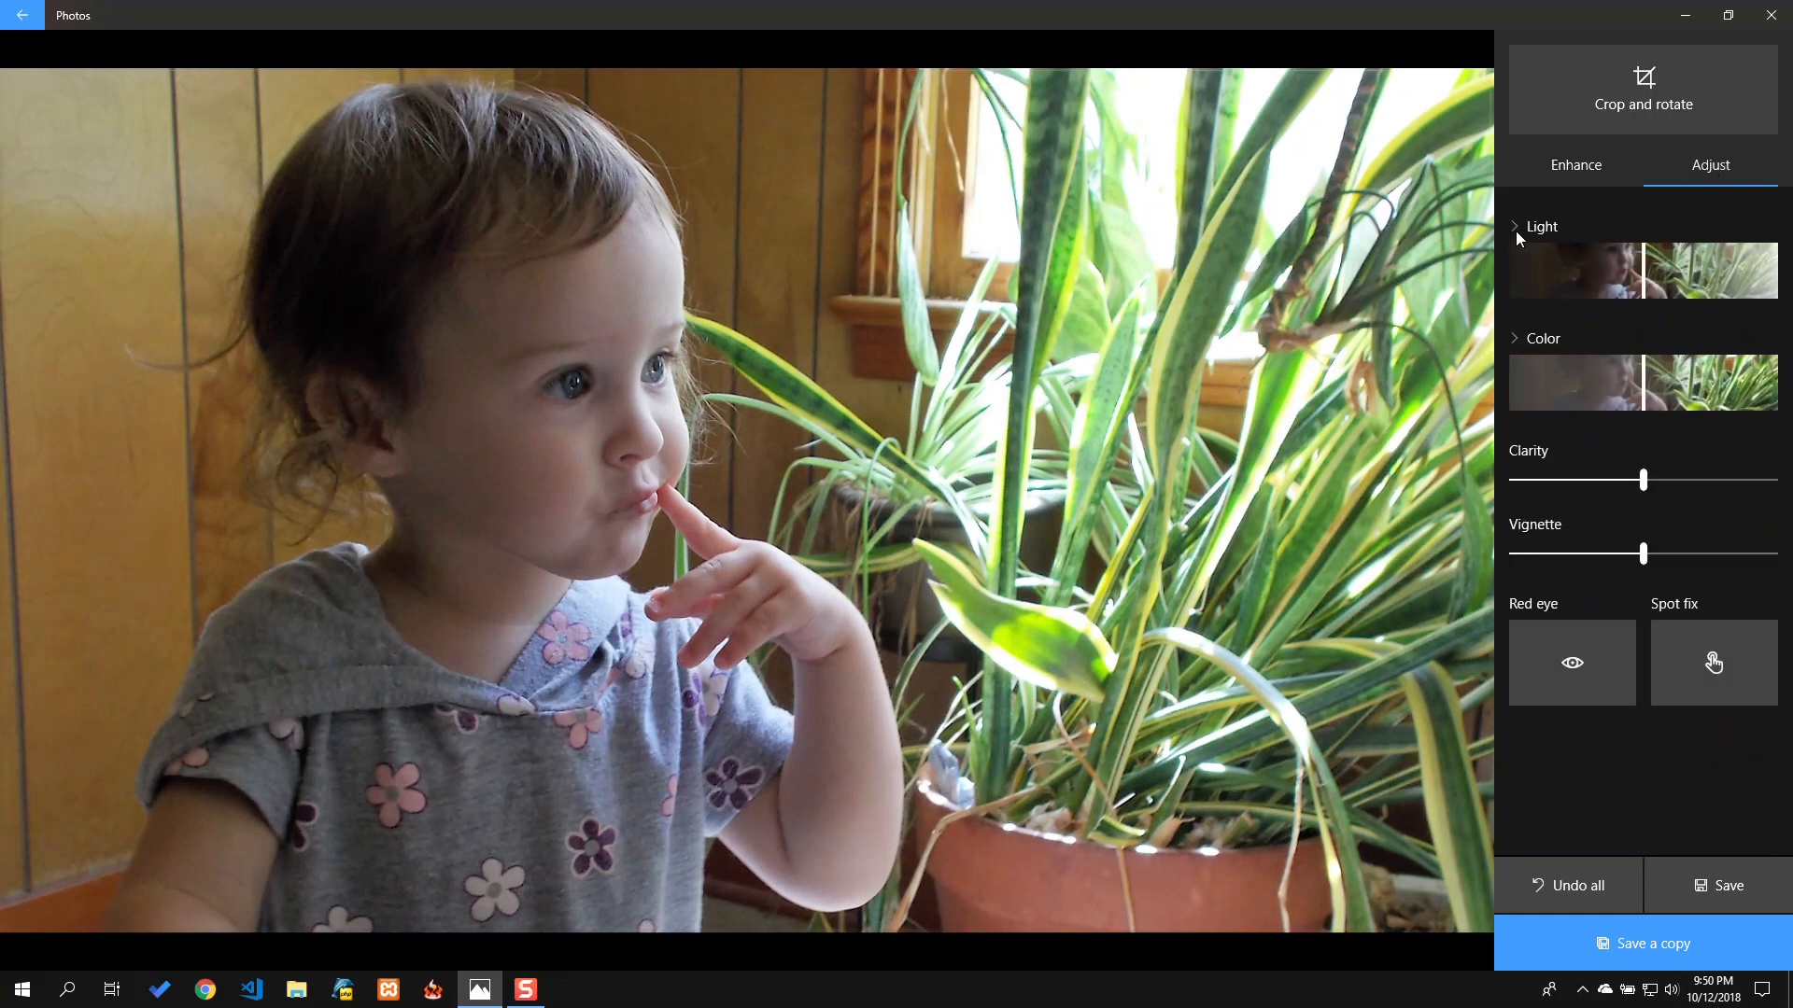
pyautogui.moveTo(1542, 241)
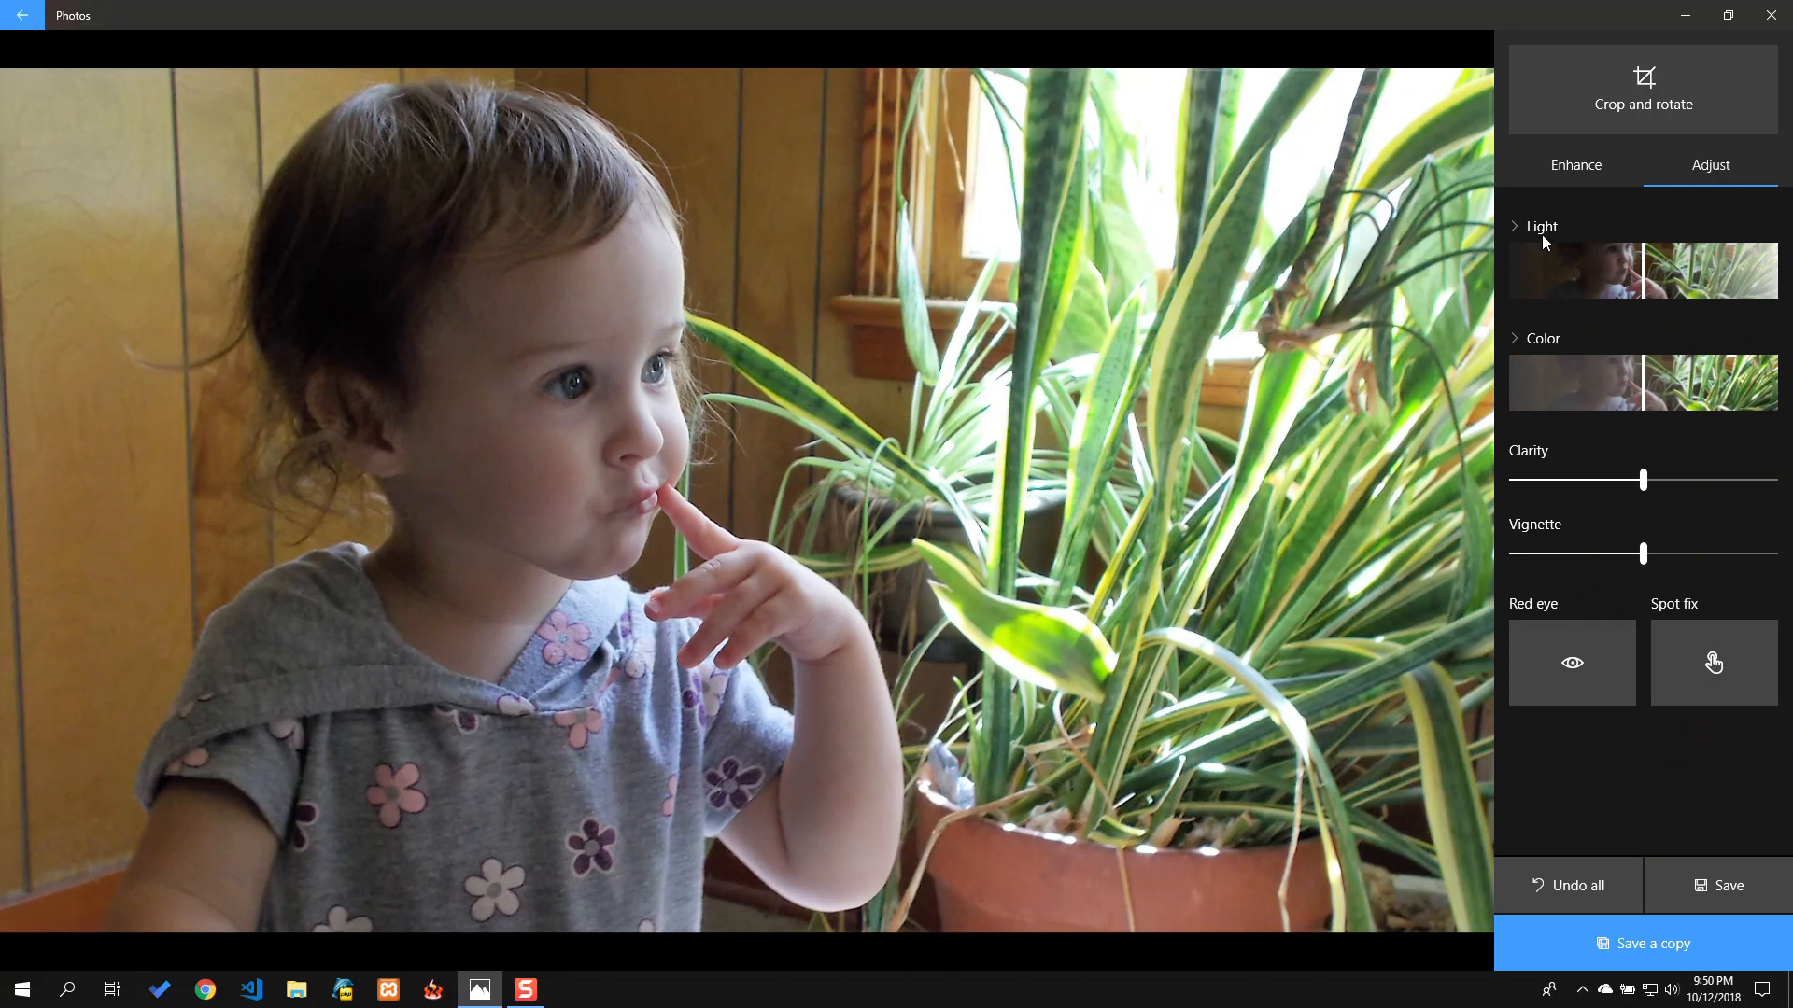
# Step: Expand the Light settings and nudge warmth up with clarity raised to 14
pyautogui.click(1540, 226)
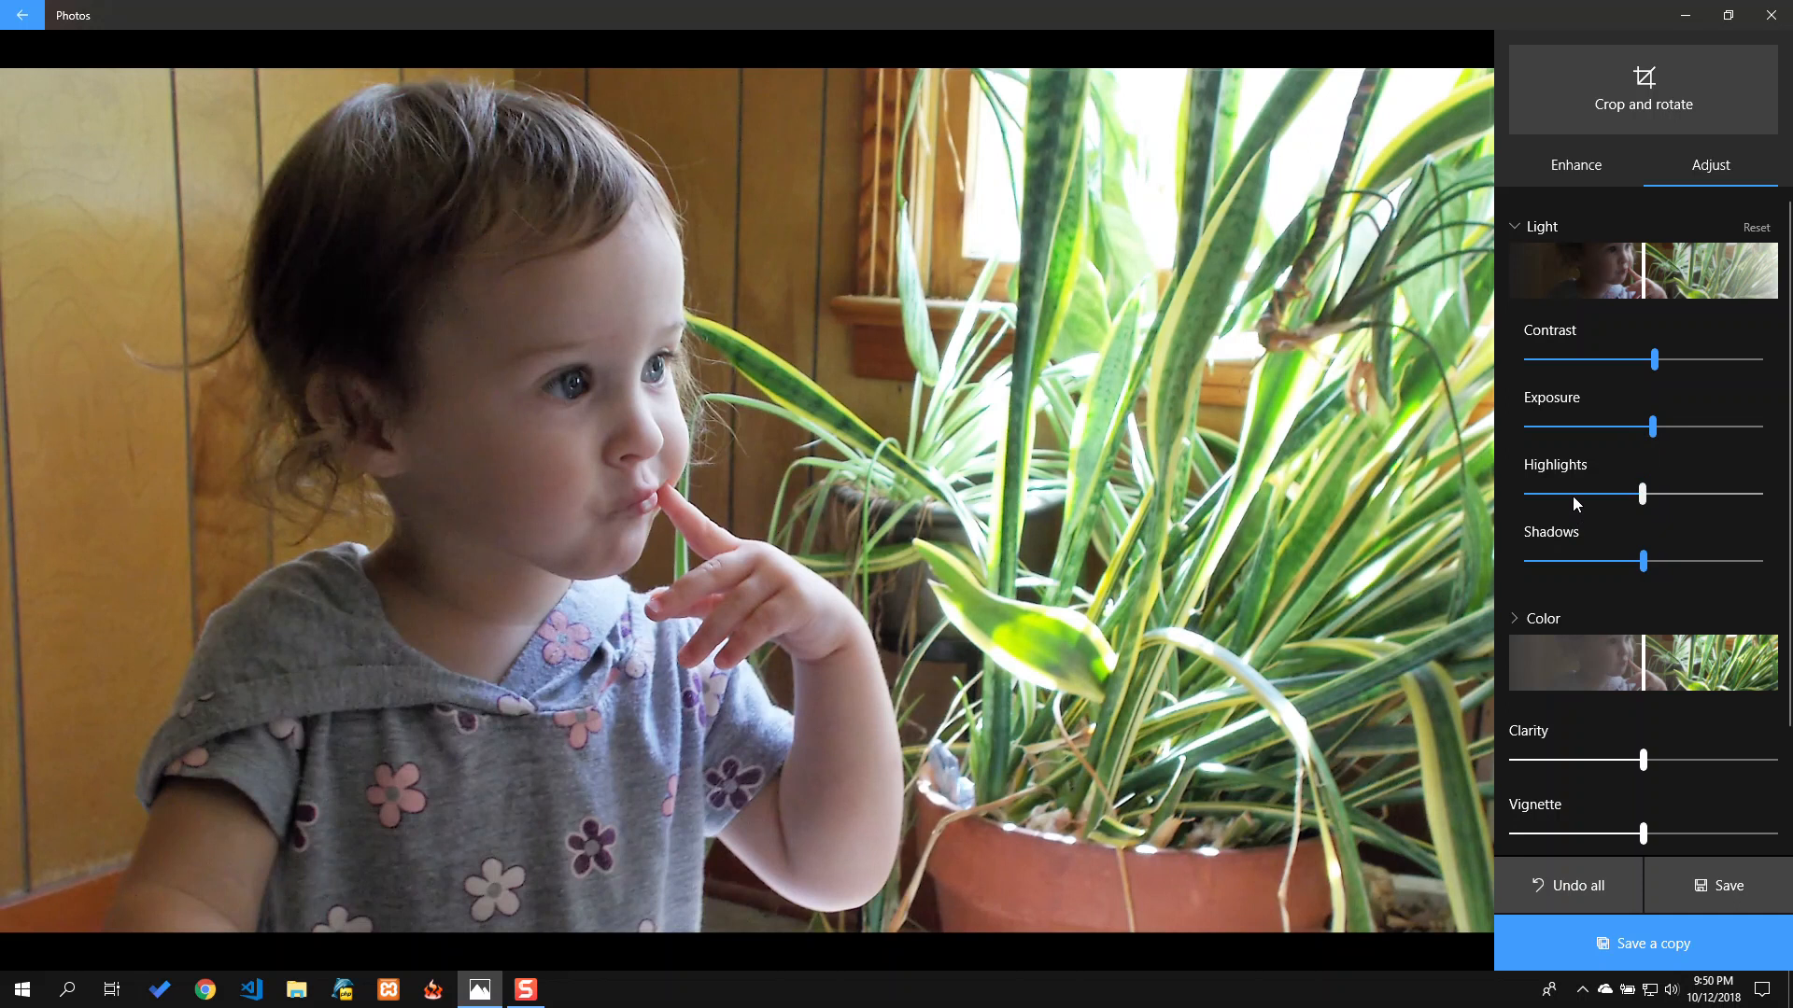
pyautogui.scroll(-3)
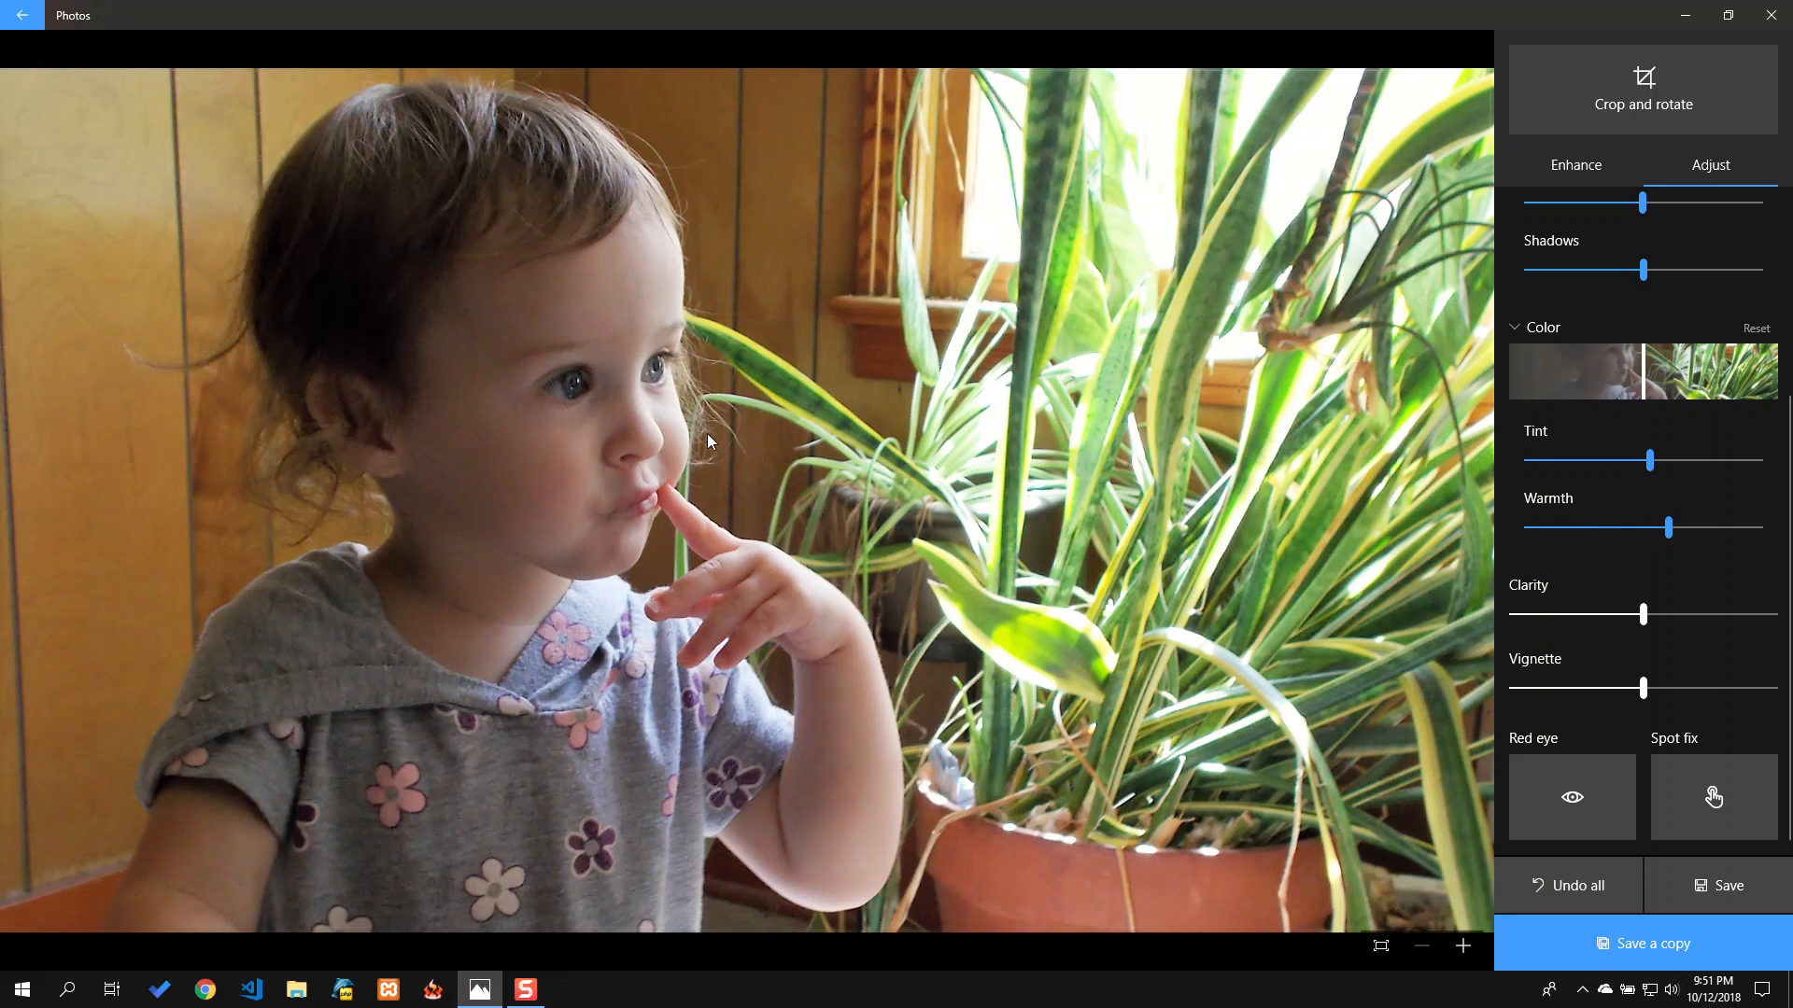
pyautogui.moveTo(680, 450)
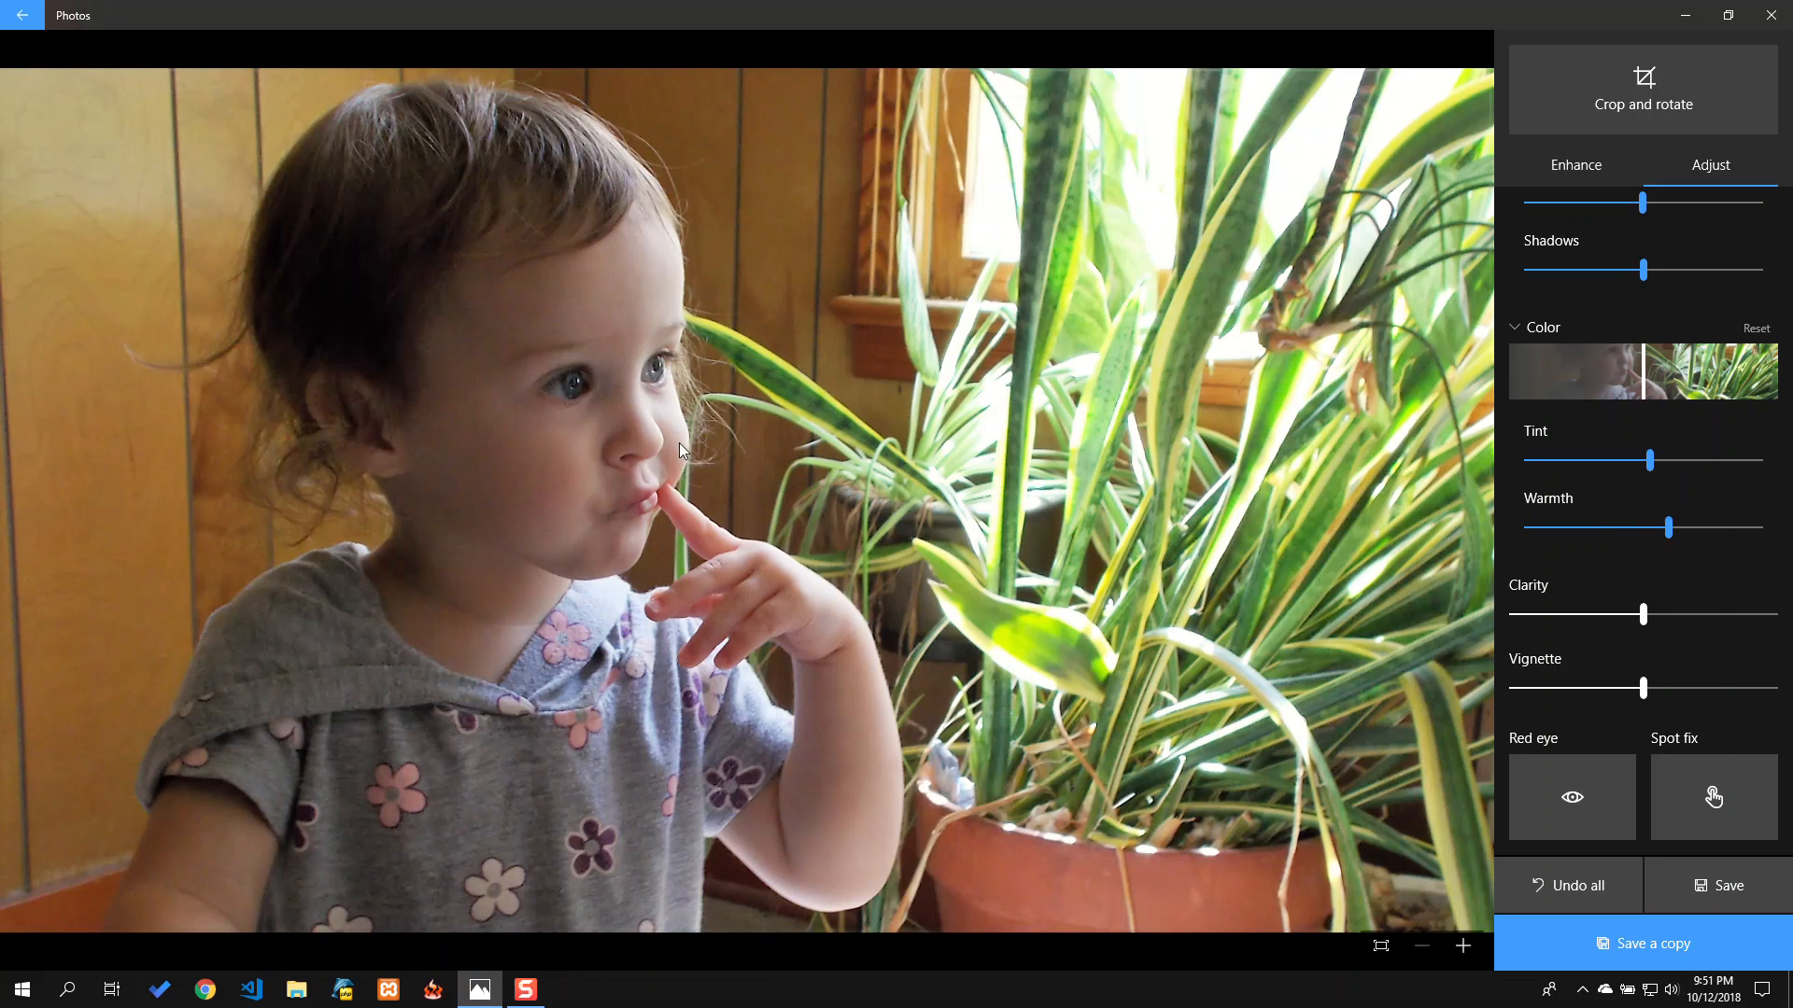
pyautogui.moveTo(1117, 521)
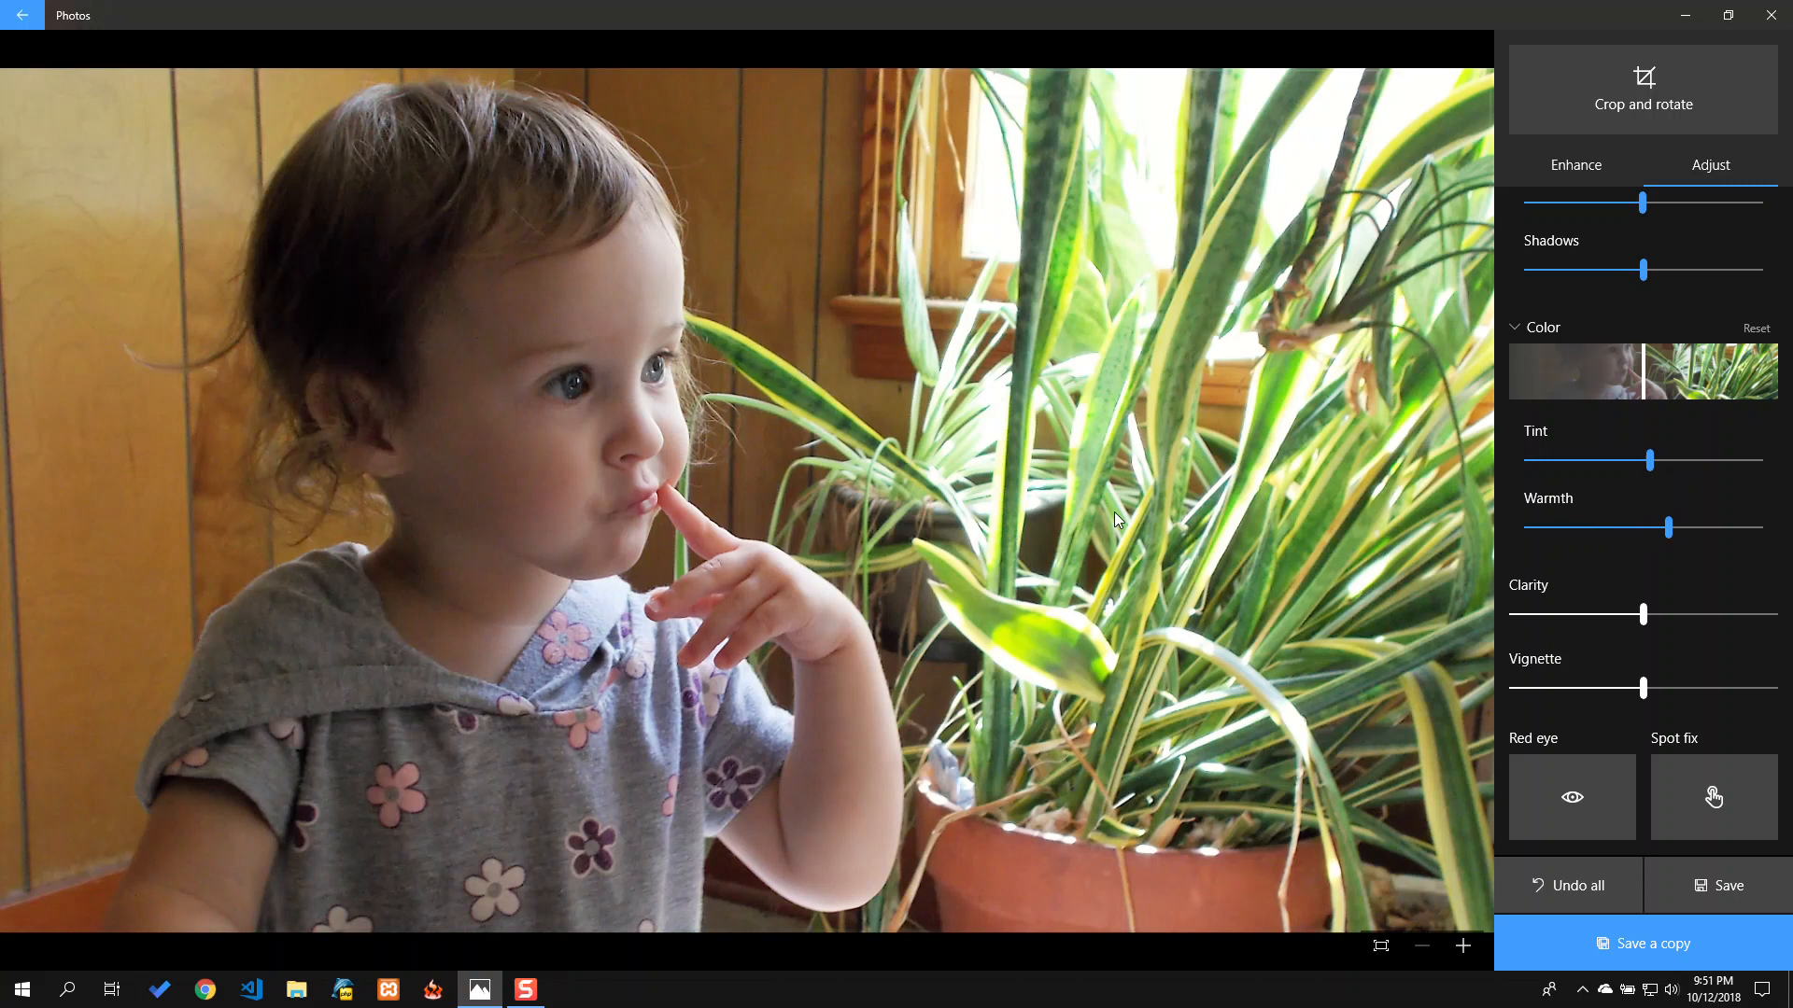
pyautogui.moveTo(1201, 237)
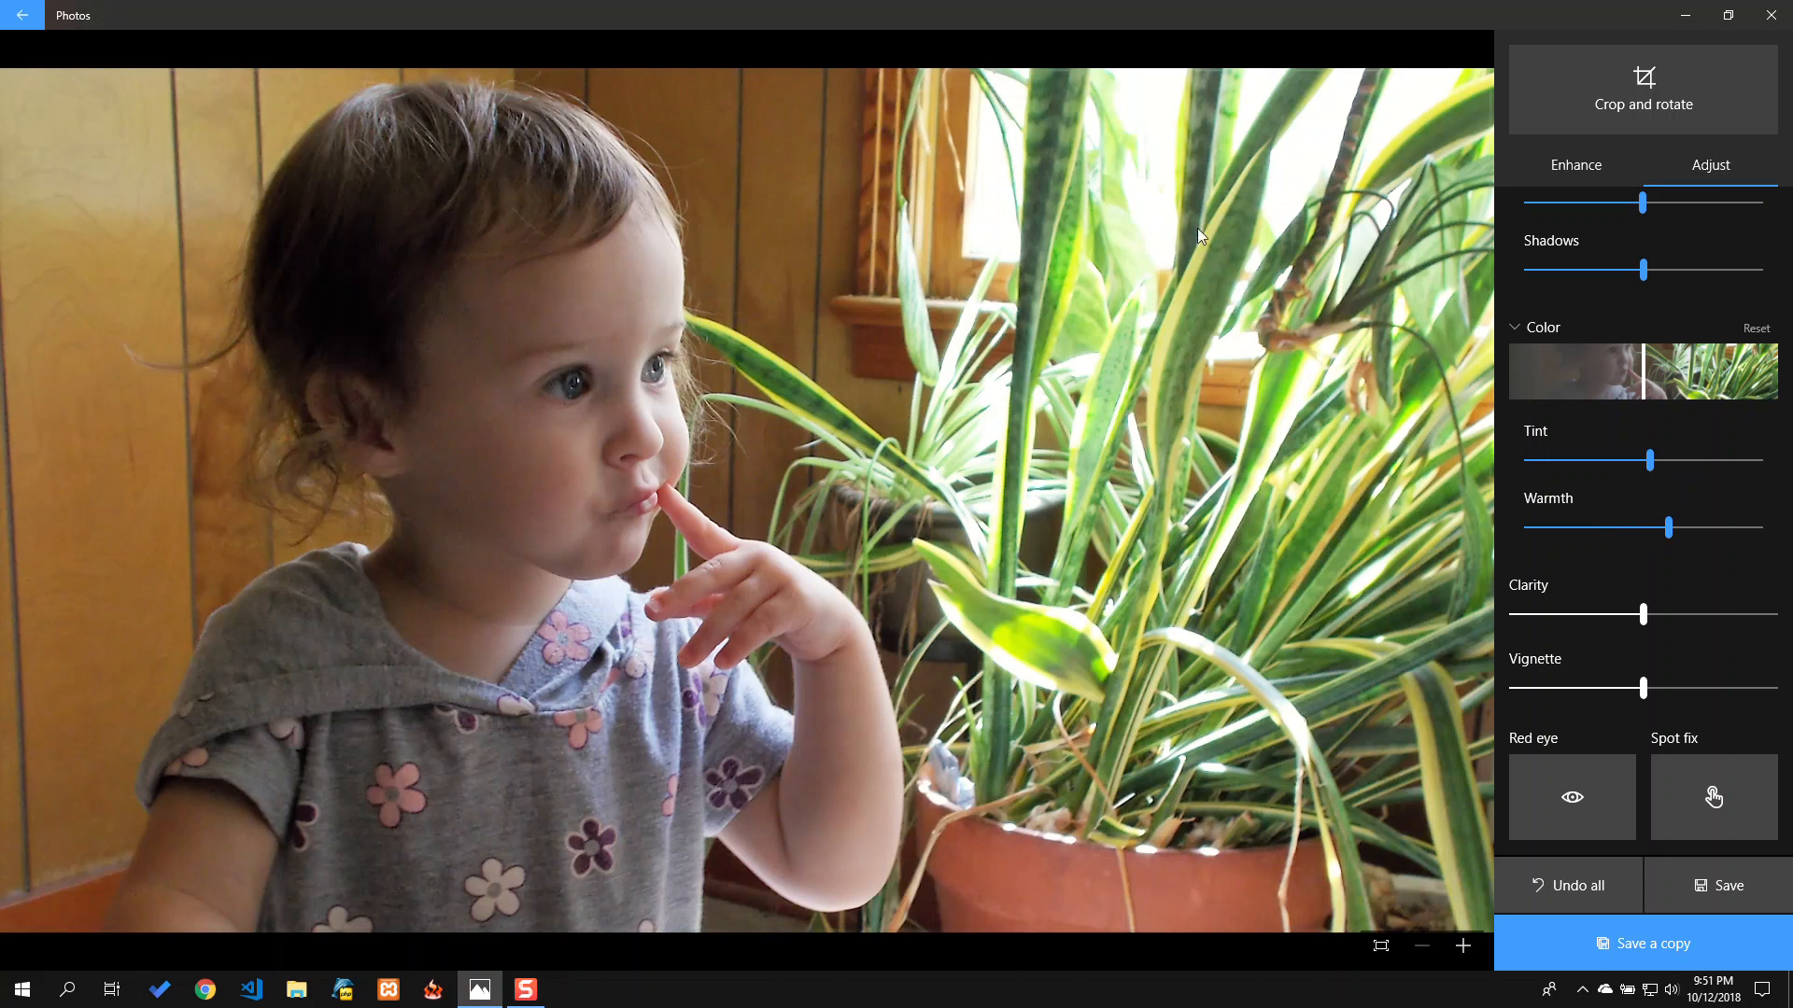
pyautogui.moveTo(1580, 618)
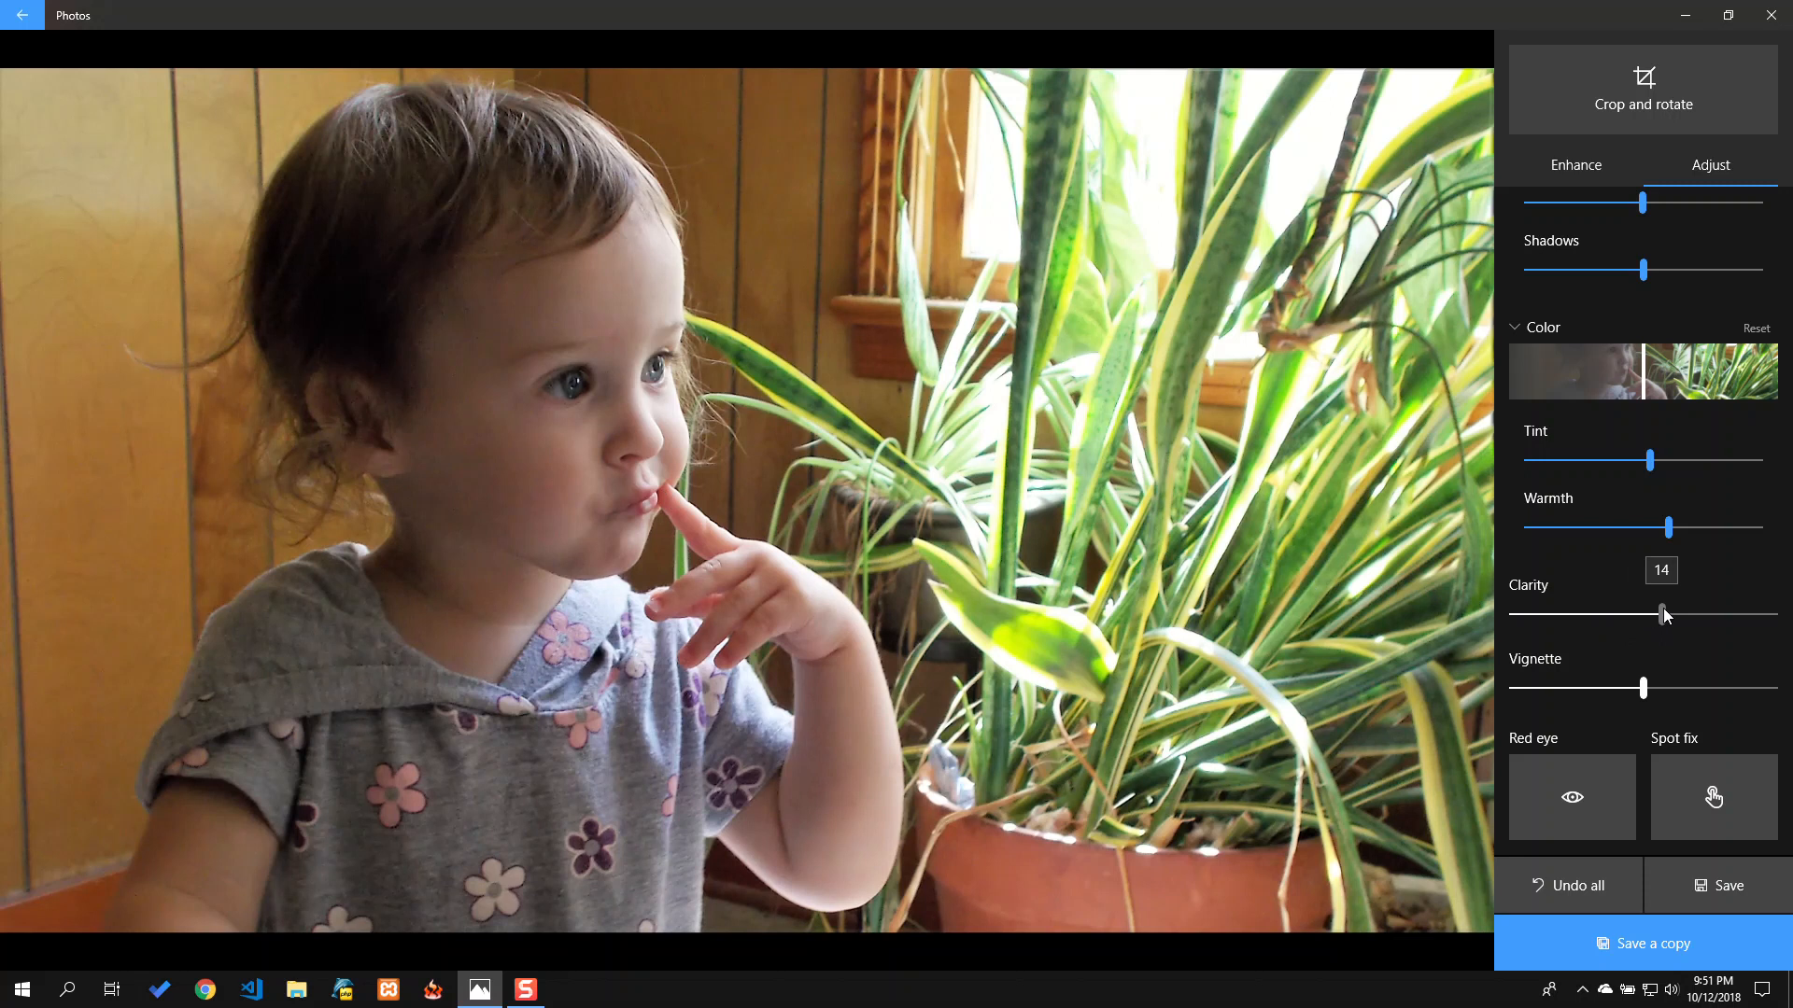
pyautogui.moveTo(1270, 620)
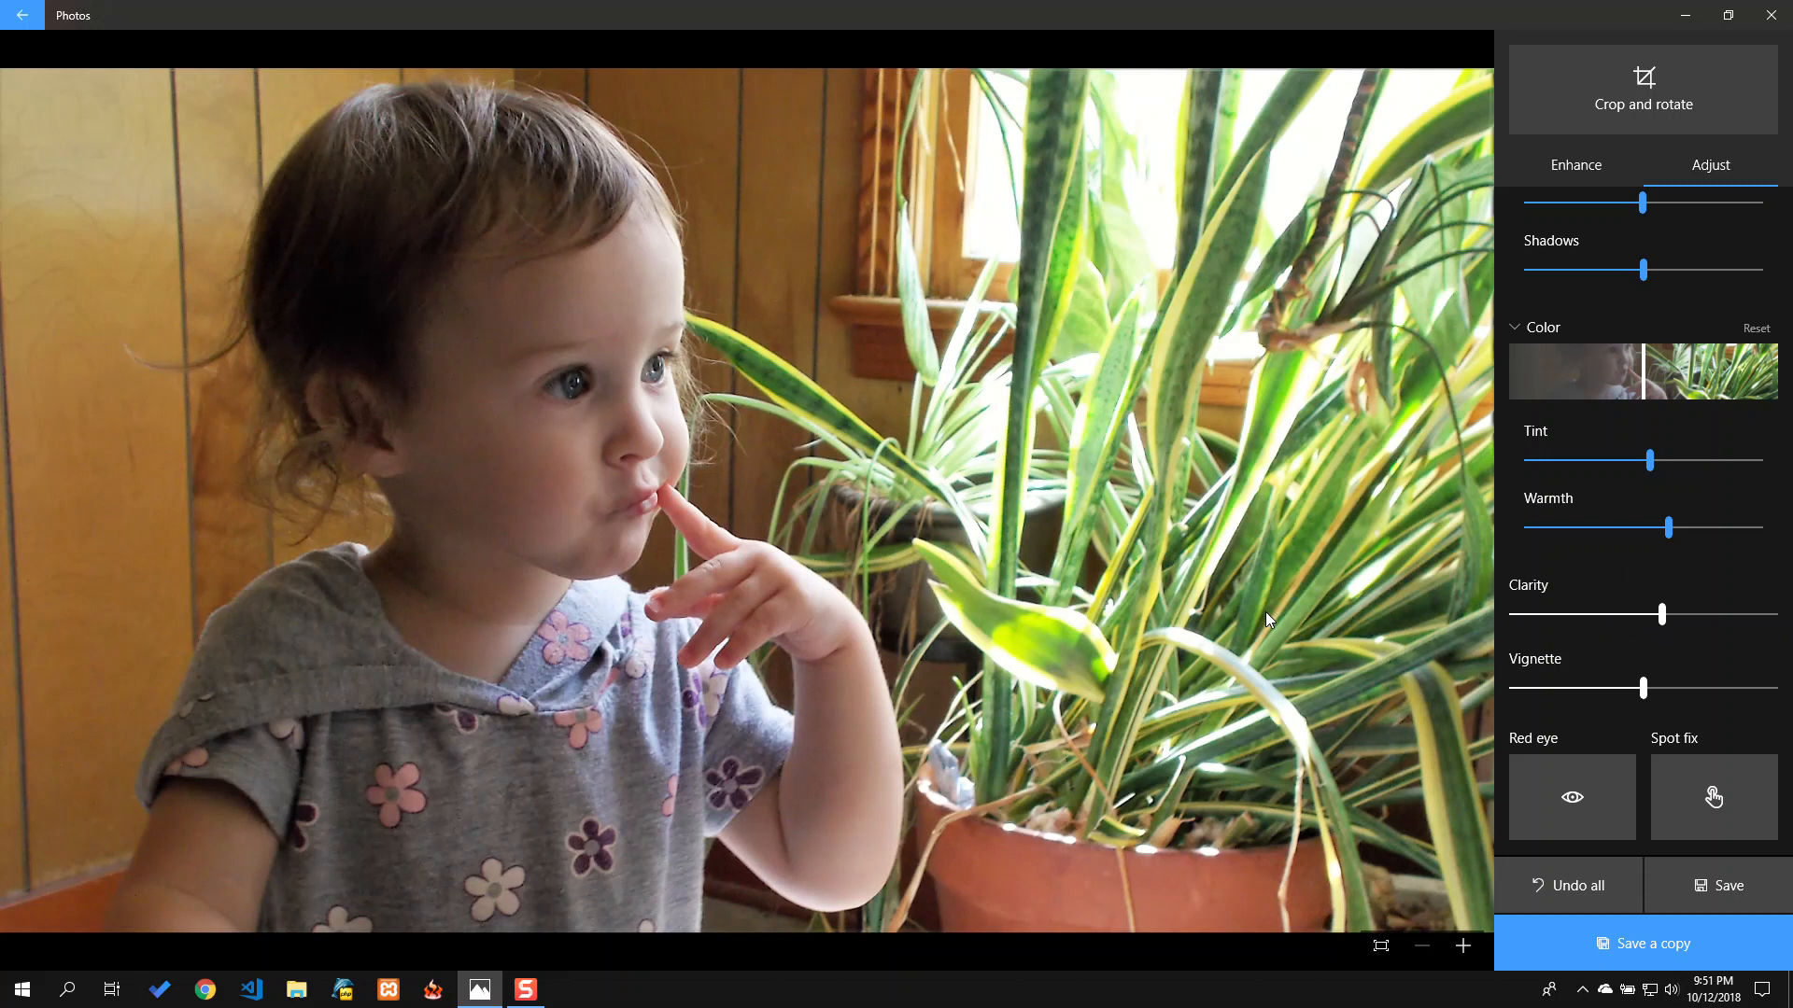
pyautogui.moveTo(1313, 766)
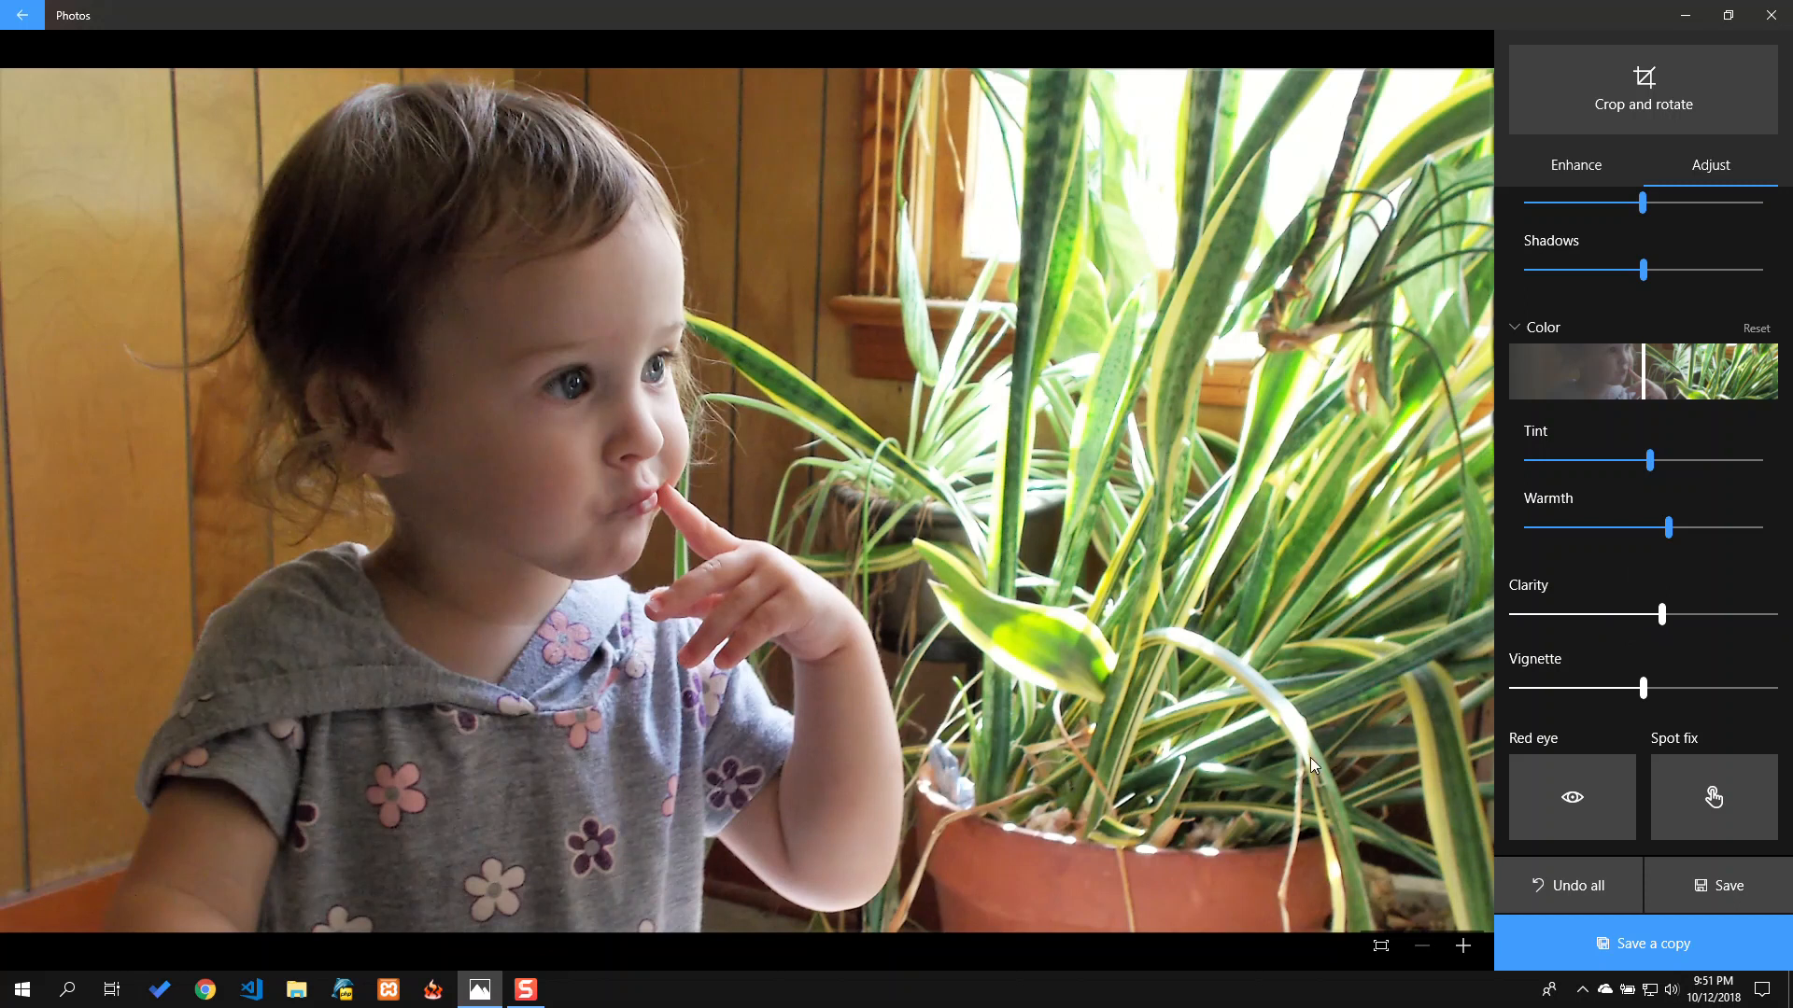
pyautogui.moveTo(1643, 943)
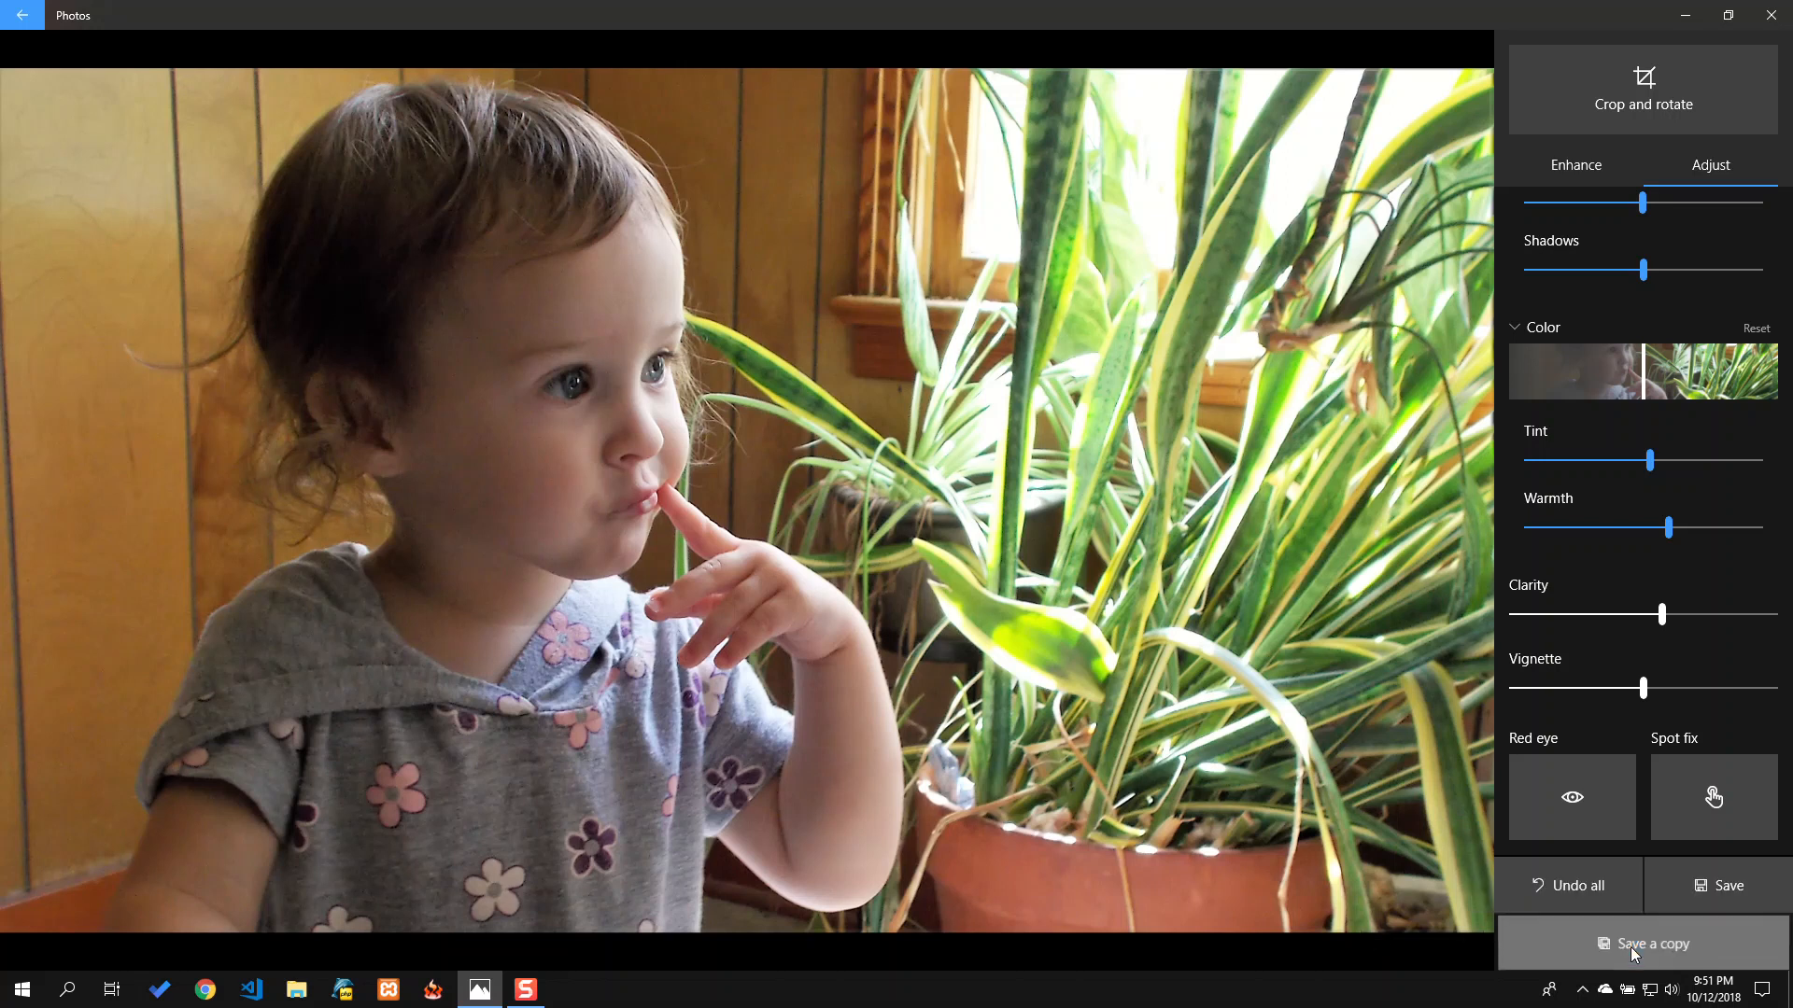
# Step: Save the edited toddler photo as a separate copy shown in the viewer
pyautogui.click(1651, 943)
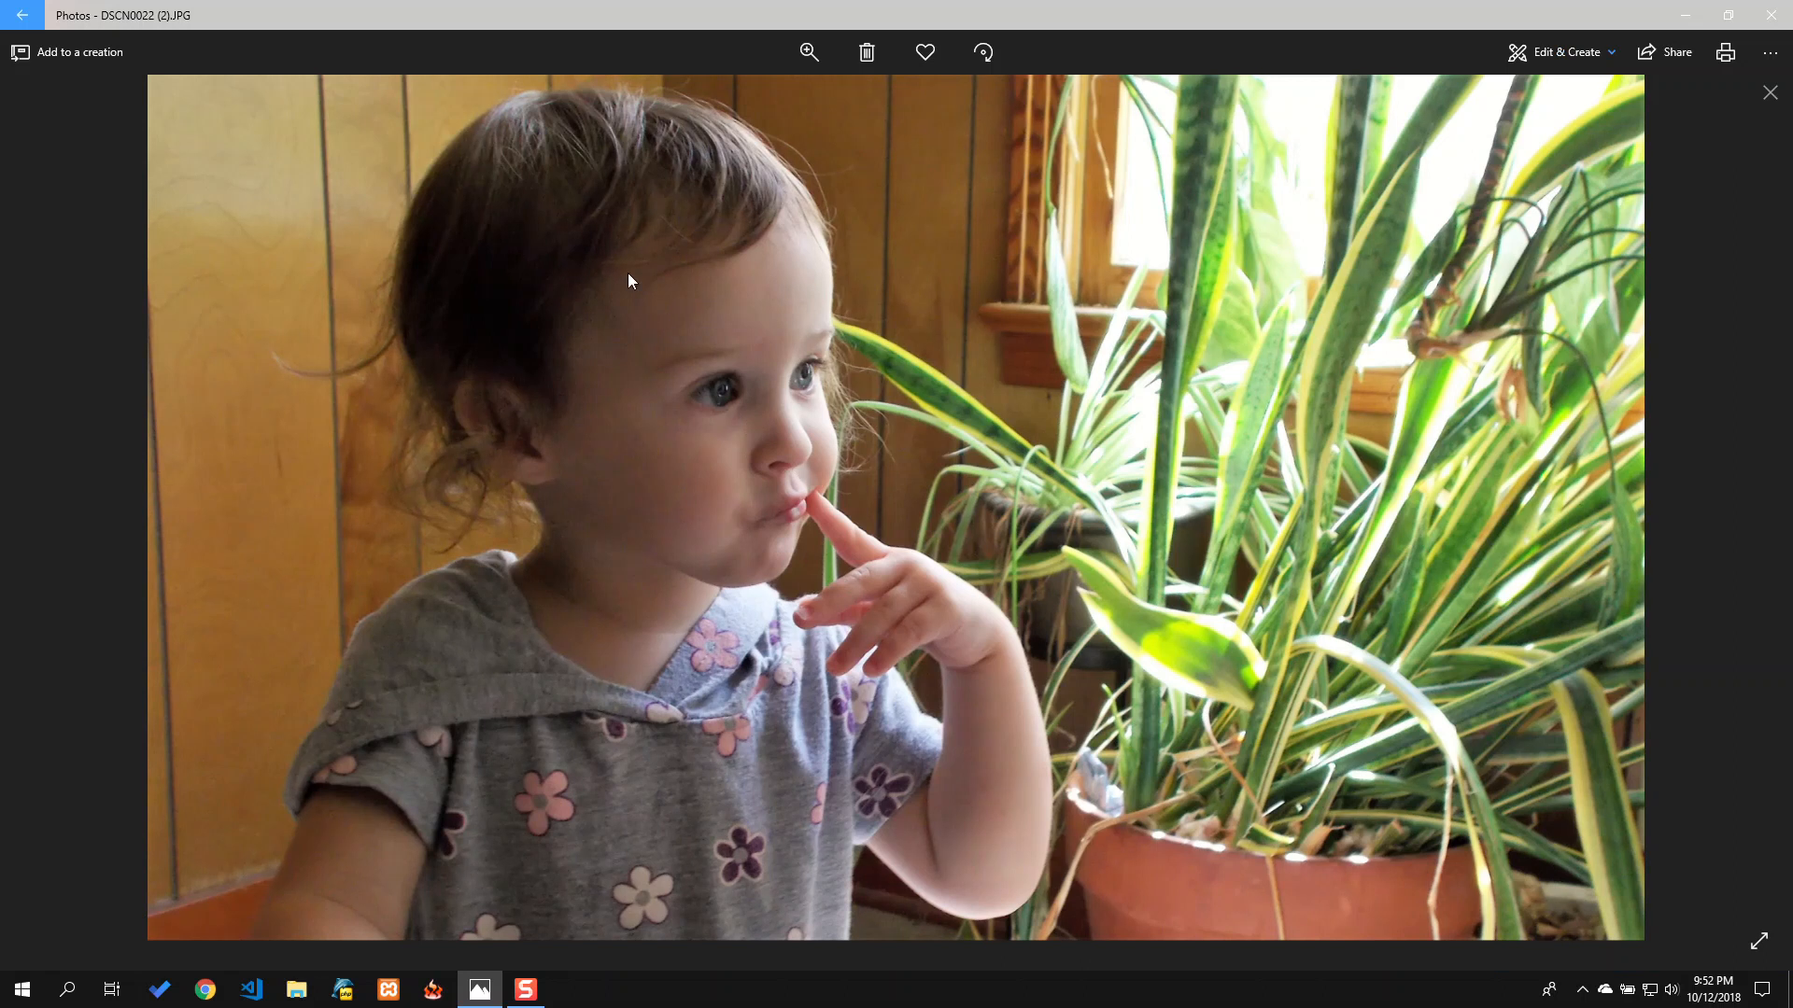
pyautogui.moveTo(706, 511)
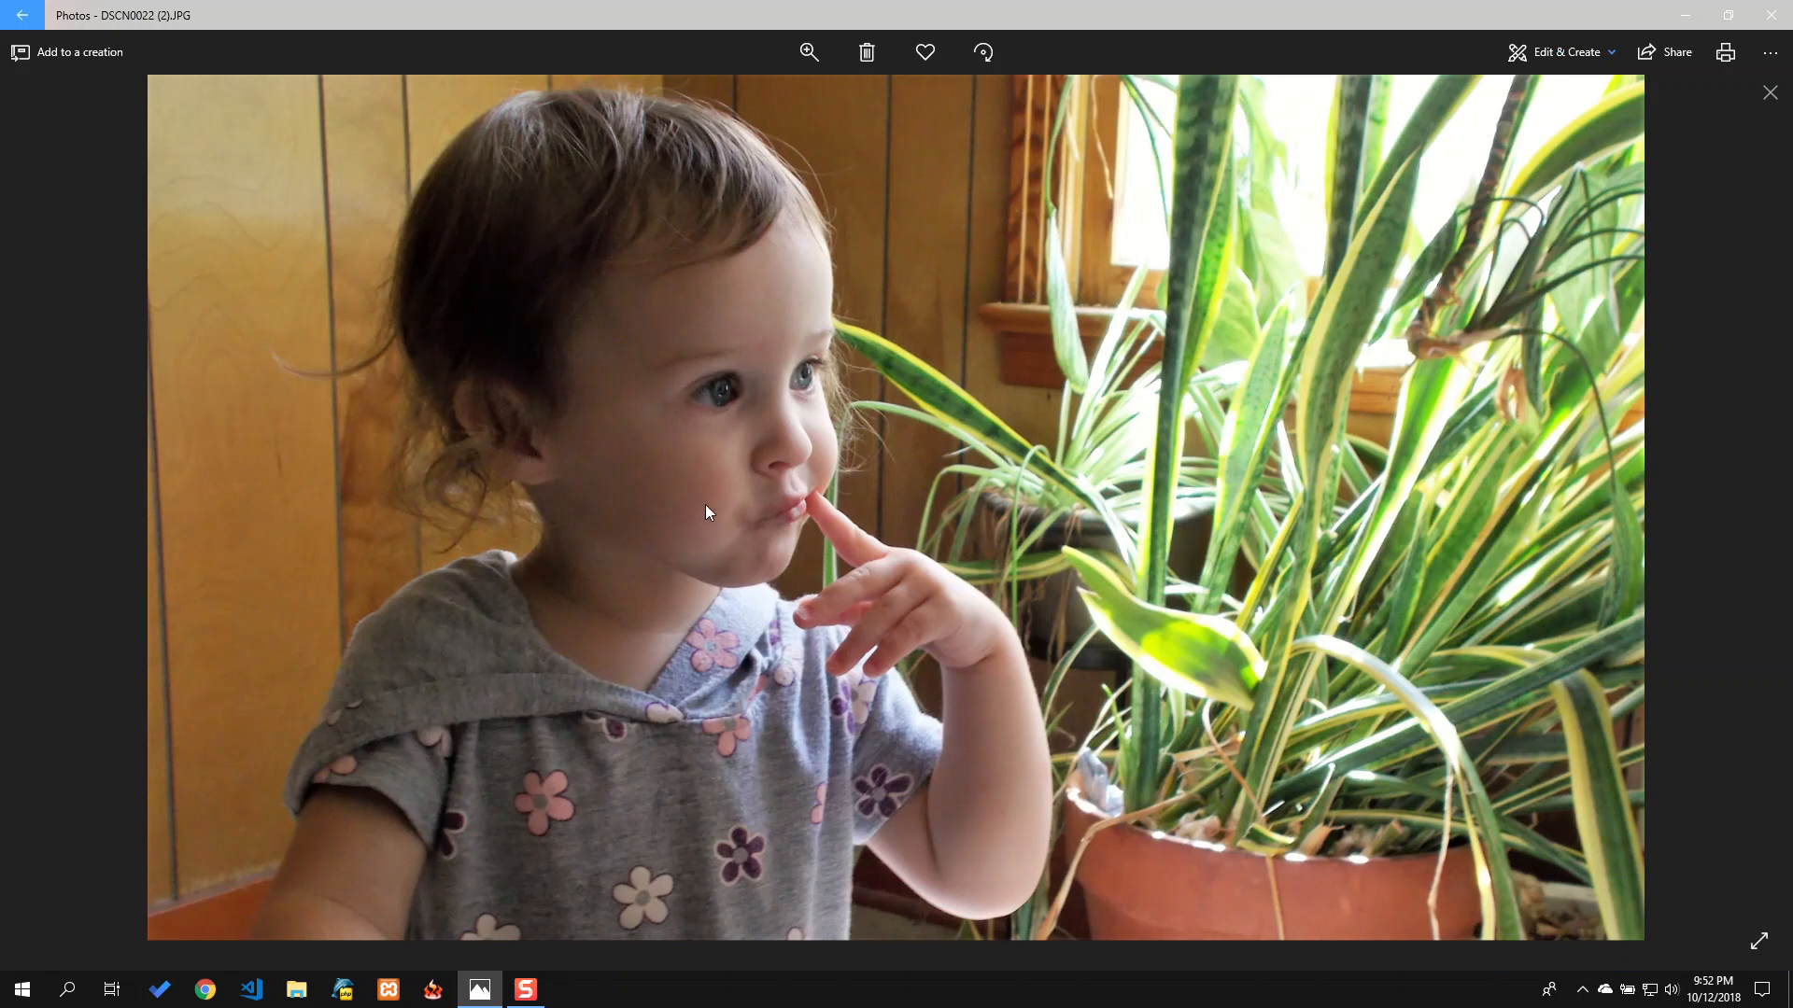
pyautogui.moveTo(928, 534)
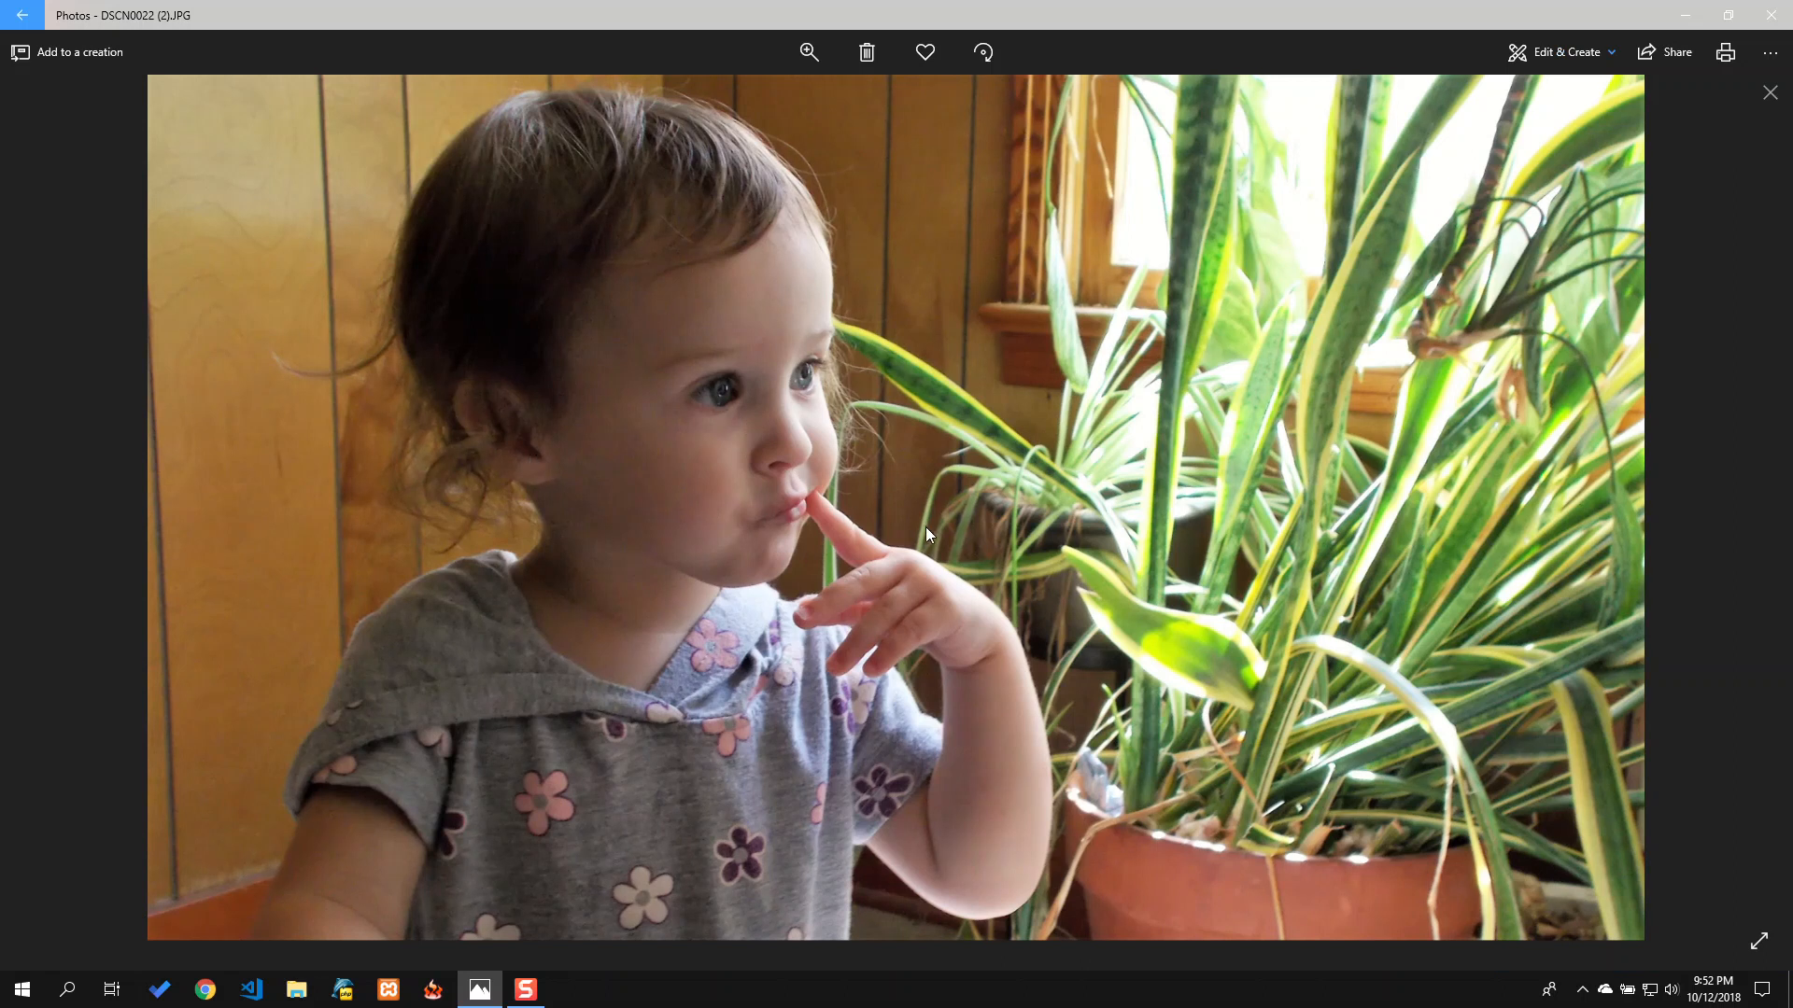
pyautogui.moveTo(751, 522)
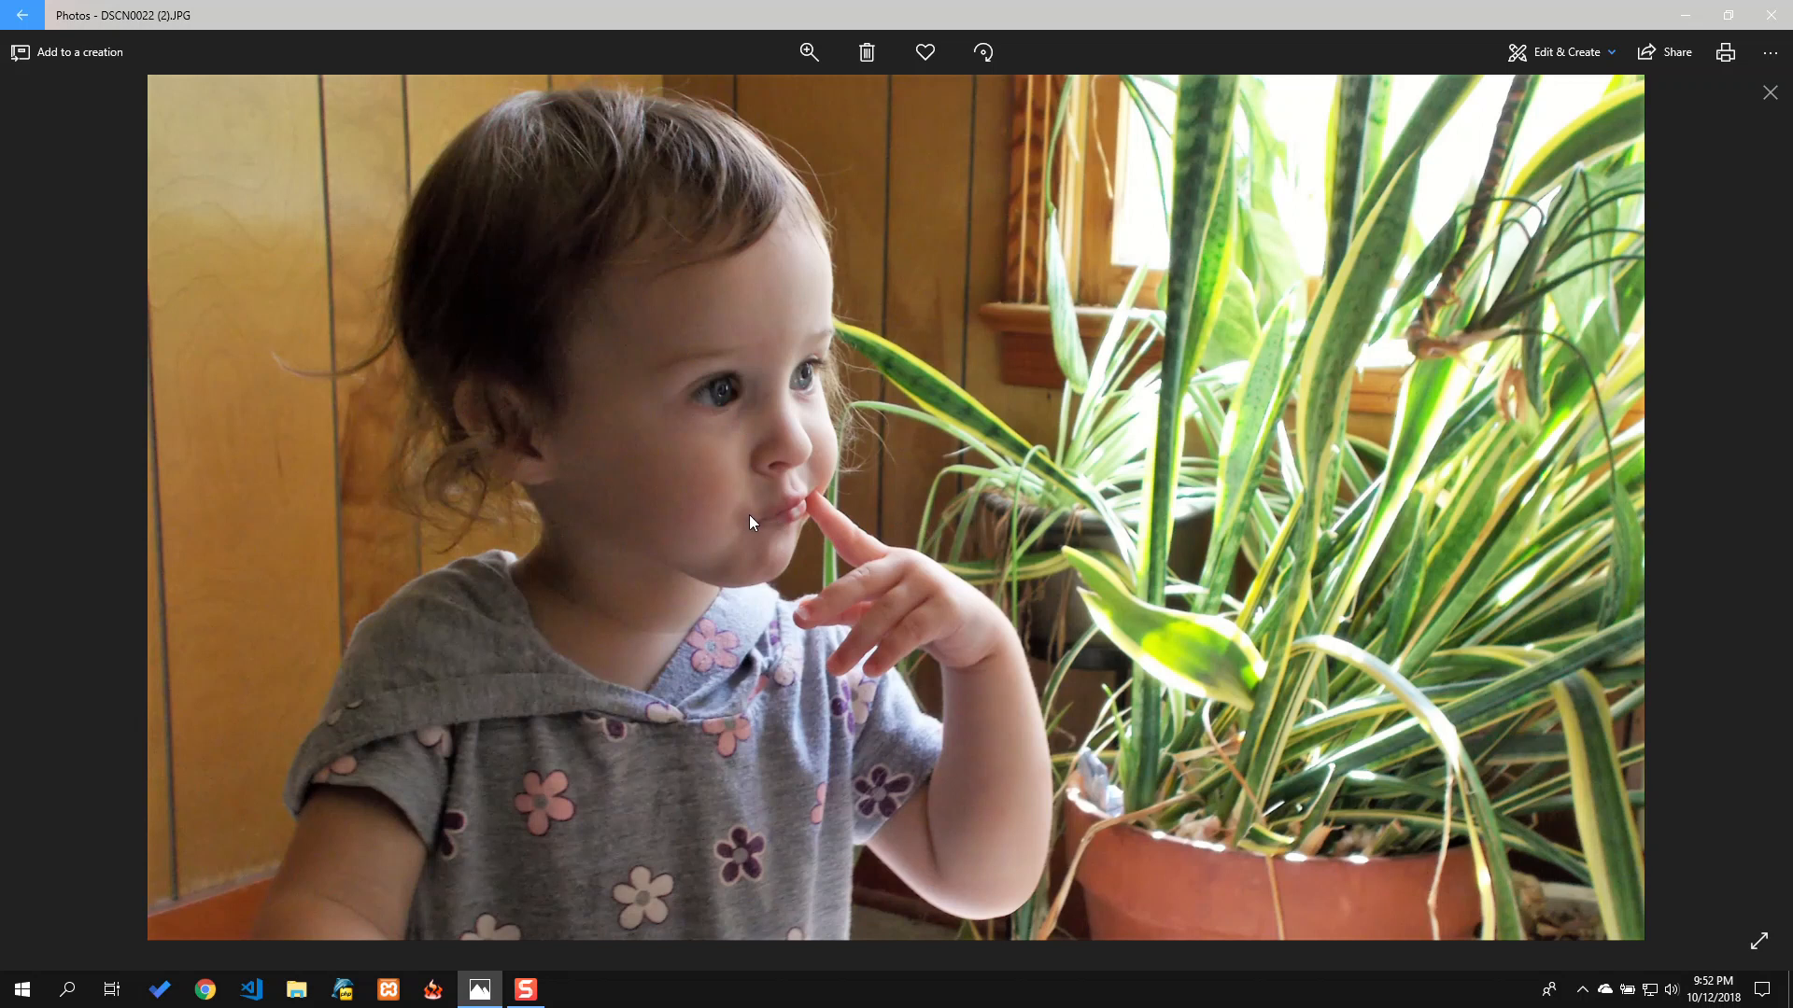
pyautogui.moveTo(1094, 477)
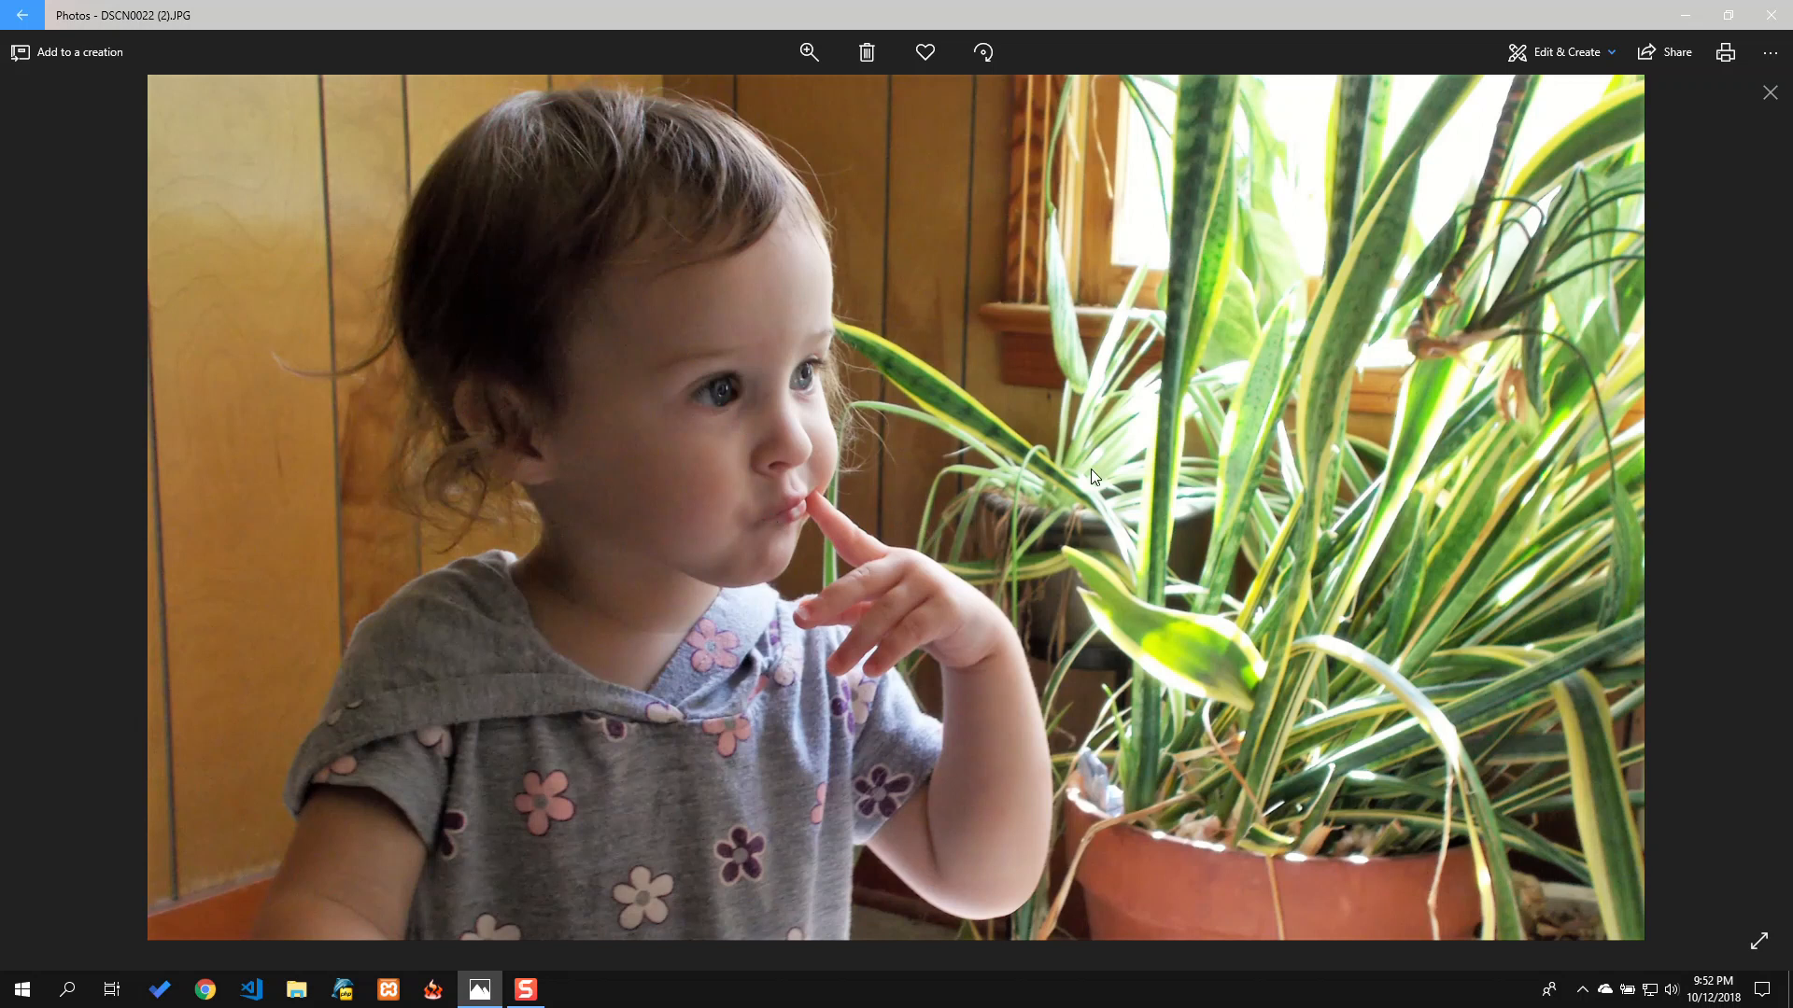
pyautogui.moveTo(1057, 476)
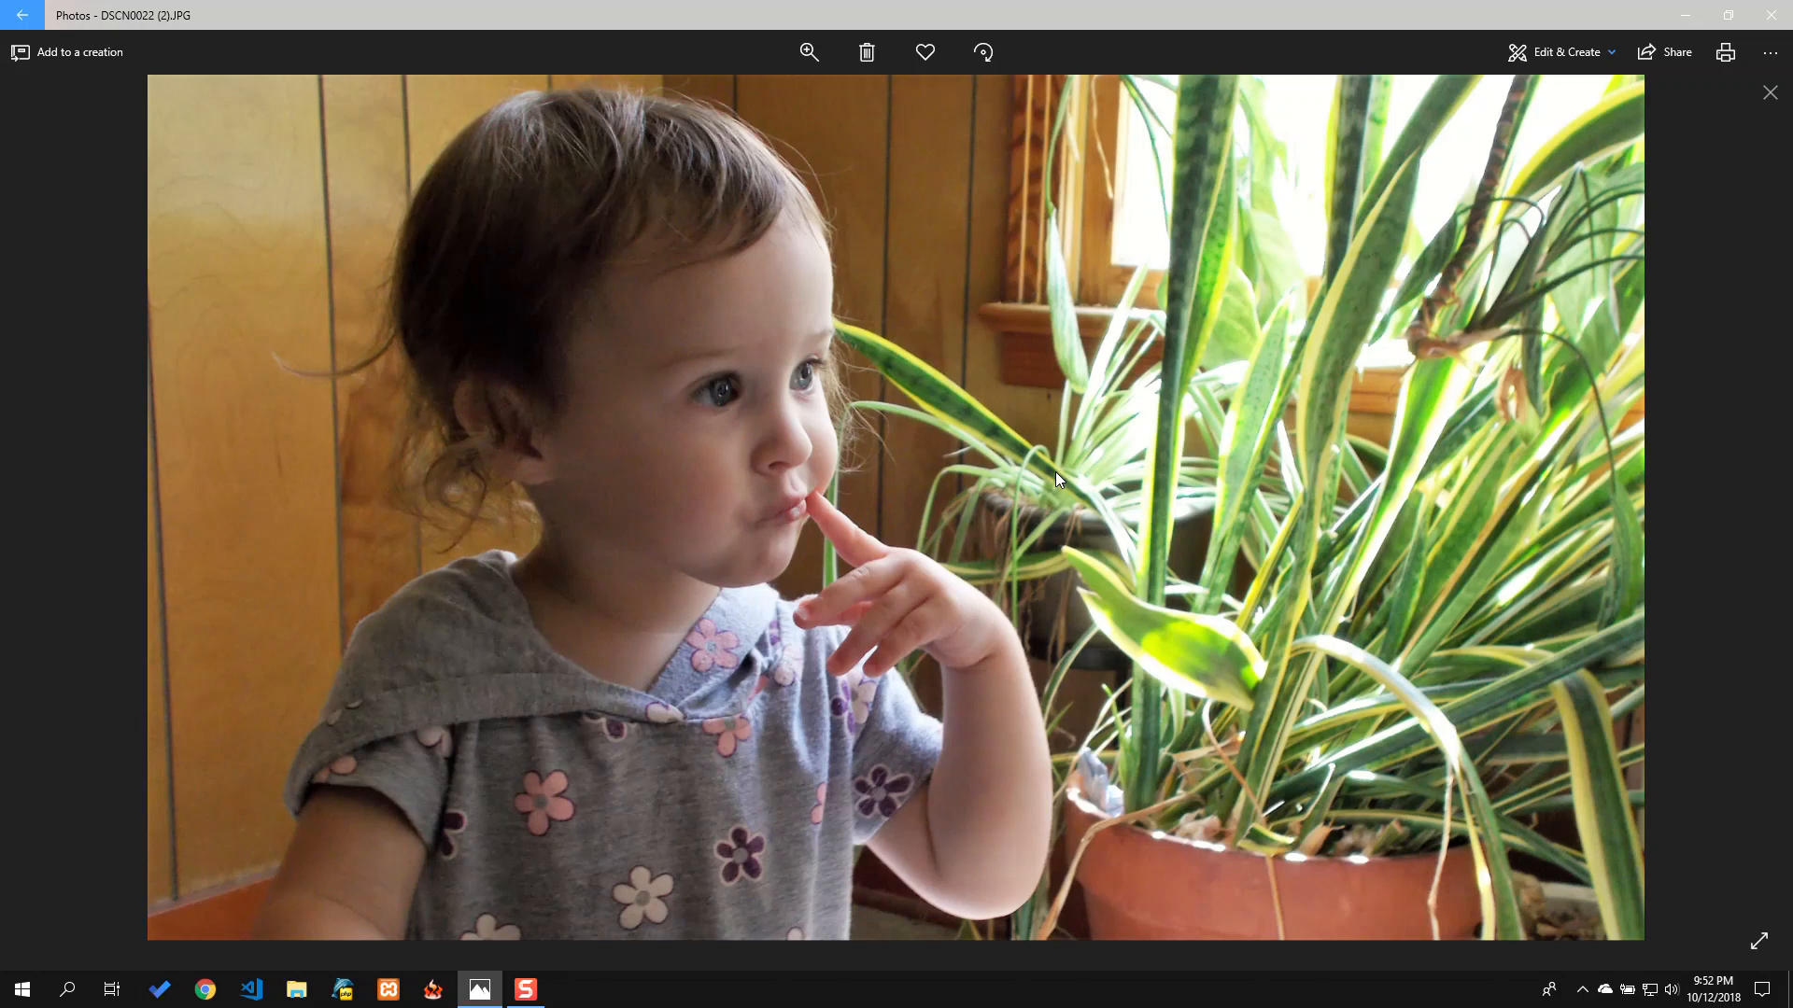
pyautogui.moveTo(1046, 477)
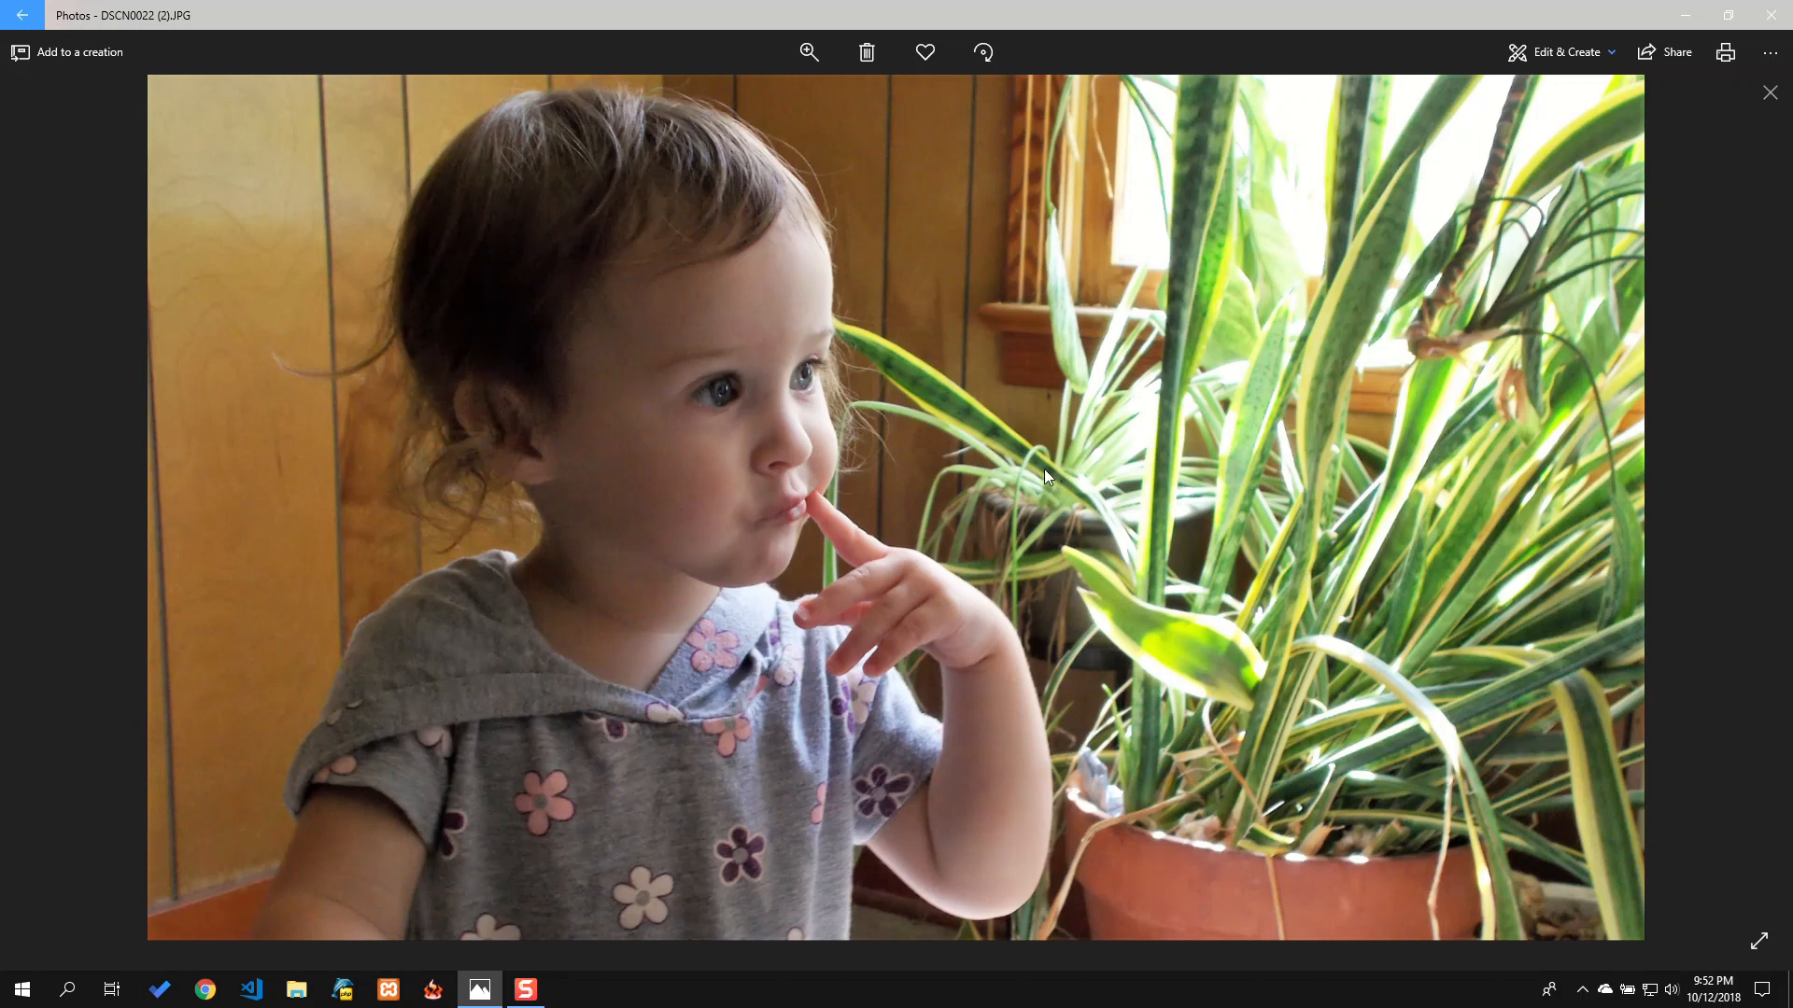
pyautogui.moveTo(1001, 476)
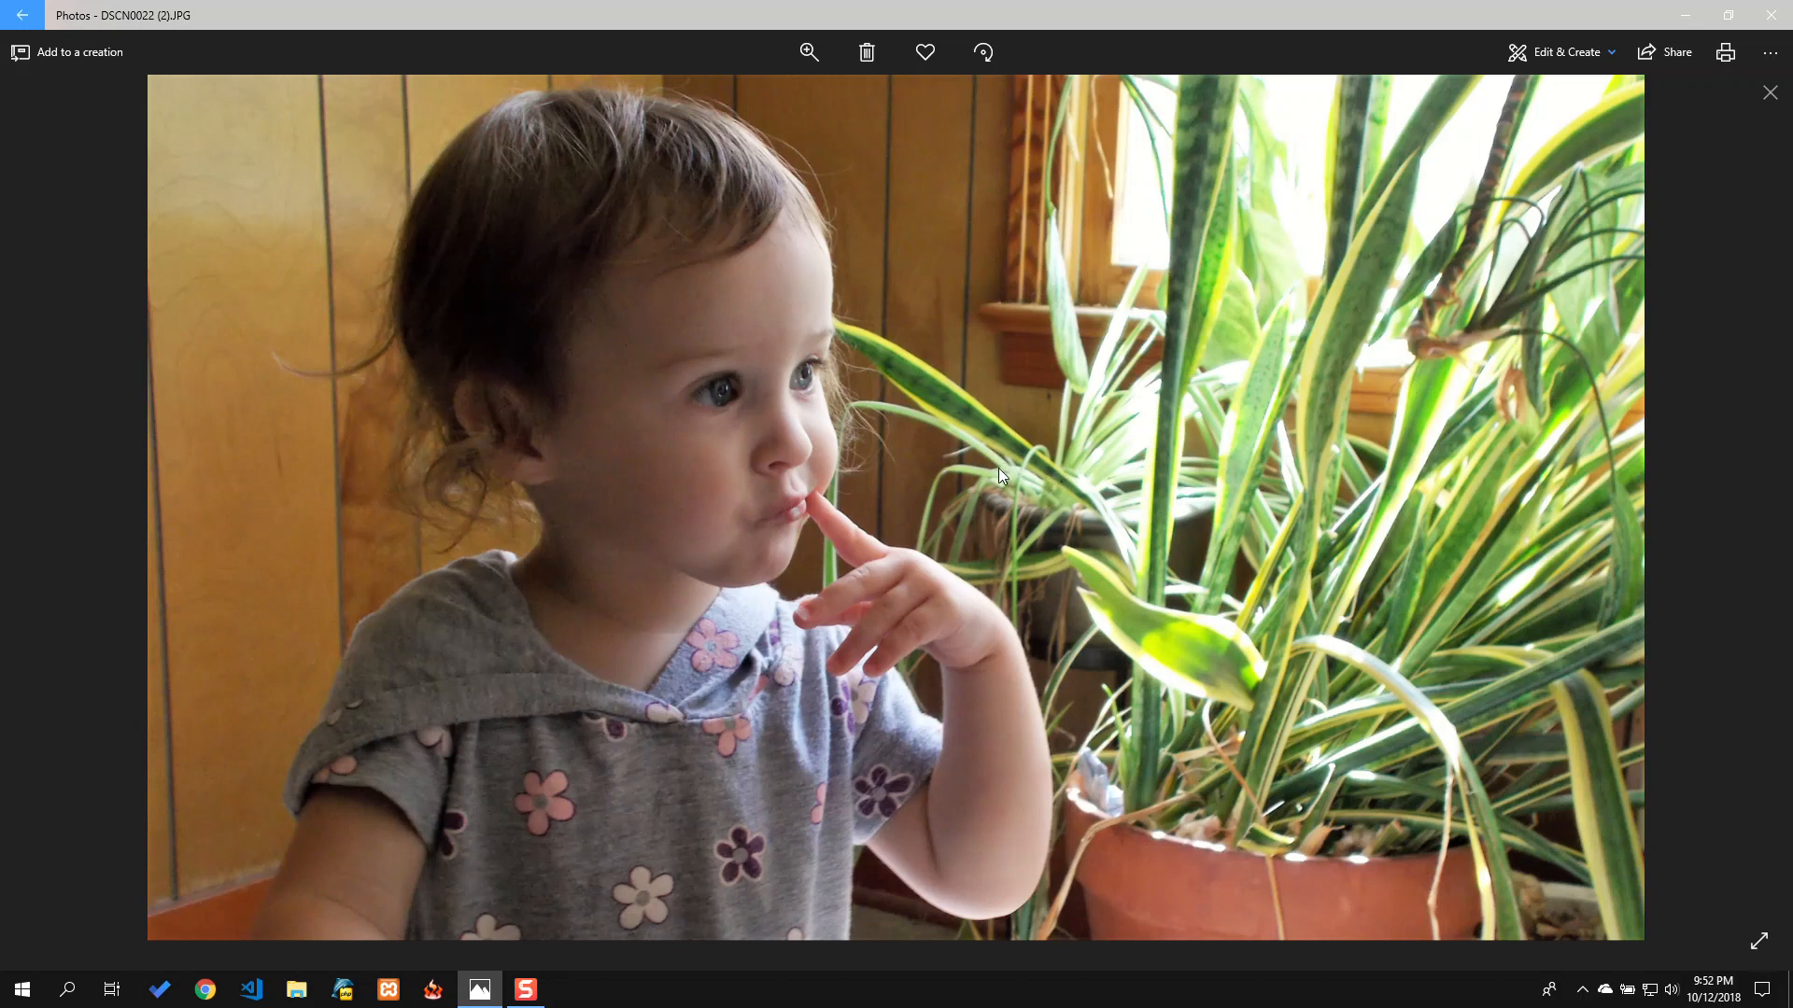
pyautogui.moveTo(992, 480)
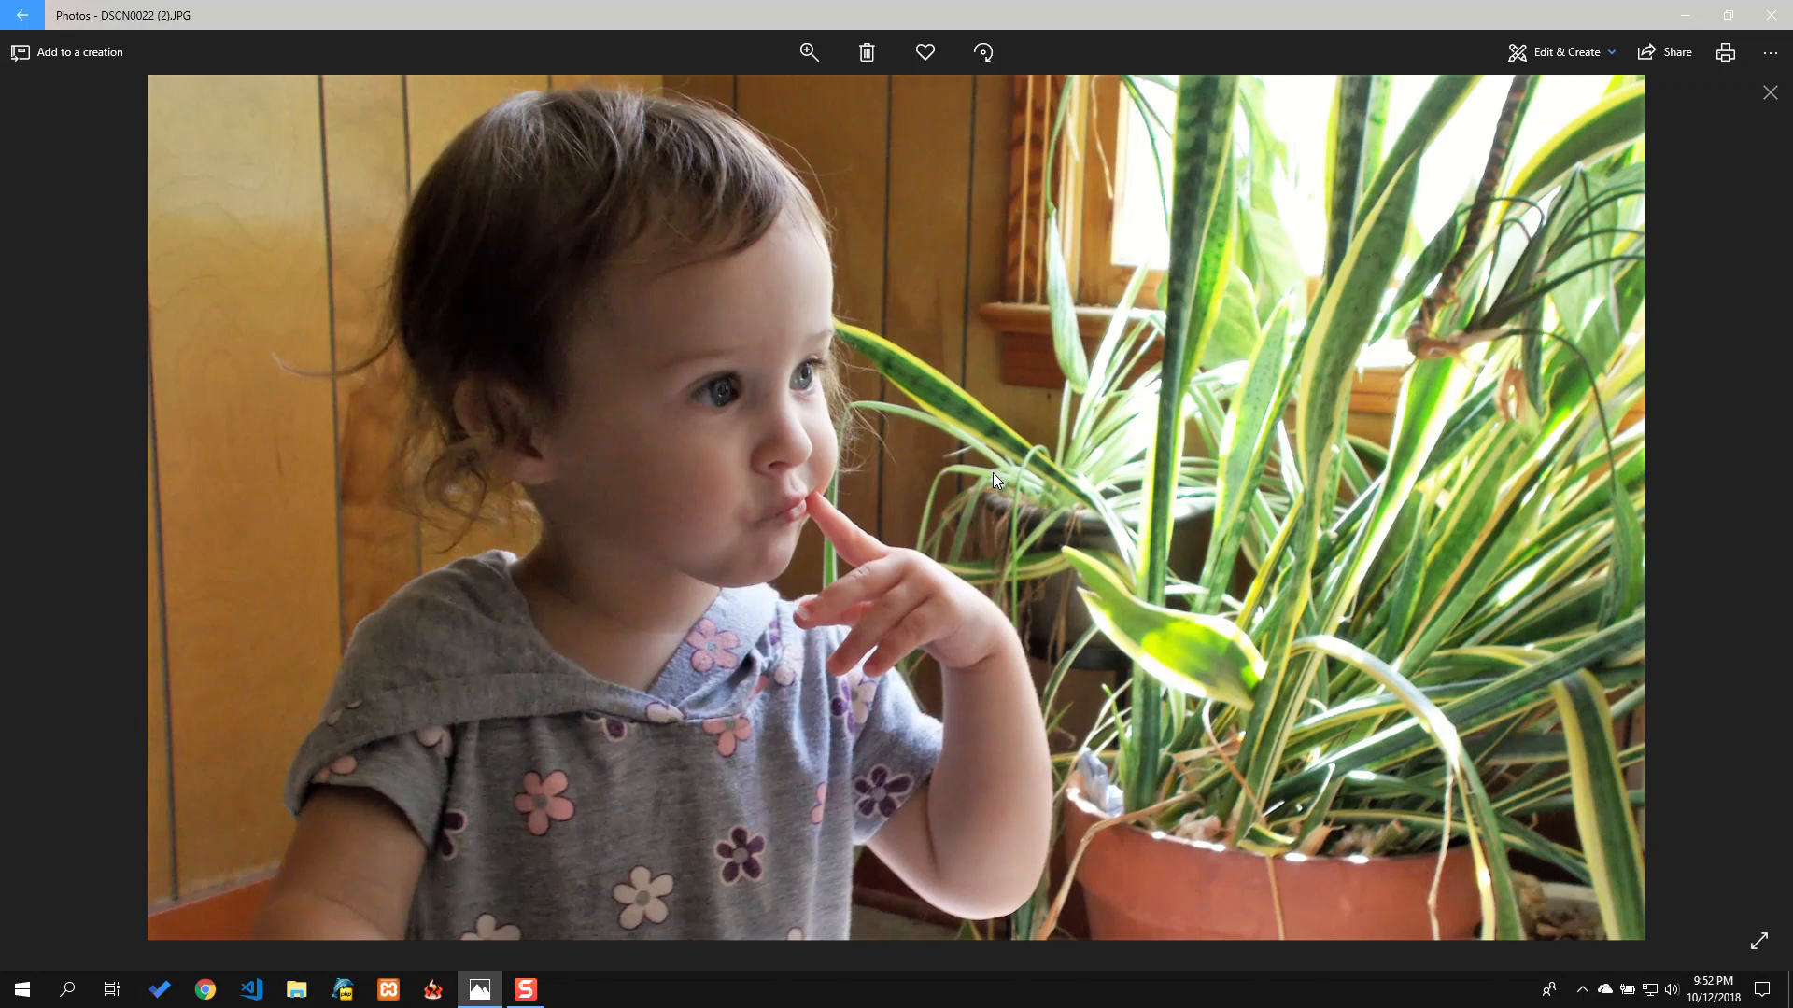
pyautogui.moveTo(1007, 482)
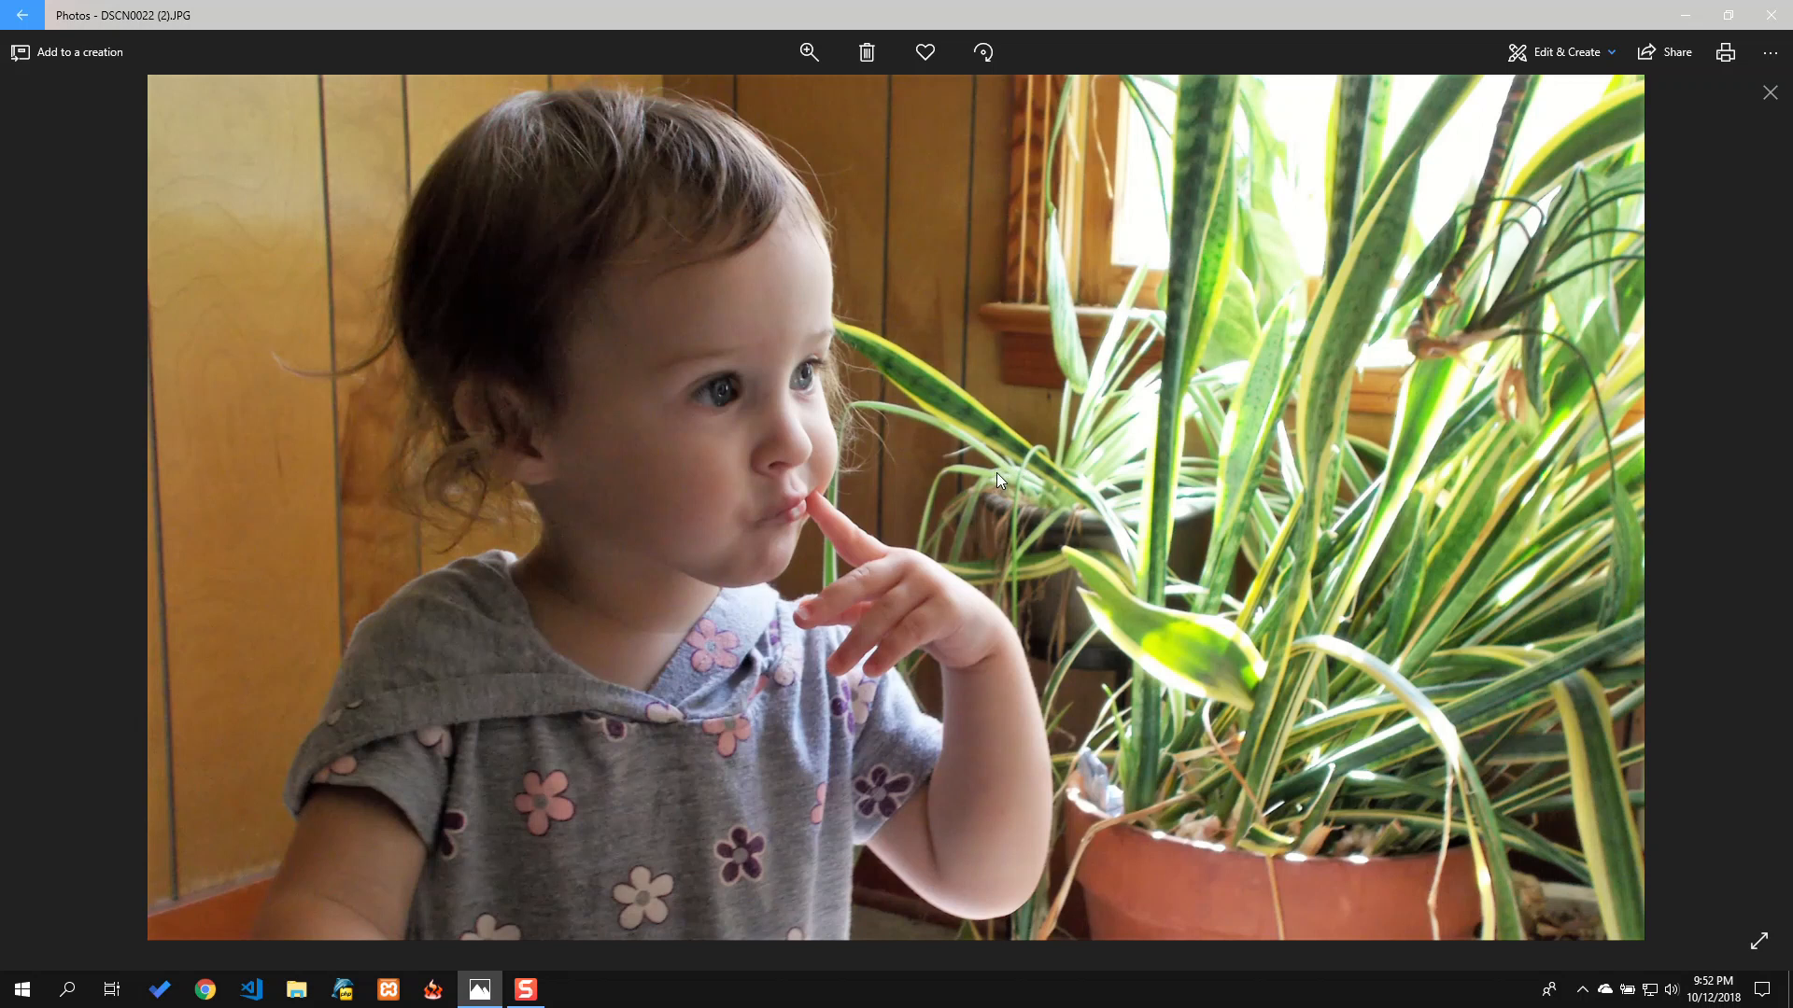
pyautogui.moveTo(1041, 493)
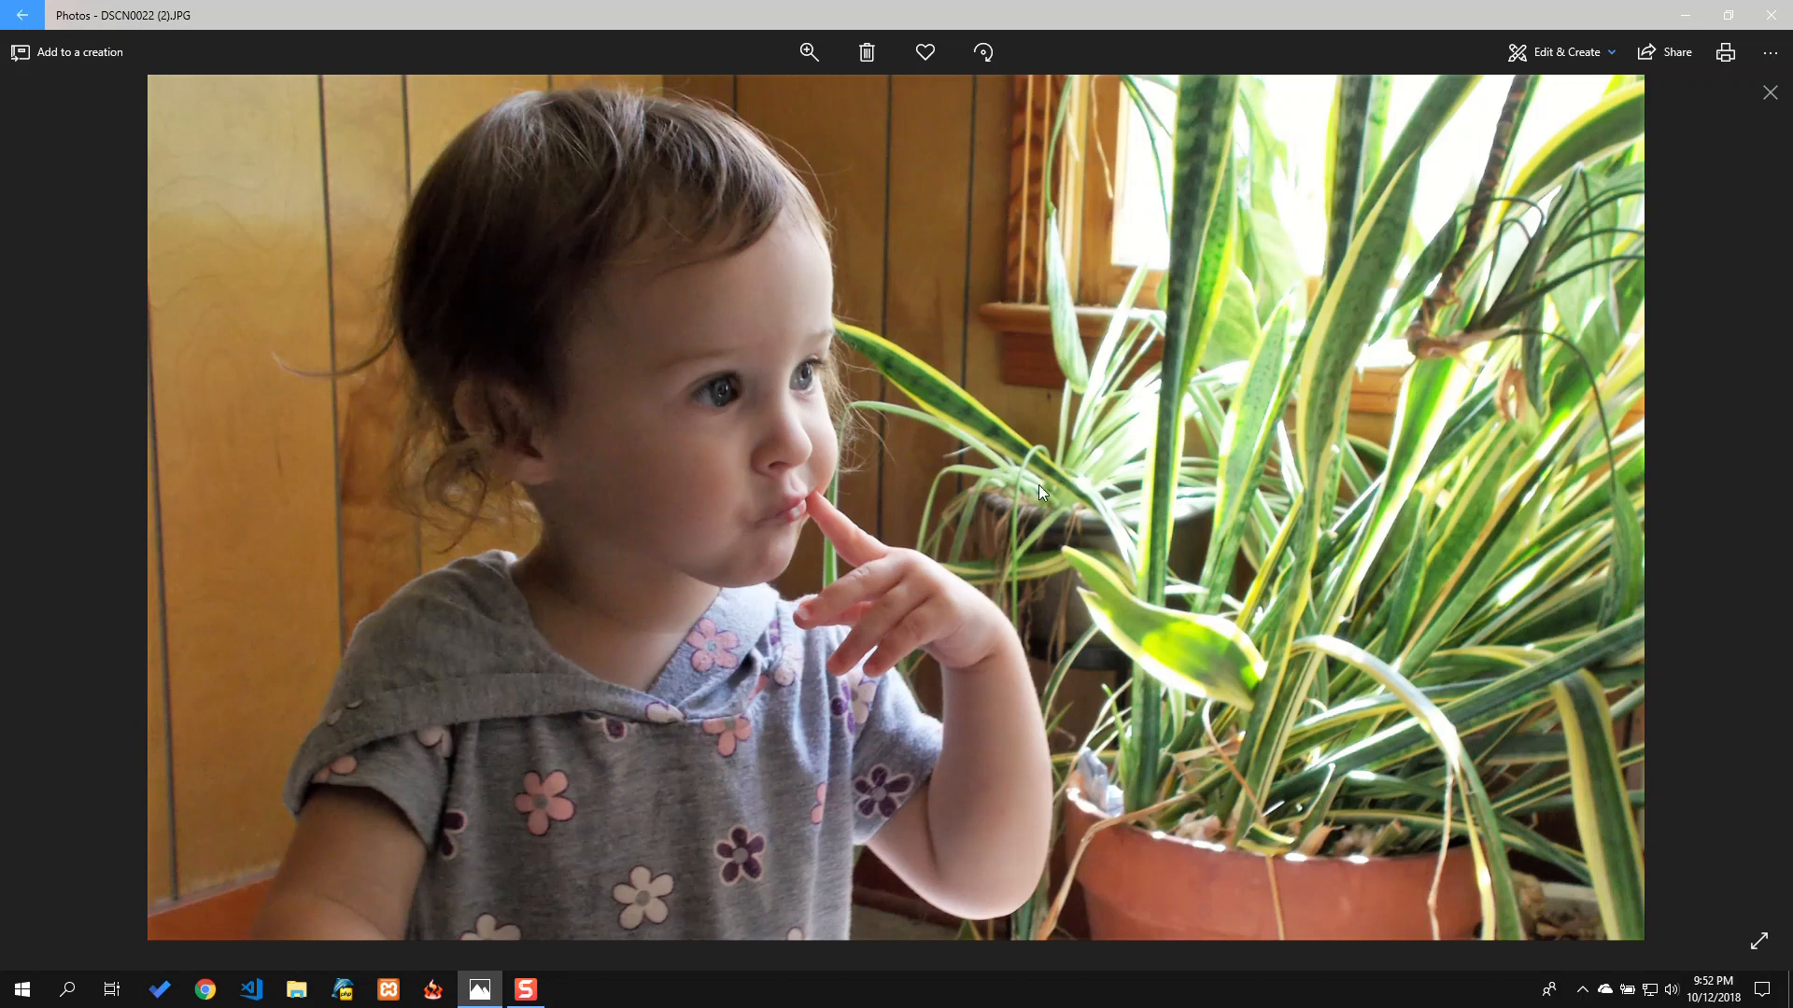
pyautogui.moveTo(1499, 295)
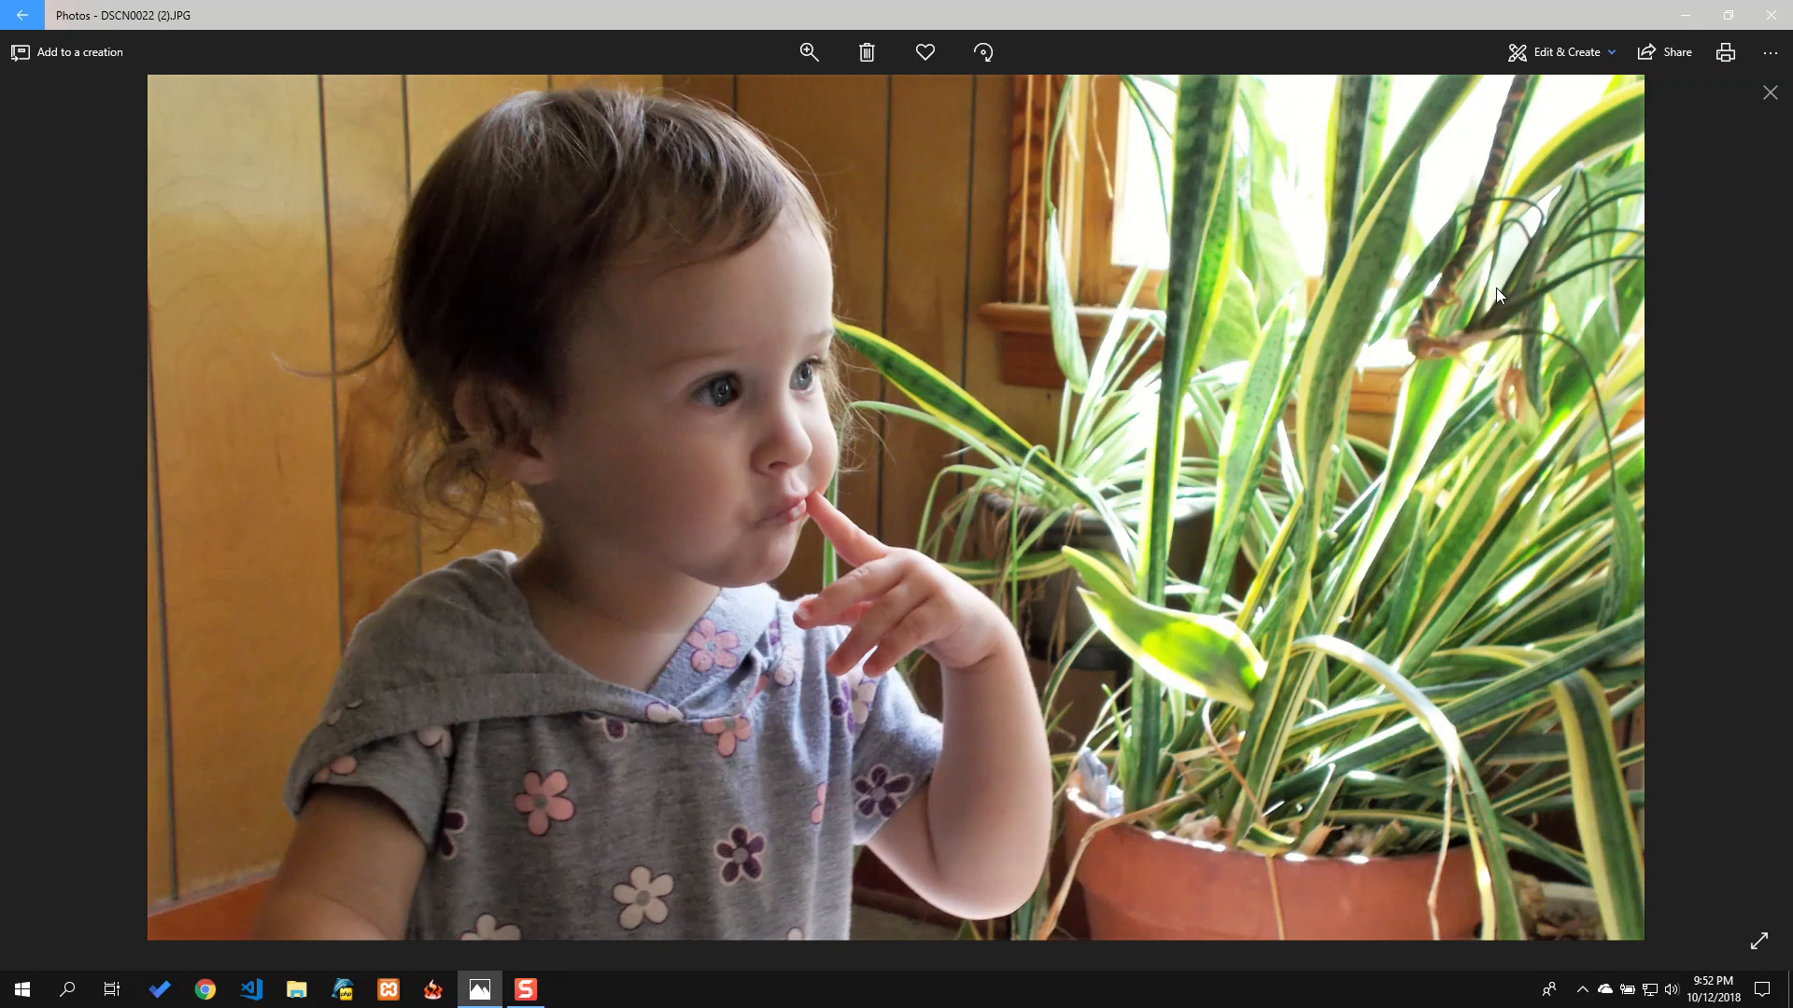
pyautogui.moveTo(1402, 334)
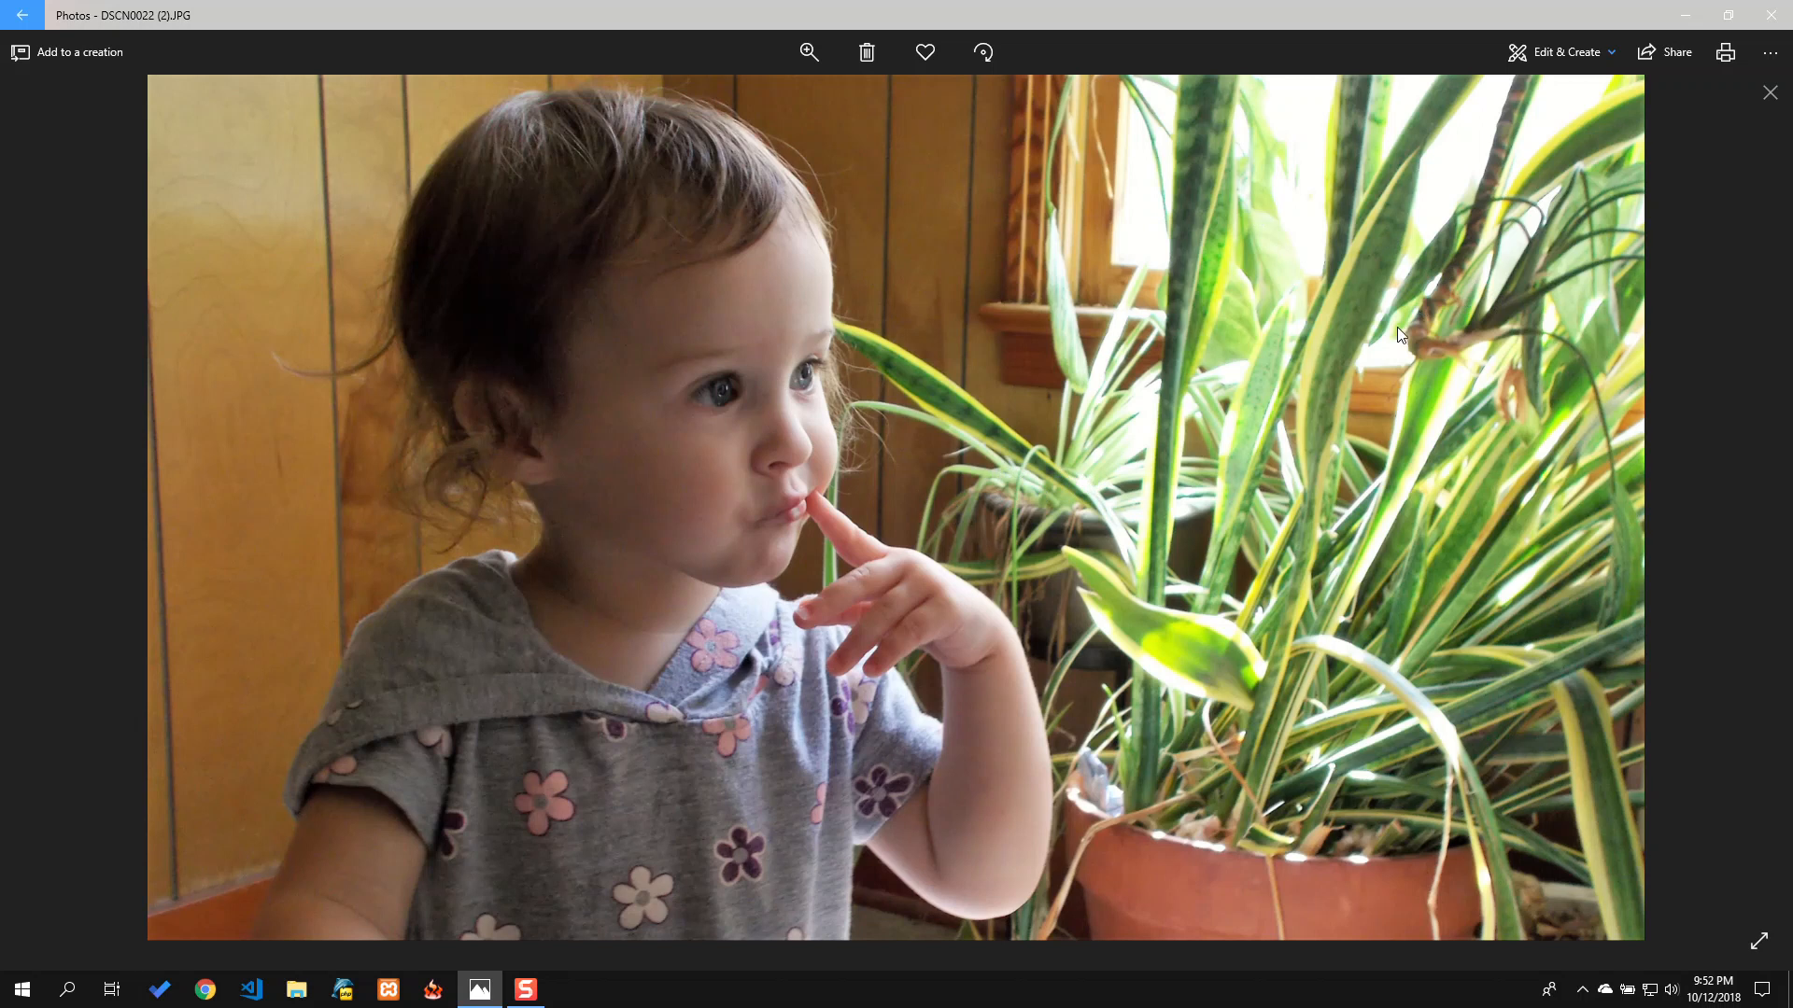
pyautogui.moveTo(1387, 368)
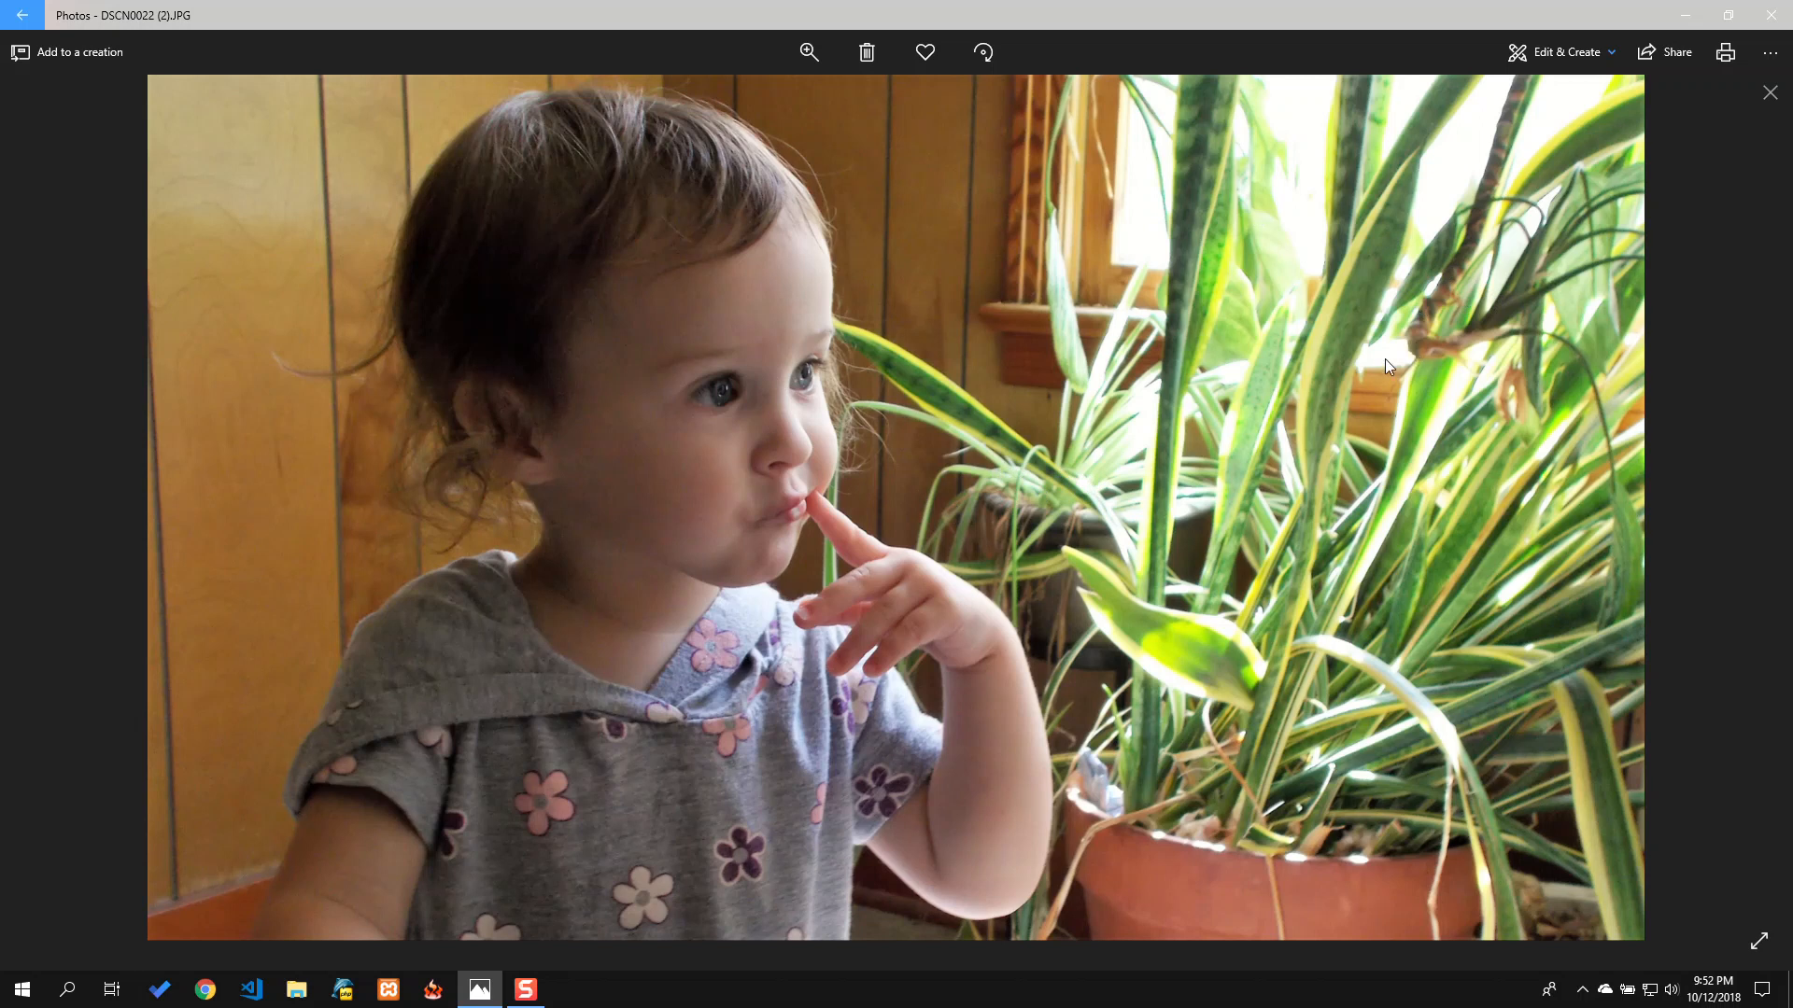
pyautogui.moveTo(1368, 376)
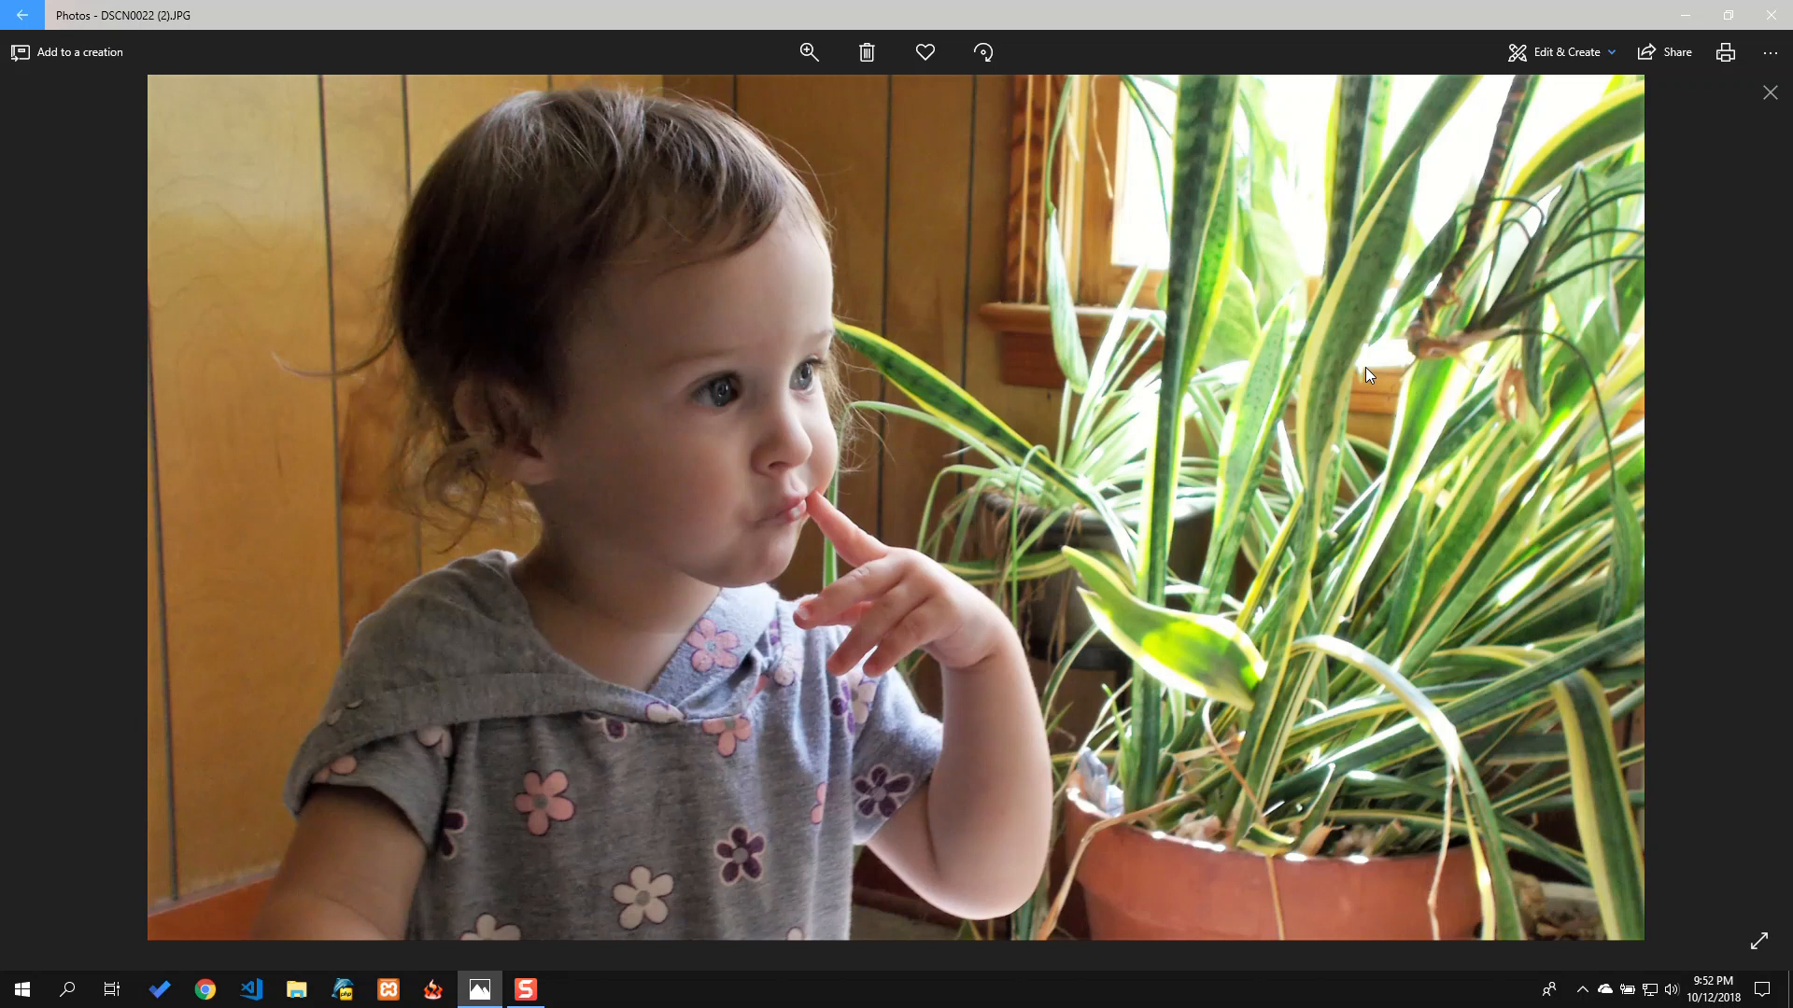
pyautogui.moveTo(1399, 420)
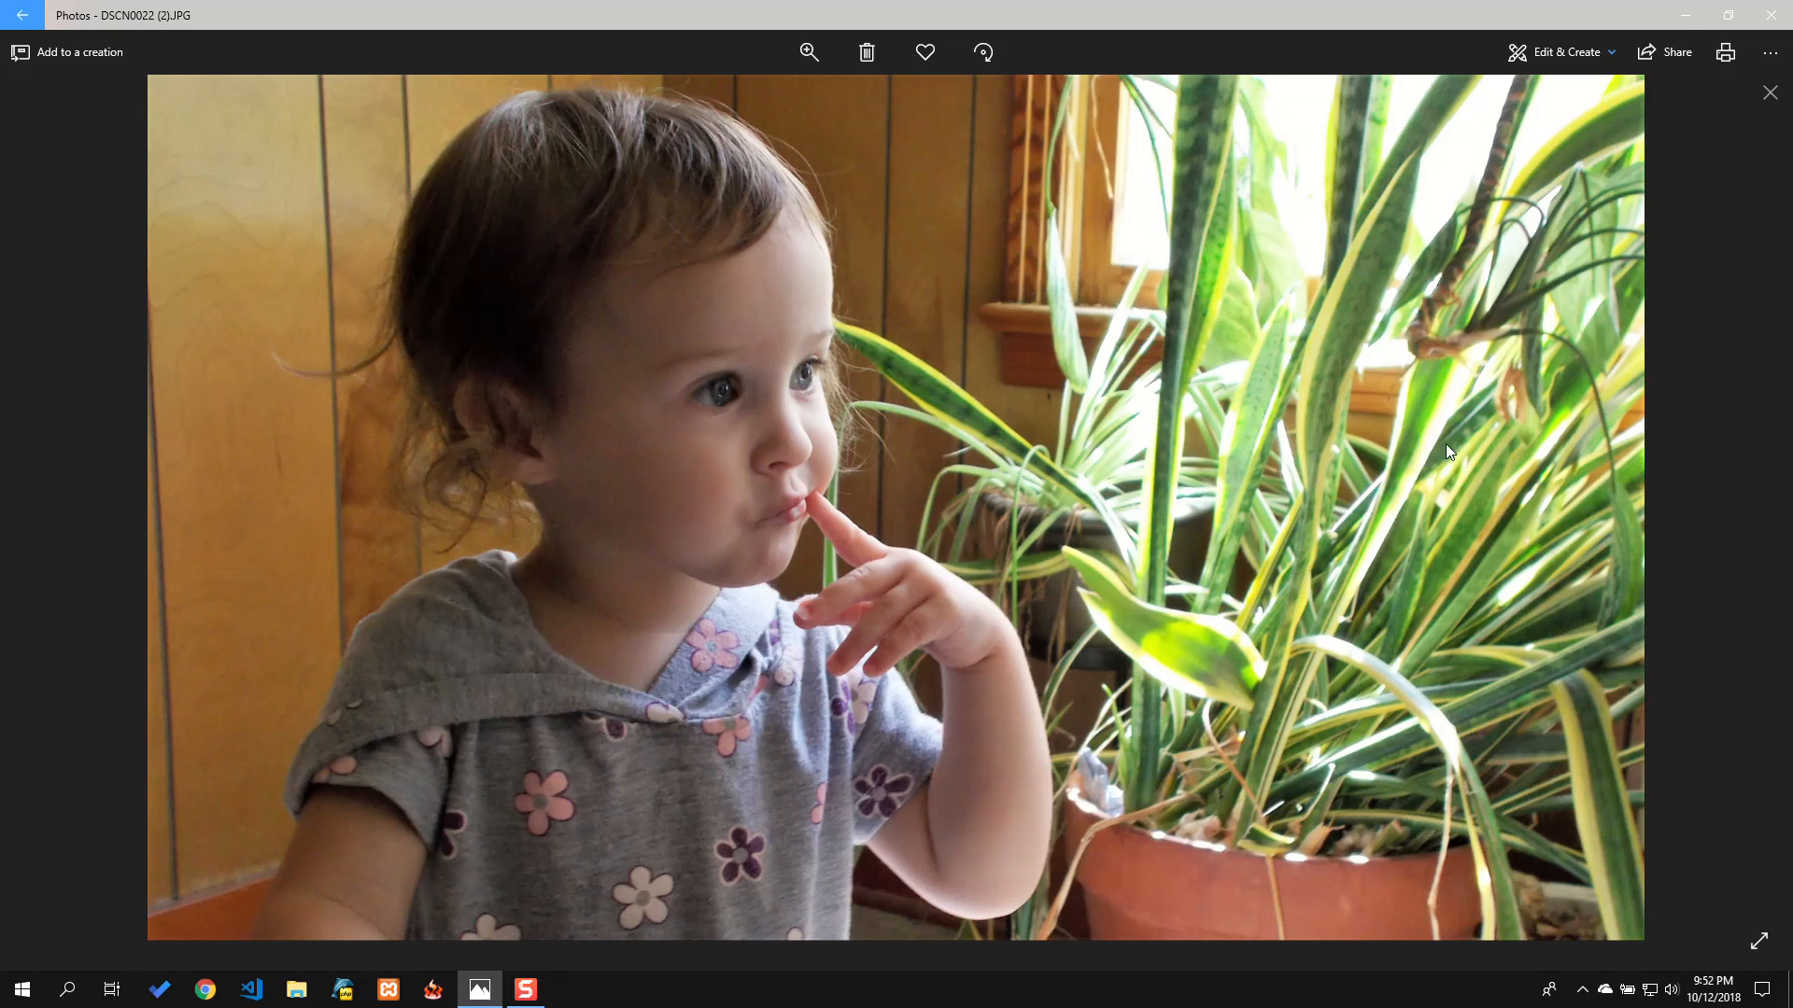
pyautogui.moveTo(1433, 435)
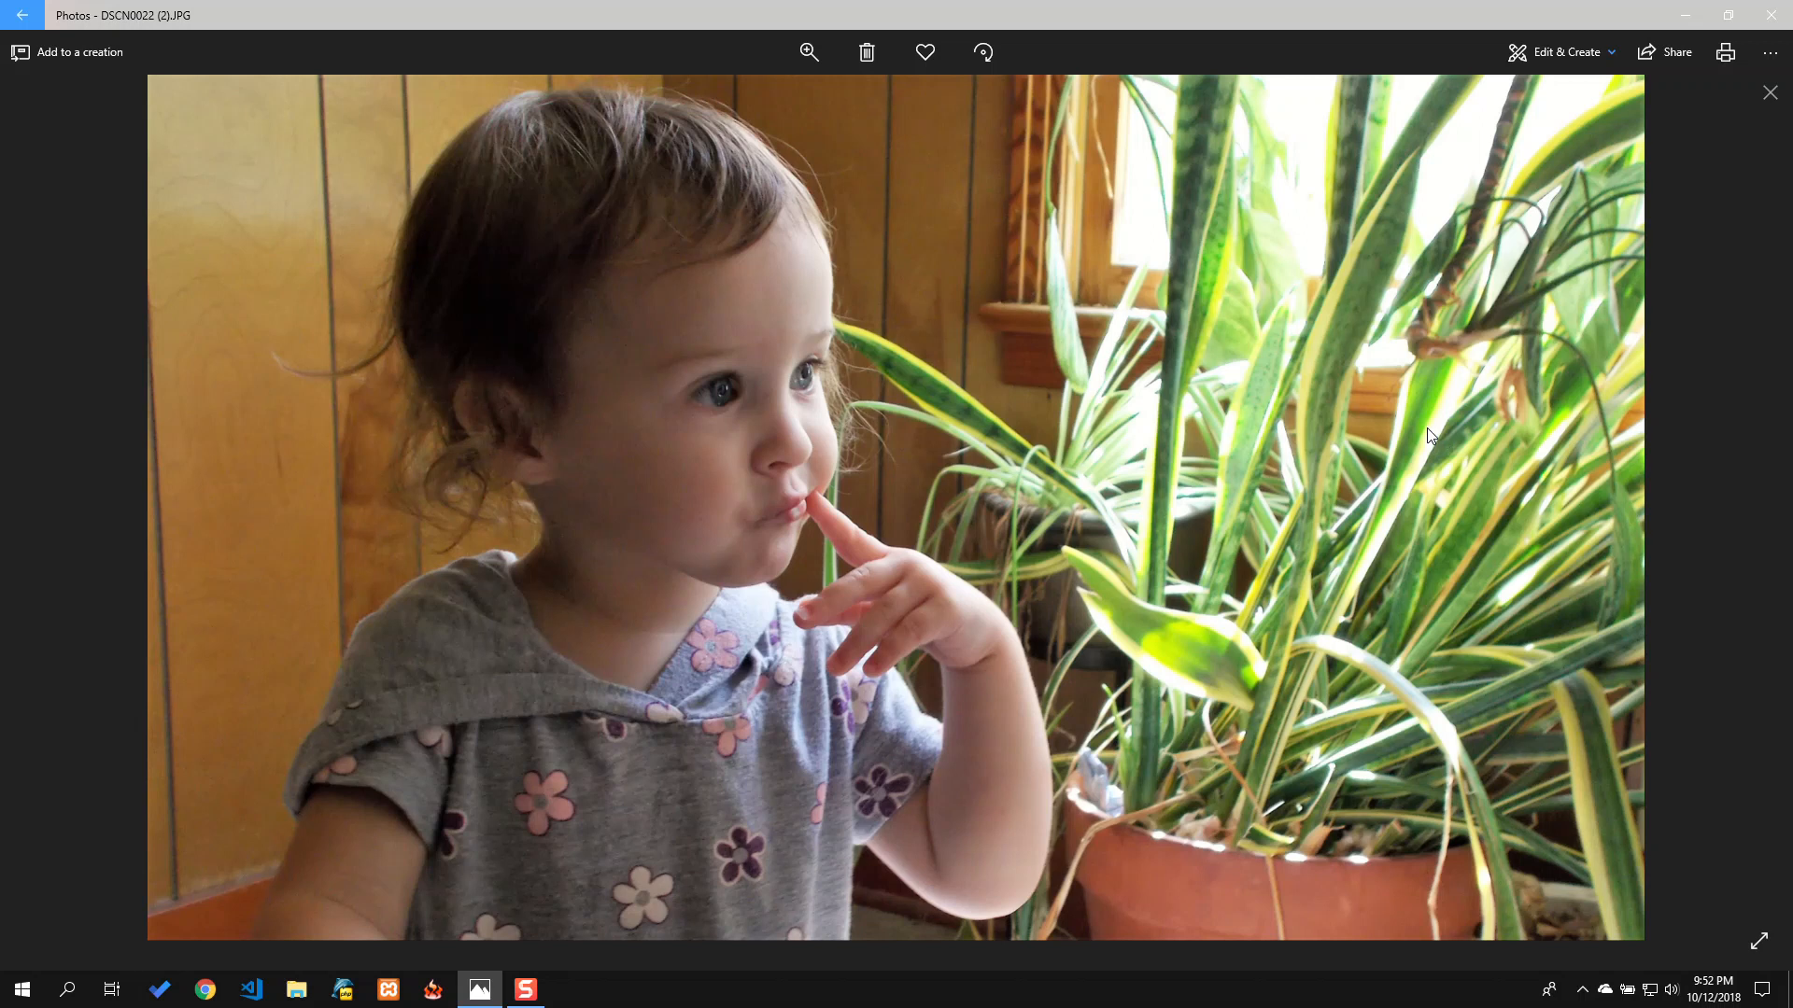
pyautogui.moveTo(1563, 487)
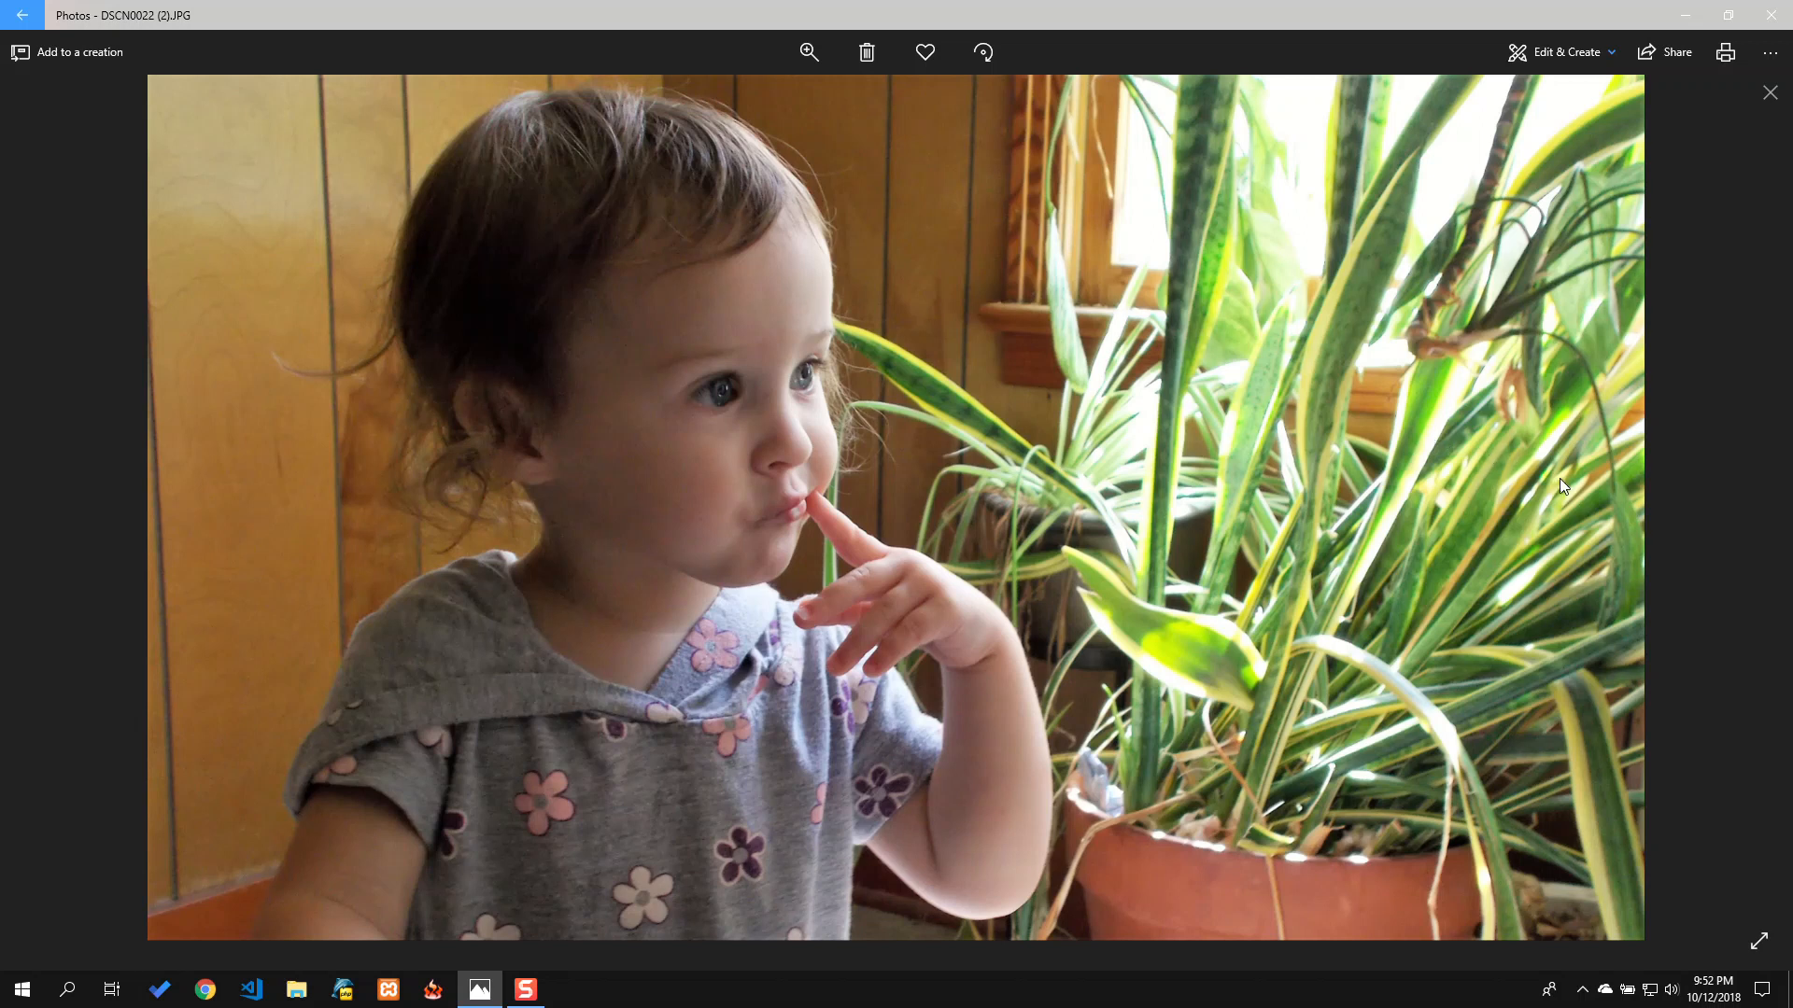
pyautogui.moveTo(1501, 462)
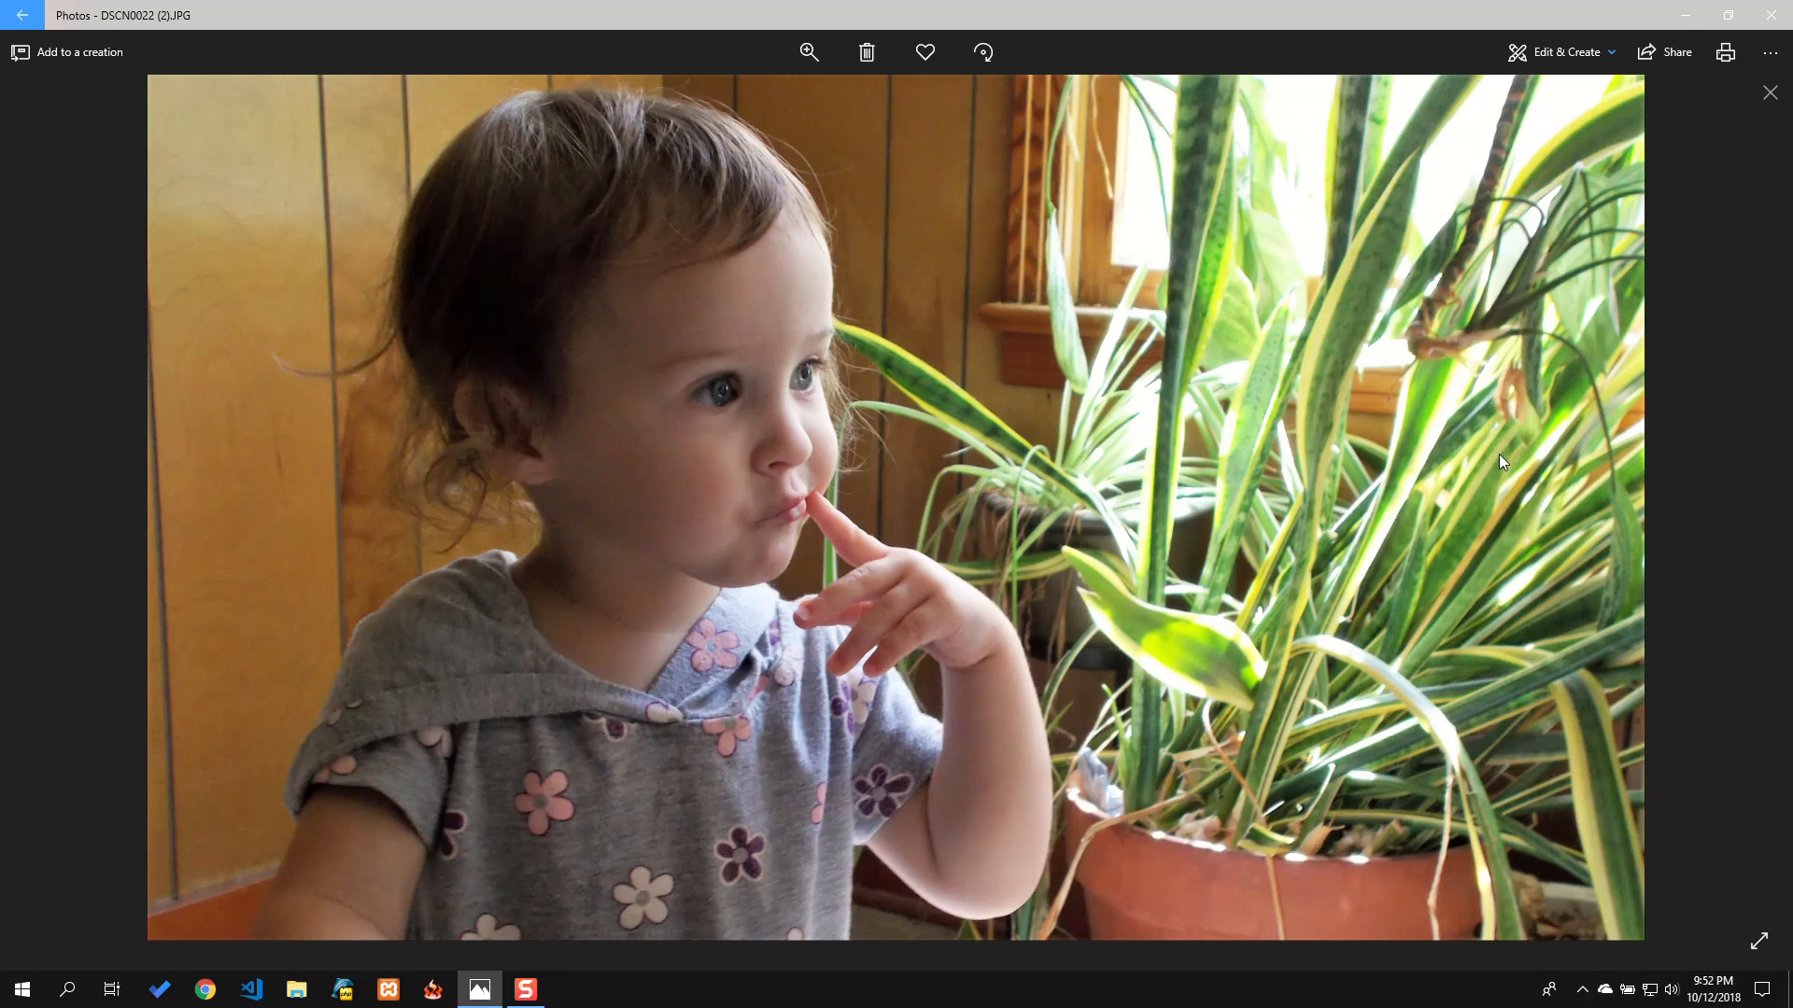